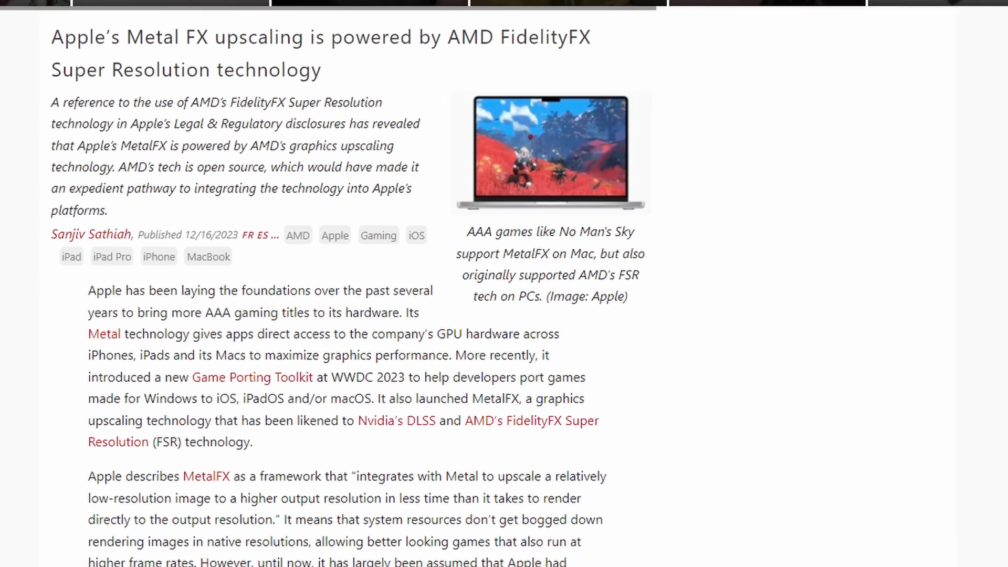
Step: Compare LukeFZ's membership tiers and join Beta Enjoyer at $6 a month
scroll("up", 3)
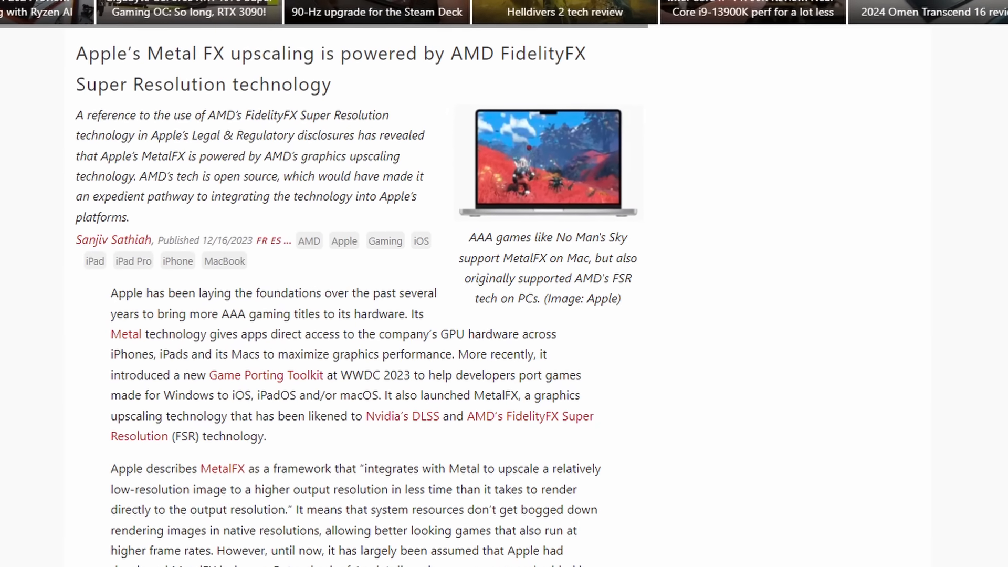
scroll("down", 3)
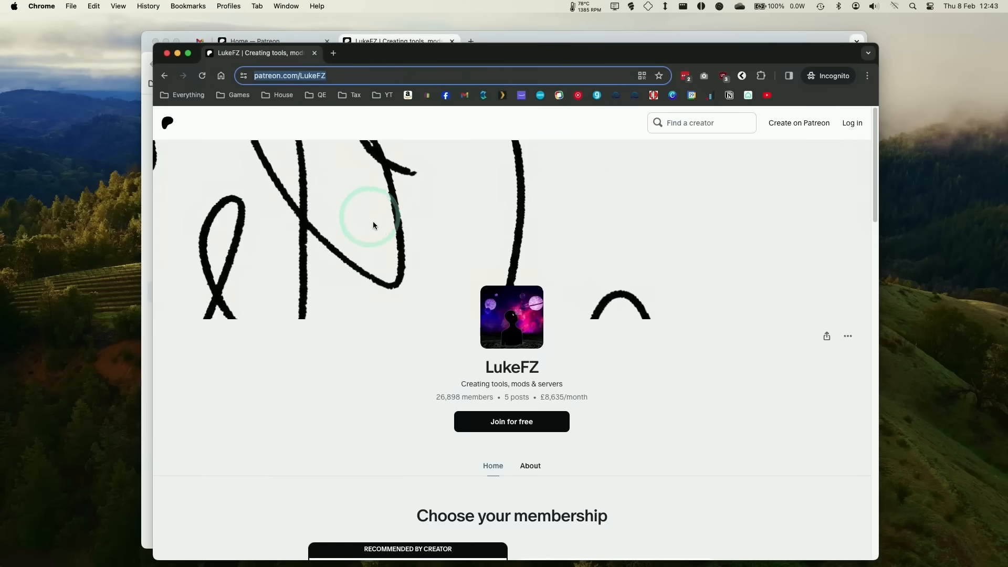
scroll("down", 3)
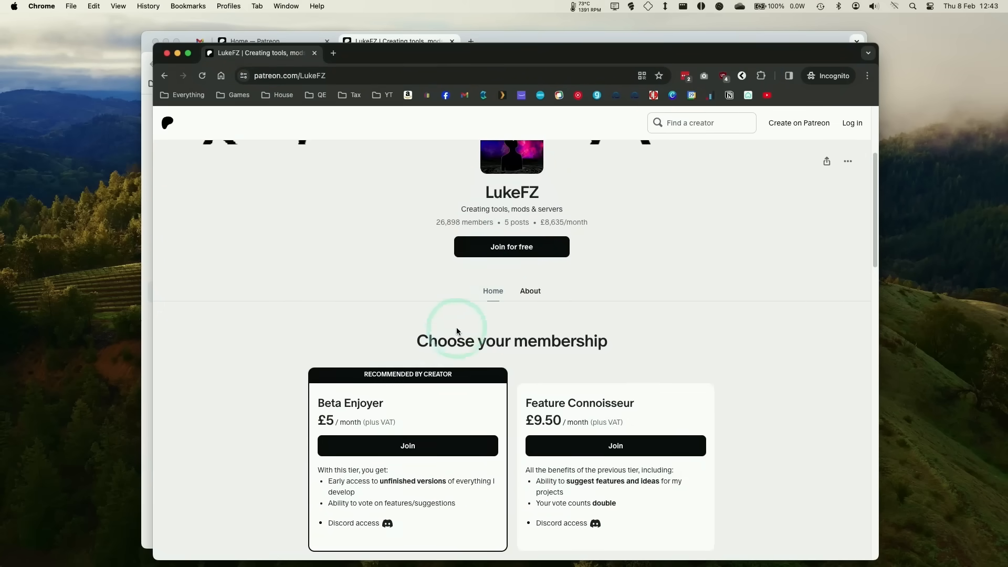
scroll("up", 3)
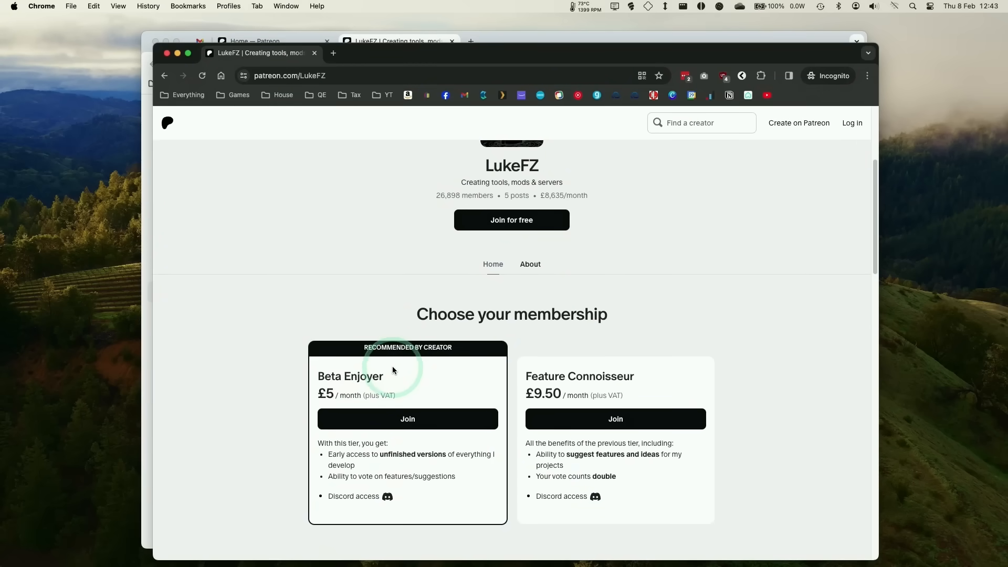
scroll("down", 3)
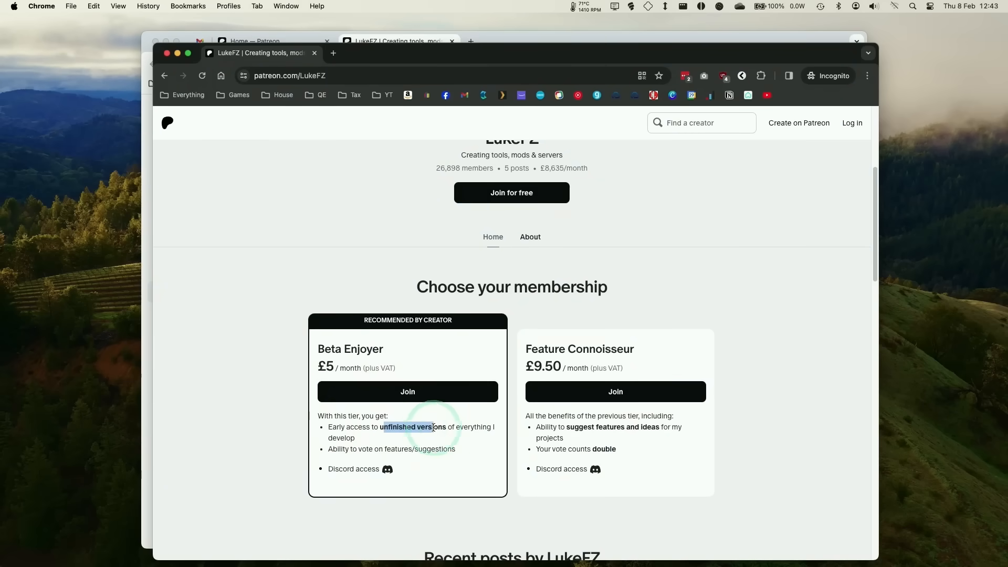
scroll("up", 3)
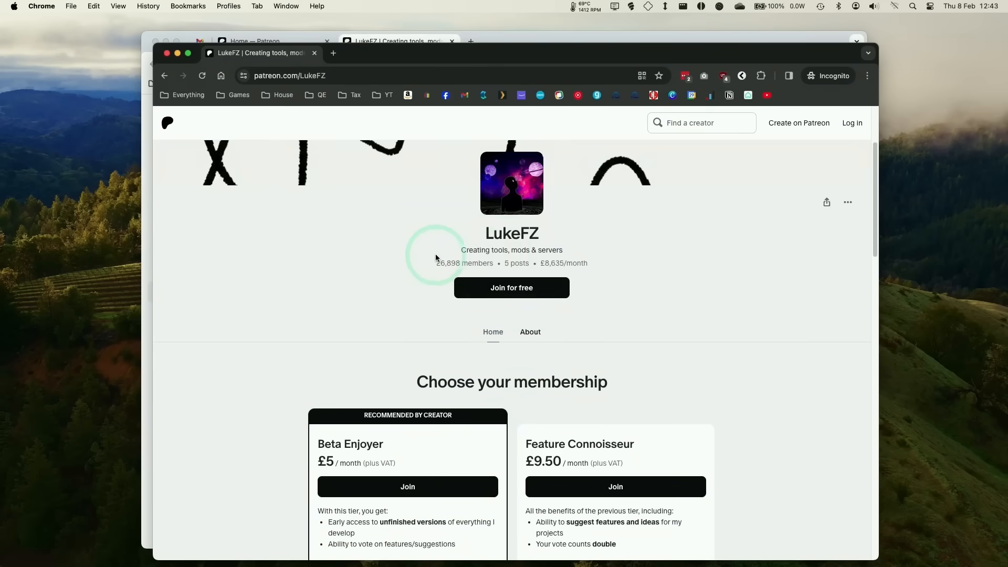
mouse_move(620, 267)
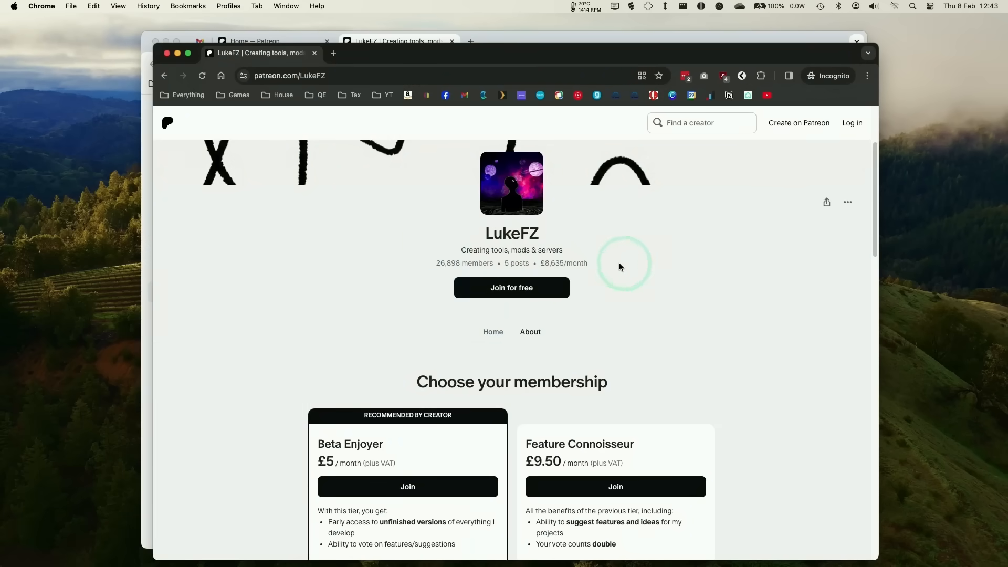
mouse_move(166, 53)
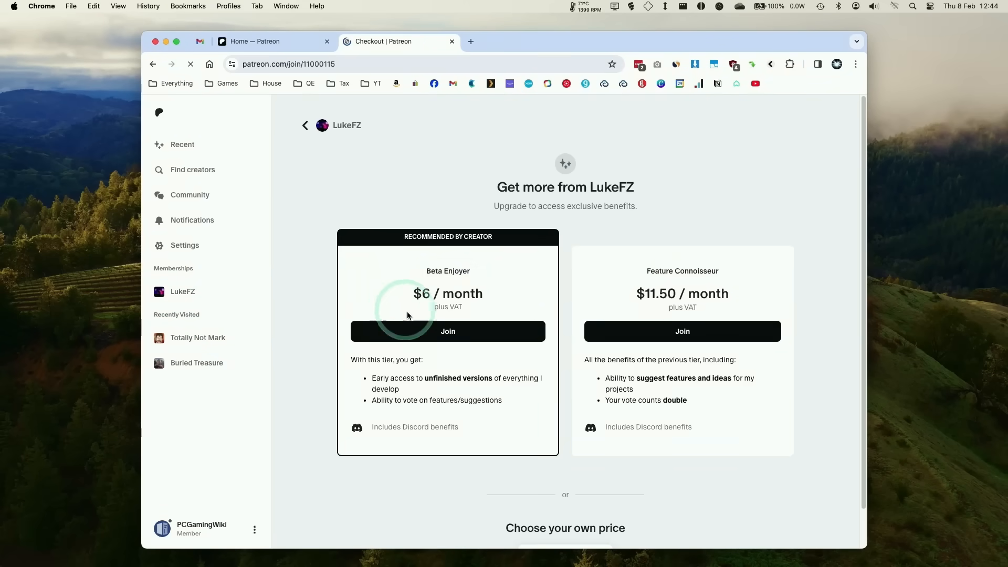
left_click(447, 332)
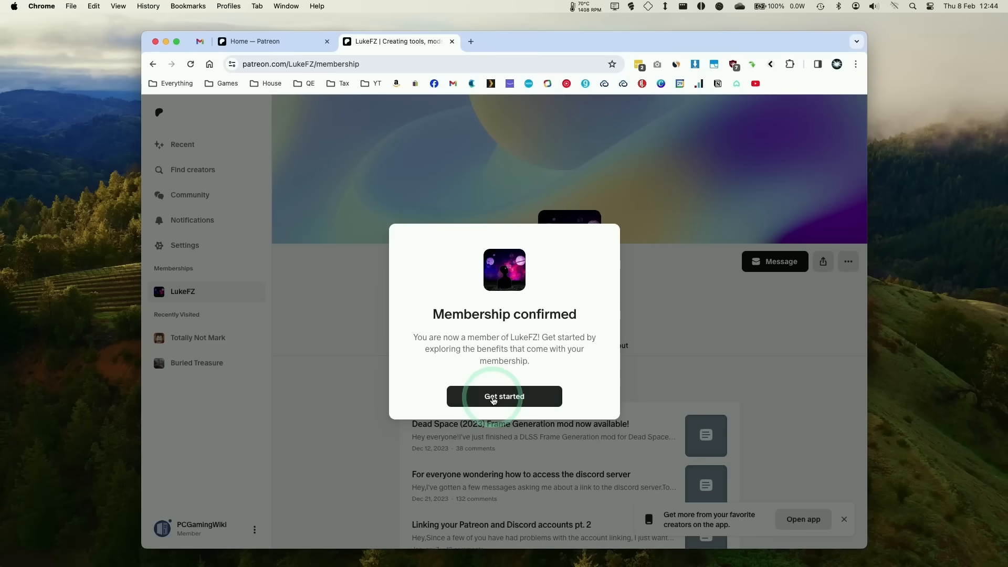
Step: Link Patreon to Discord and view the Discord connected-app details showing the LukeFZ server
left_click(504, 396)
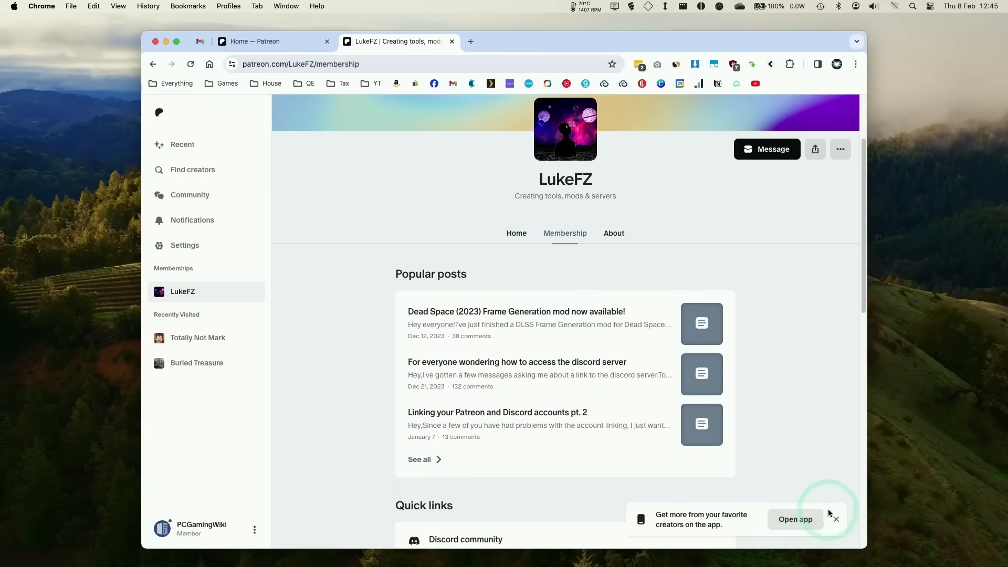
scroll("down", 3)
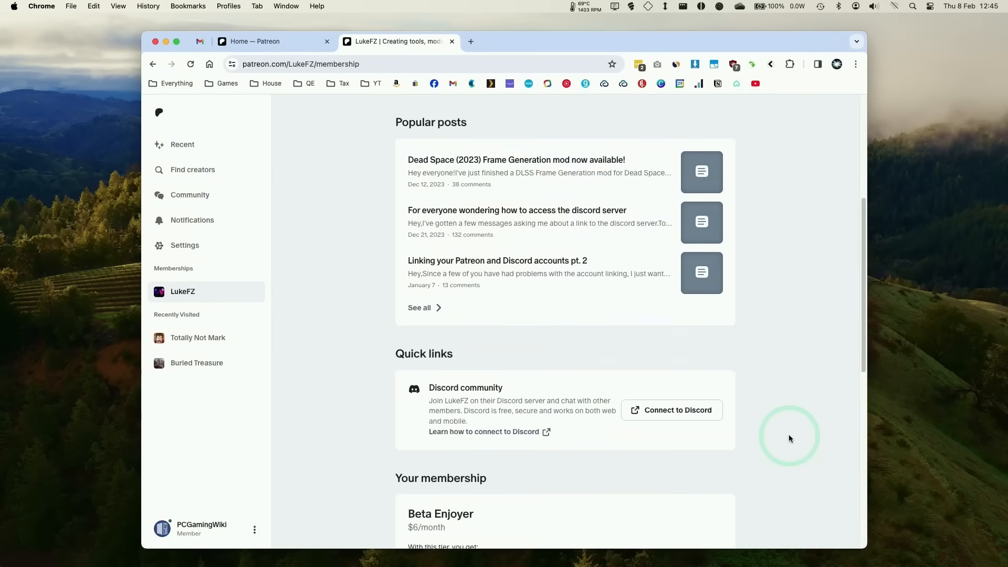
scroll("down", 3)
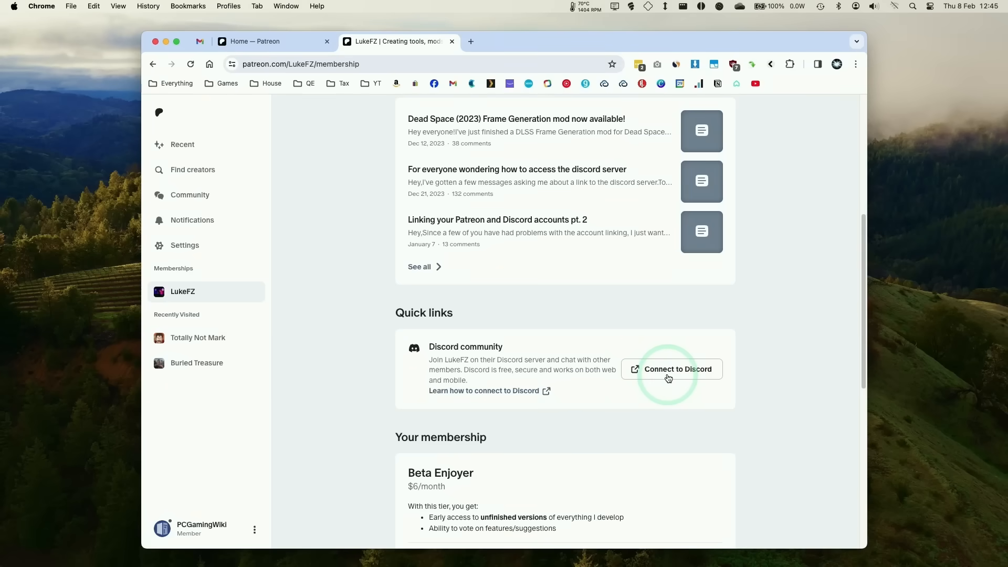
mouse_move(644, 365)
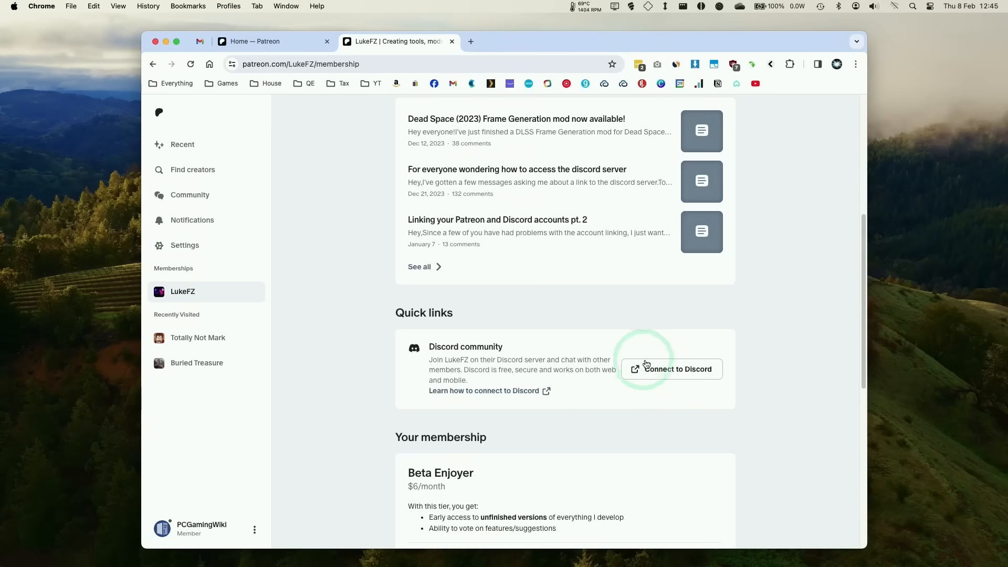
left_click(675, 369)
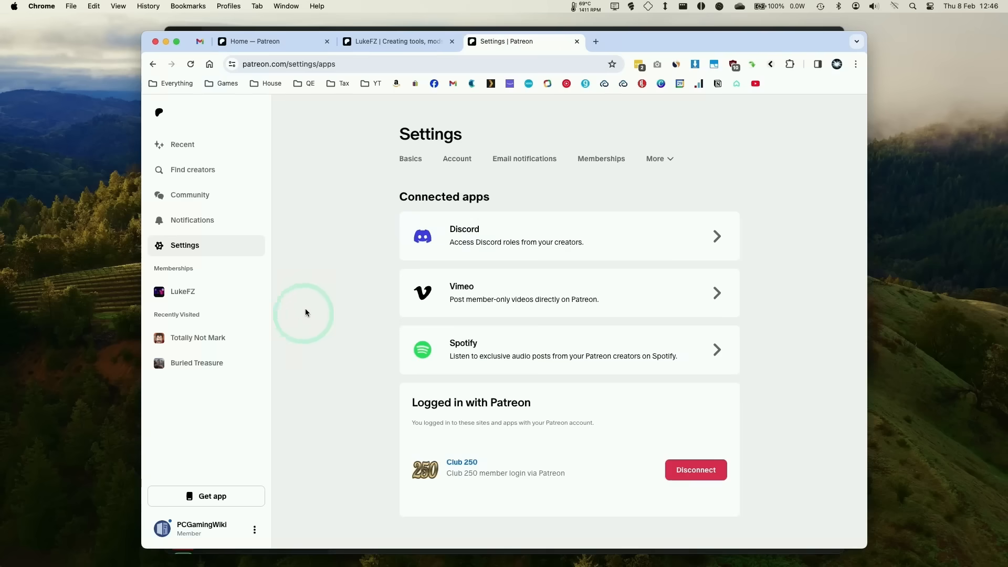
left_click(655, 159)
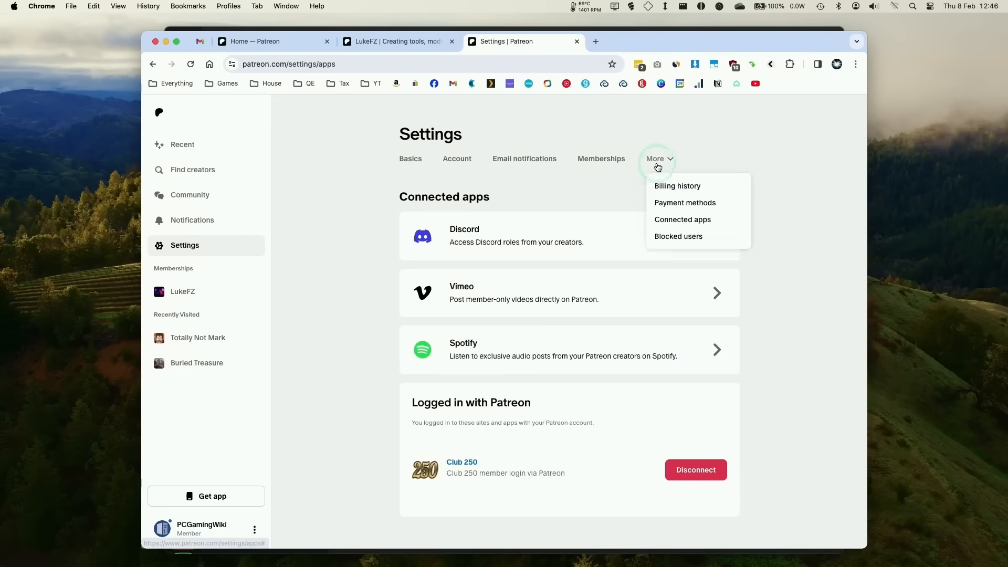
left_click(542, 244)
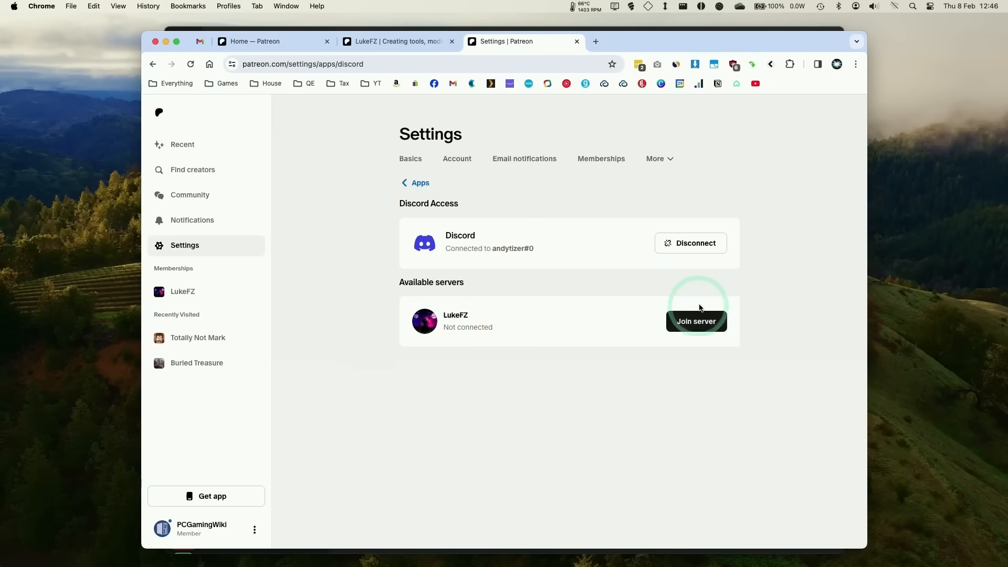
Step: Join Luke's Patreon Hideout server and open the #community-resources channel
left_click(695, 321)
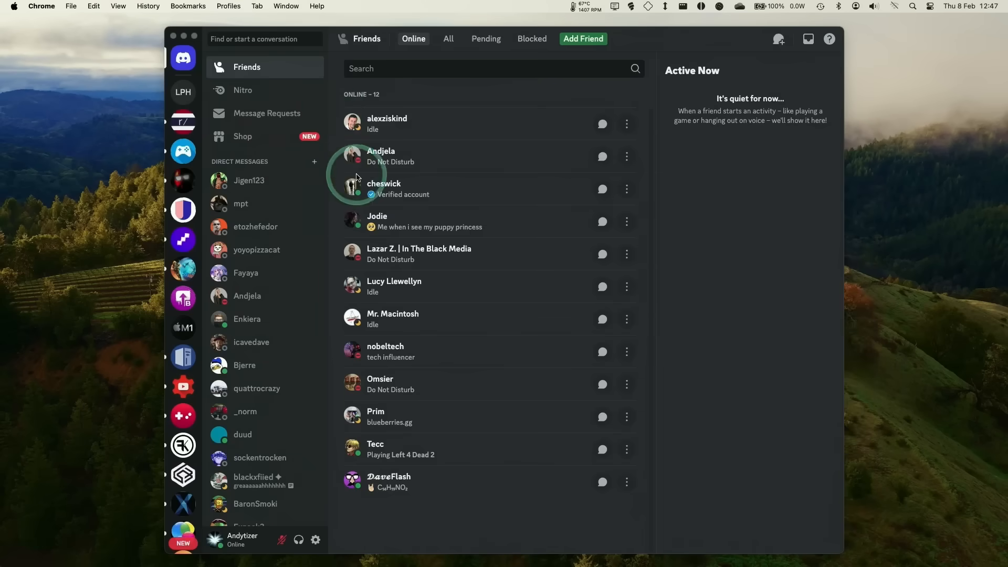
left_click(182, 92)
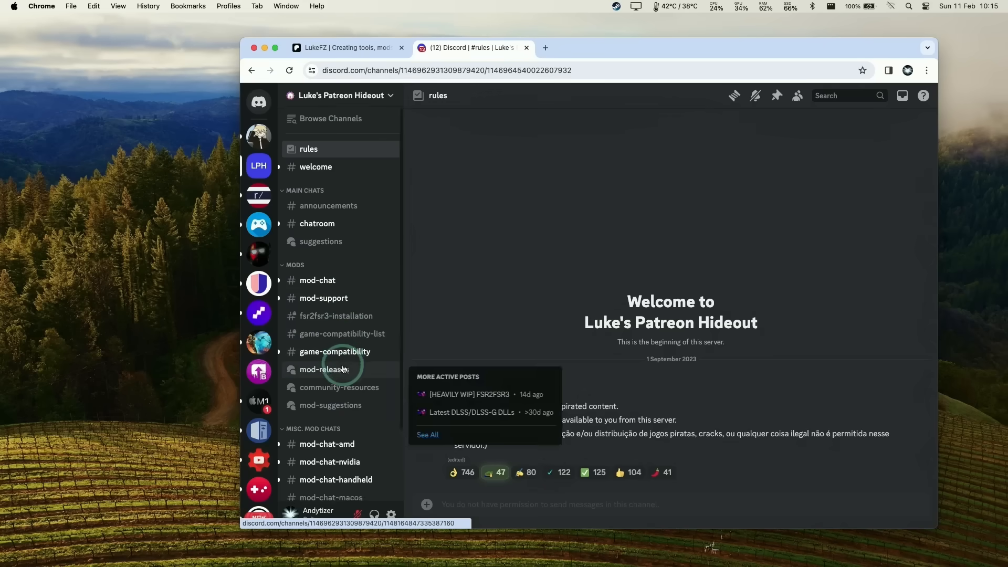
left_click(339, 387)
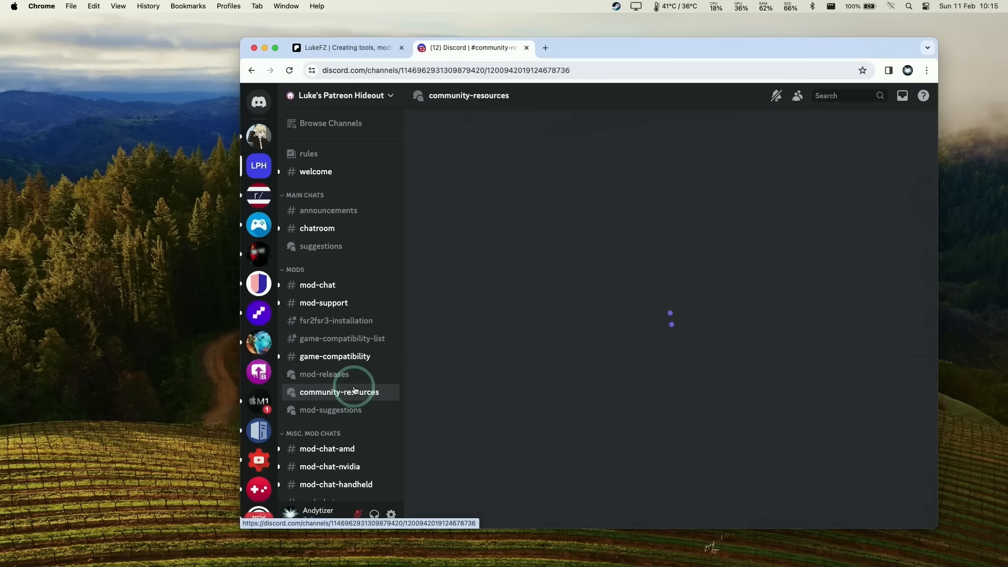
left_click(339, 392)
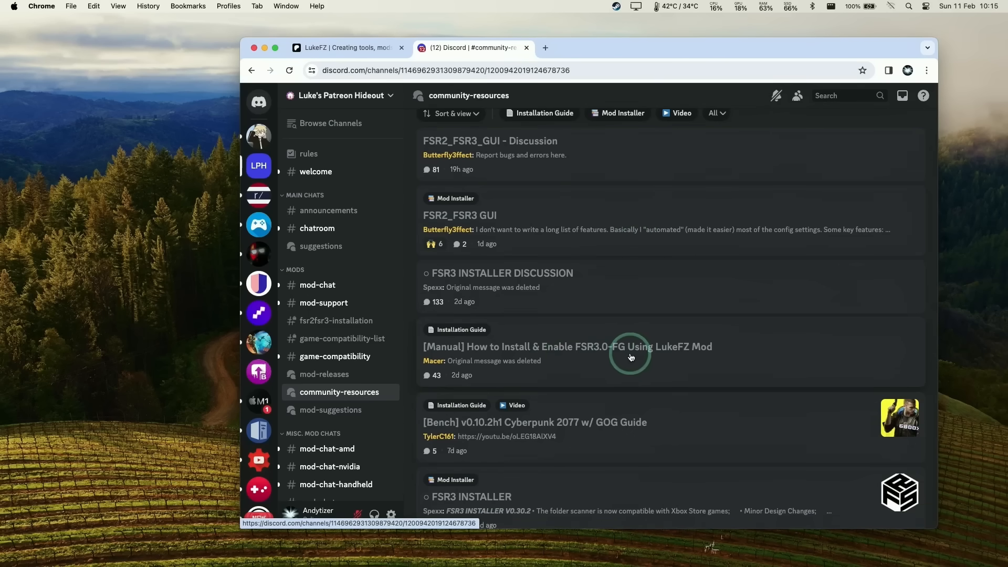
Step: Follow the [Manual] FSR3.0-FG guide's Cyberpunk 2077 section to mods.lukefz.xyz
left_click(566, 347)
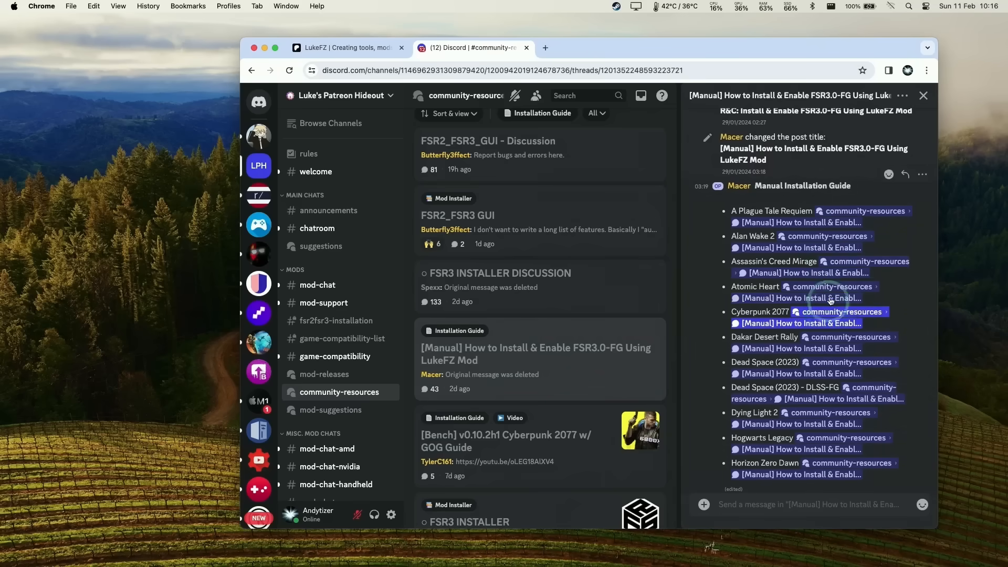
scroll("down", 3)
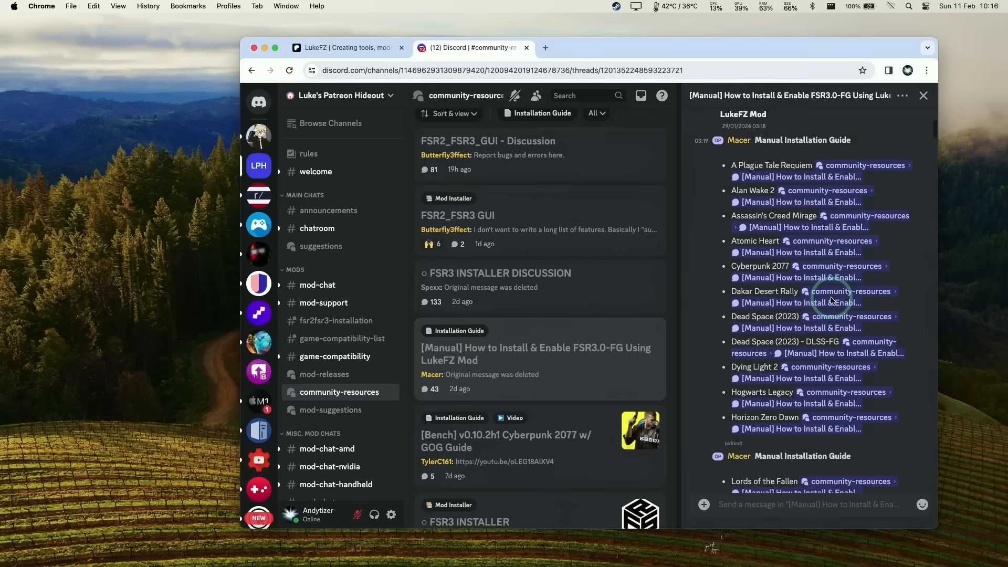
mouse_move(761, 266)
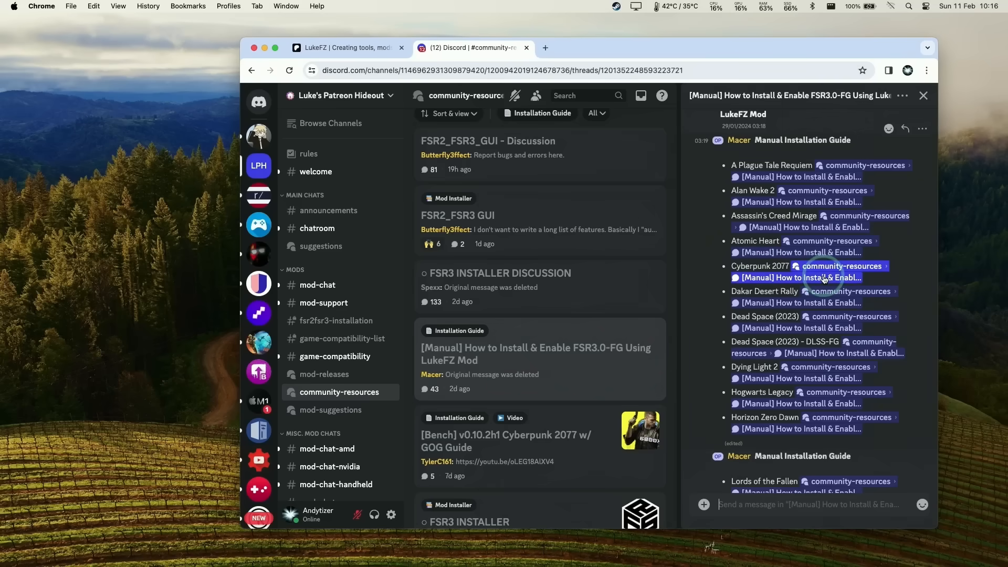
scroll("down", 3)
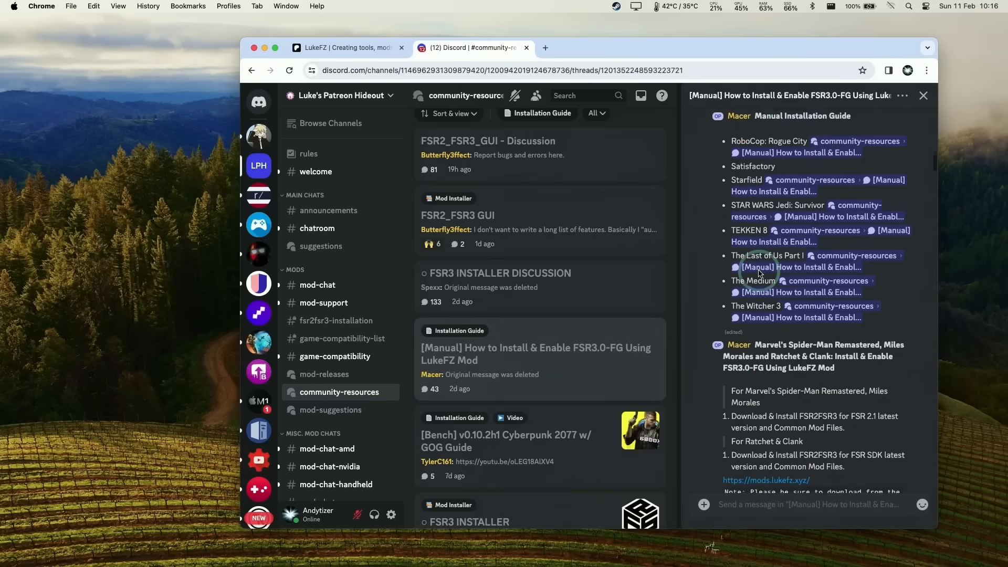
left_click(802, 267)
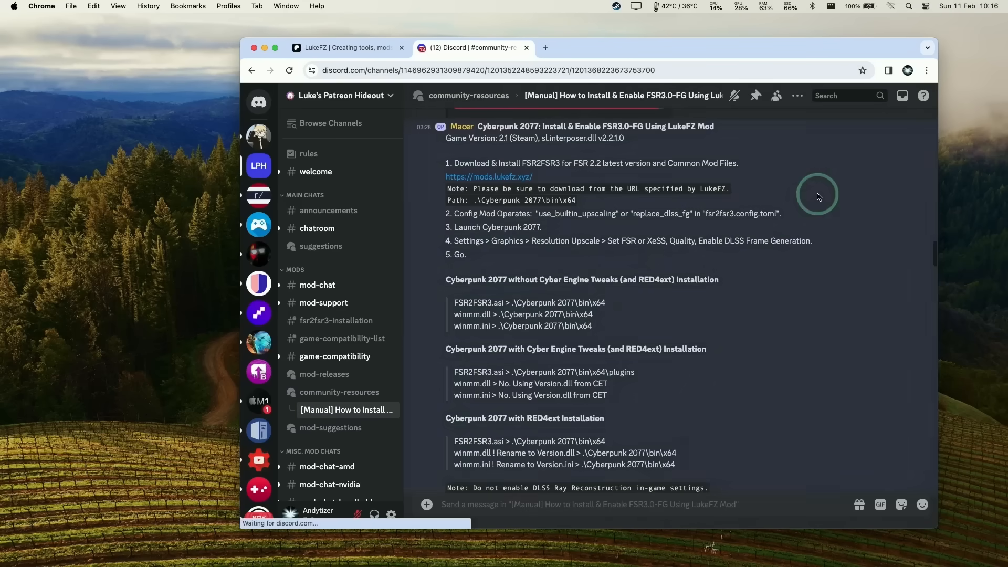
mouse_move(532, 154)
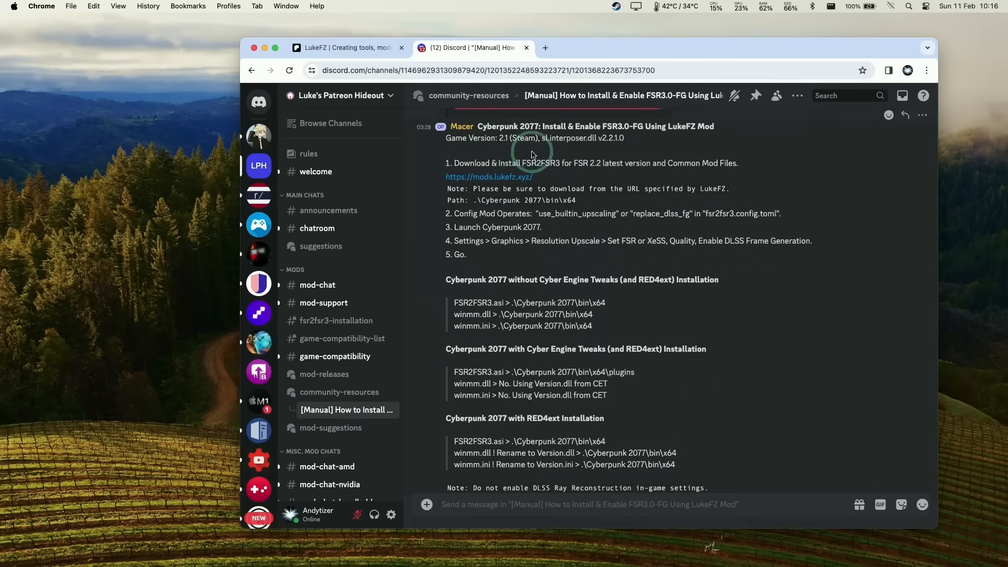
scroll("down", 3)
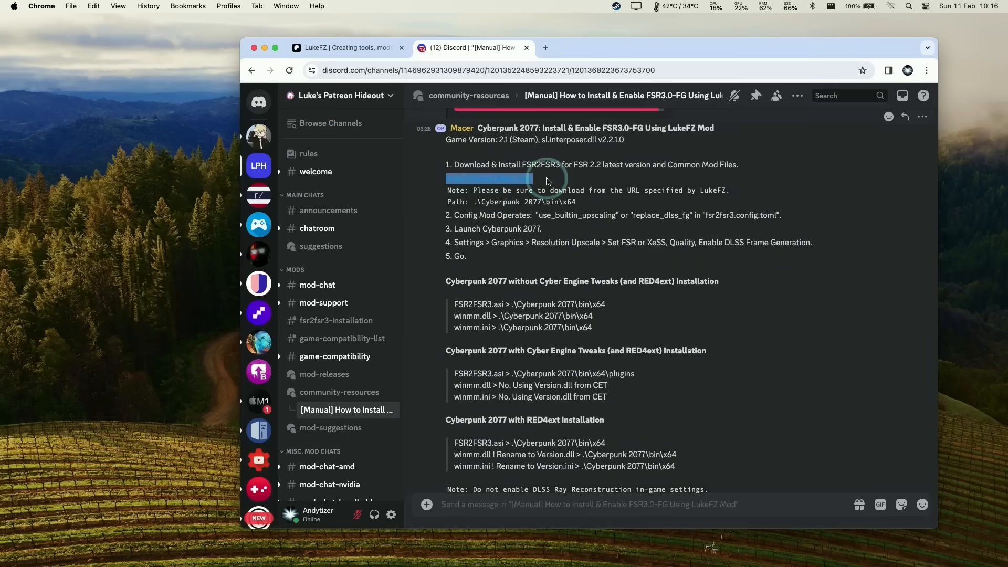
mouse_move(488, 185)
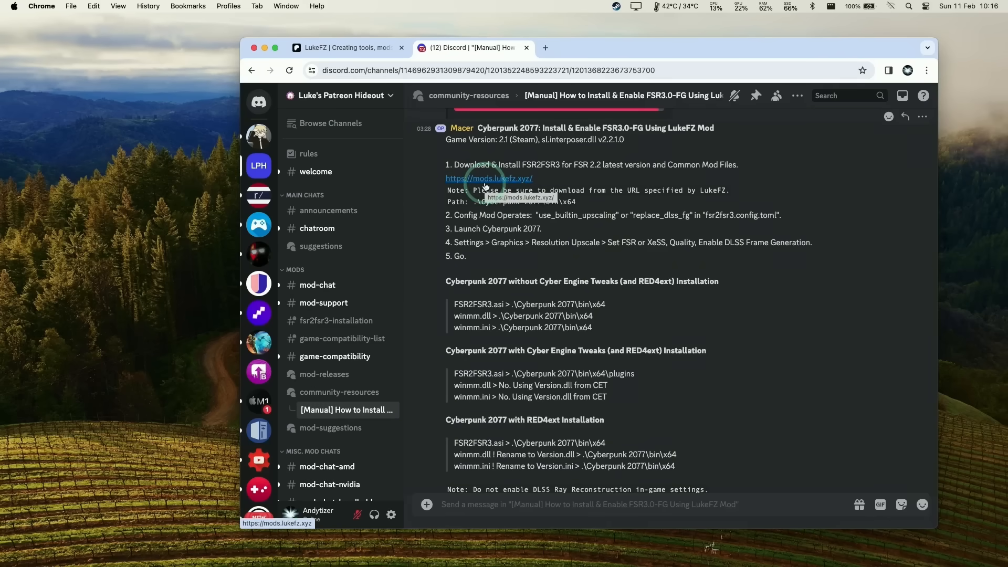
left_click(489, 178)
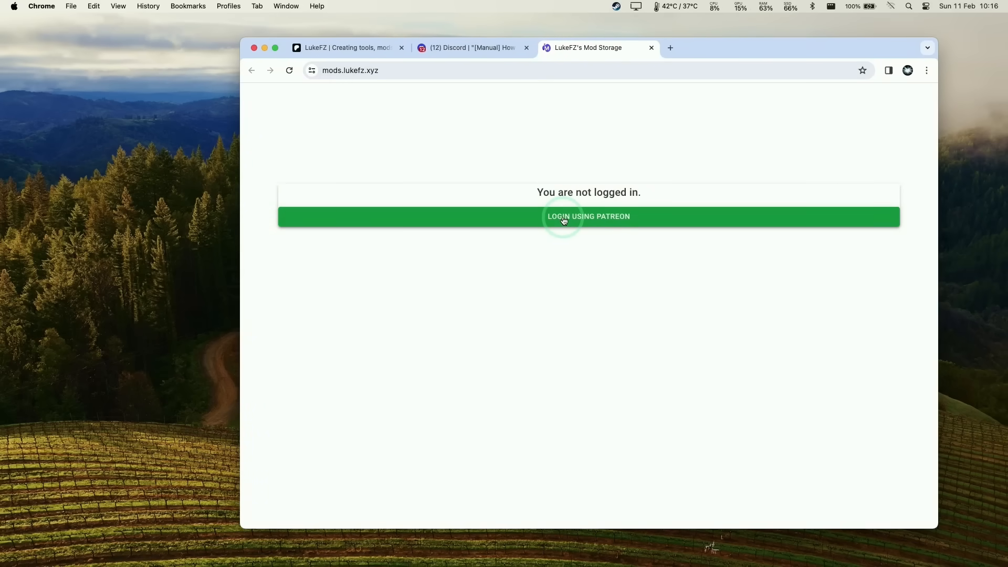
Step: Log in to Mod Storage with Patreon and select Cyberpunk 2077 as the game
left_click(588, 216)
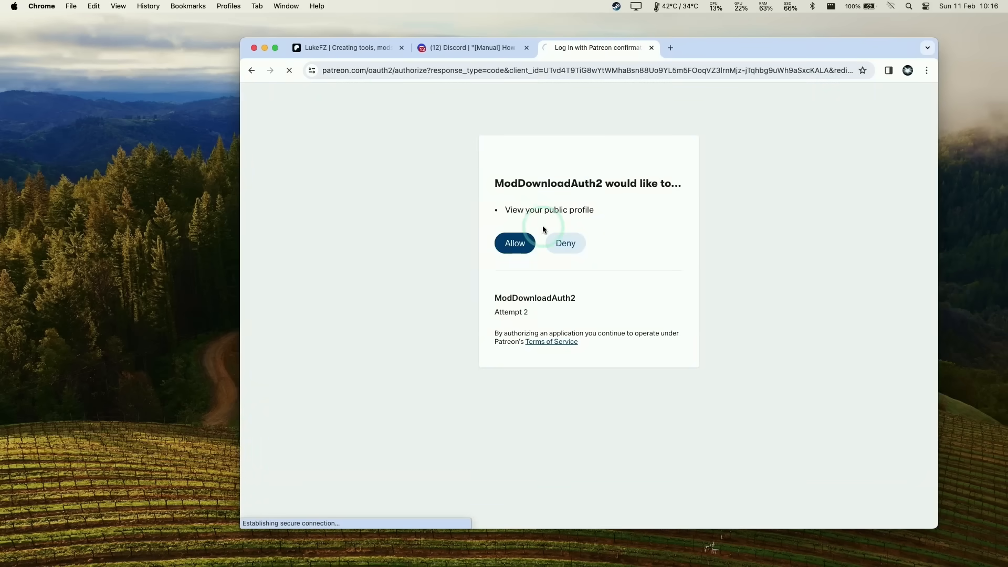
left_click(515, 243)
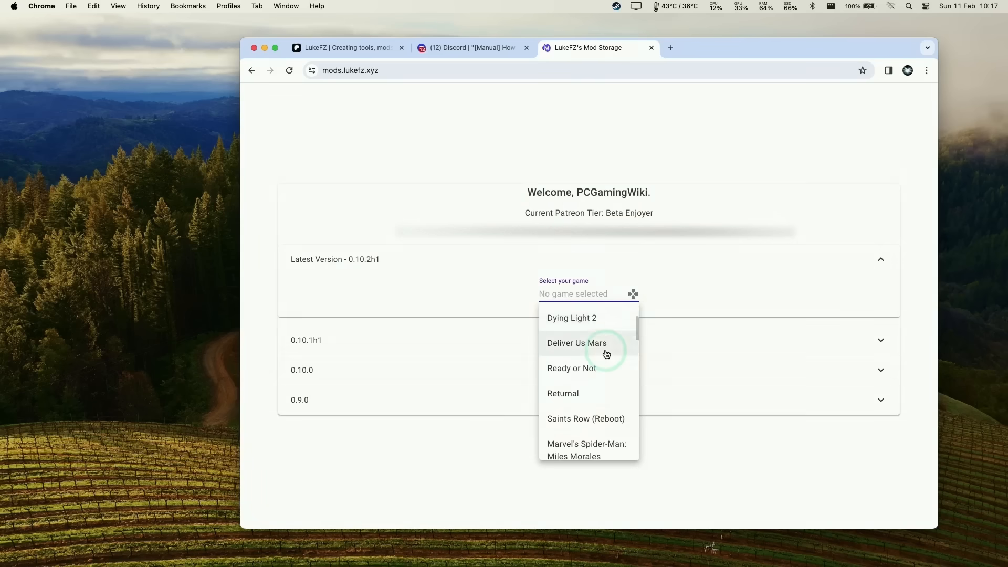
scroll("down", 3)
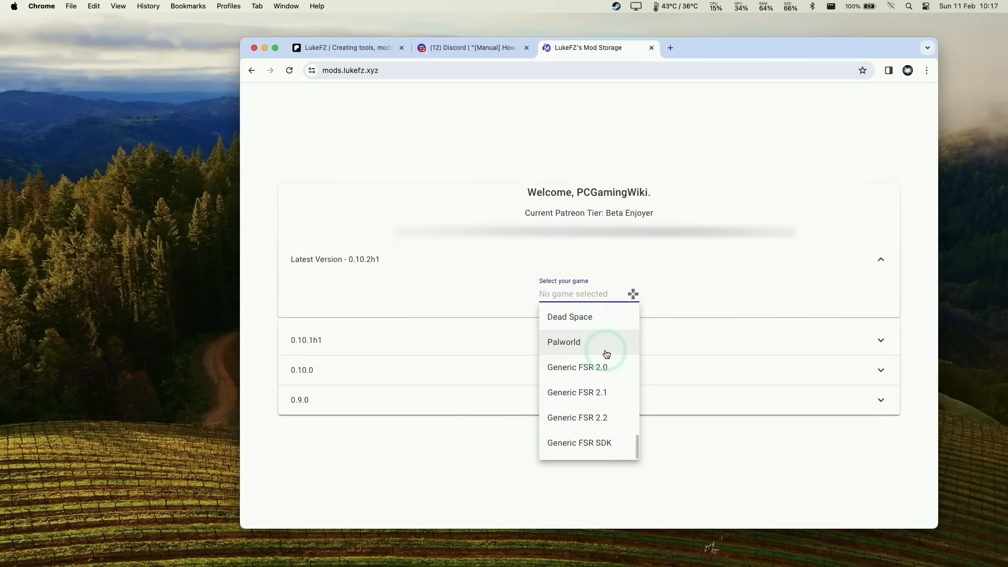
mouse_move(581, 438)
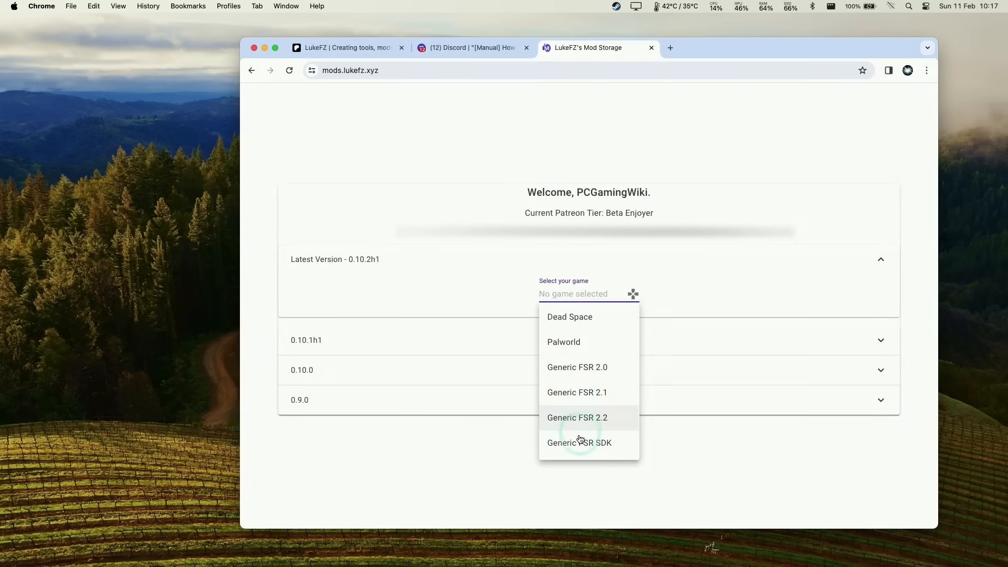
mouse_move(598, 395)
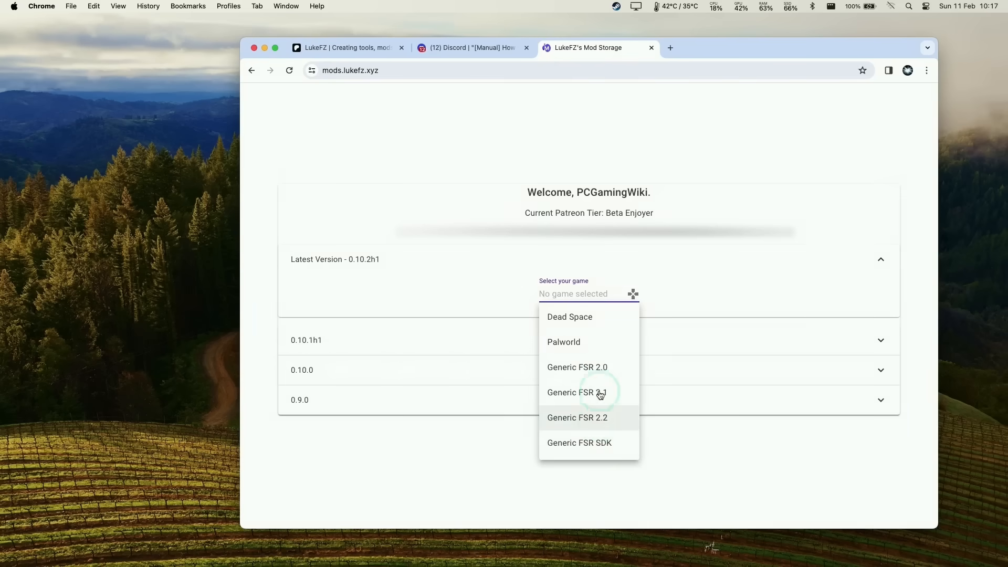
scroll("down", 3)
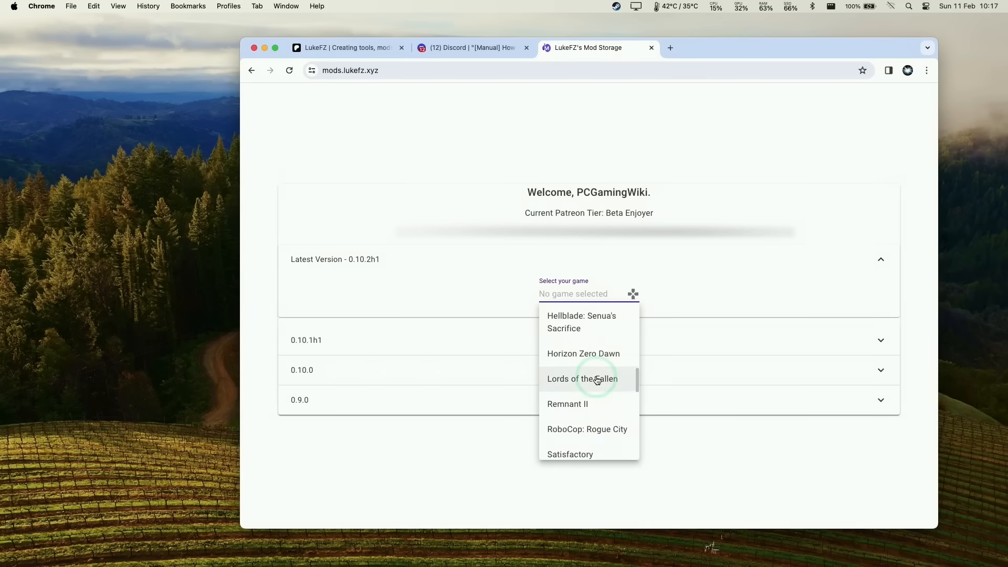
scroll("up", 3)
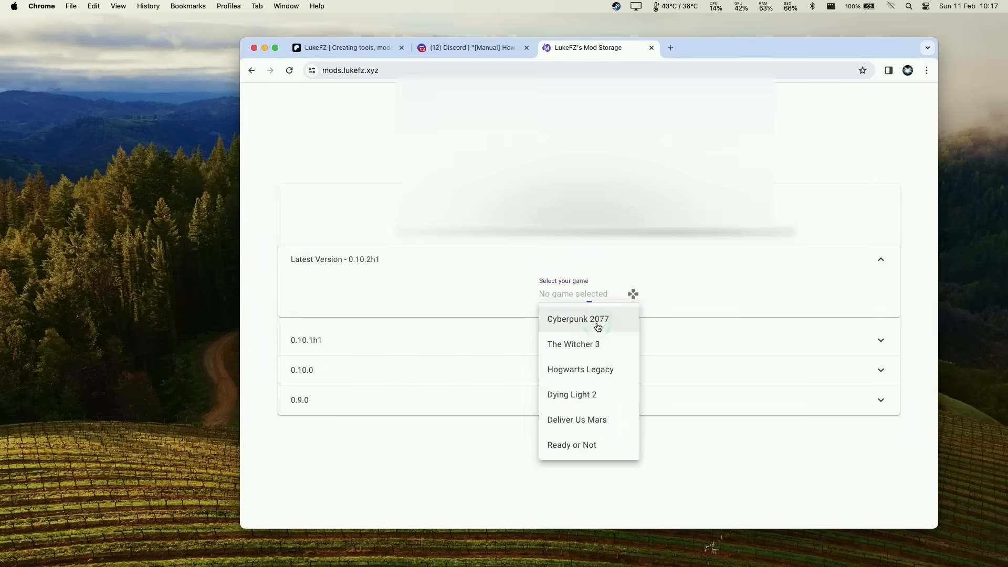
left_click(578, 319)
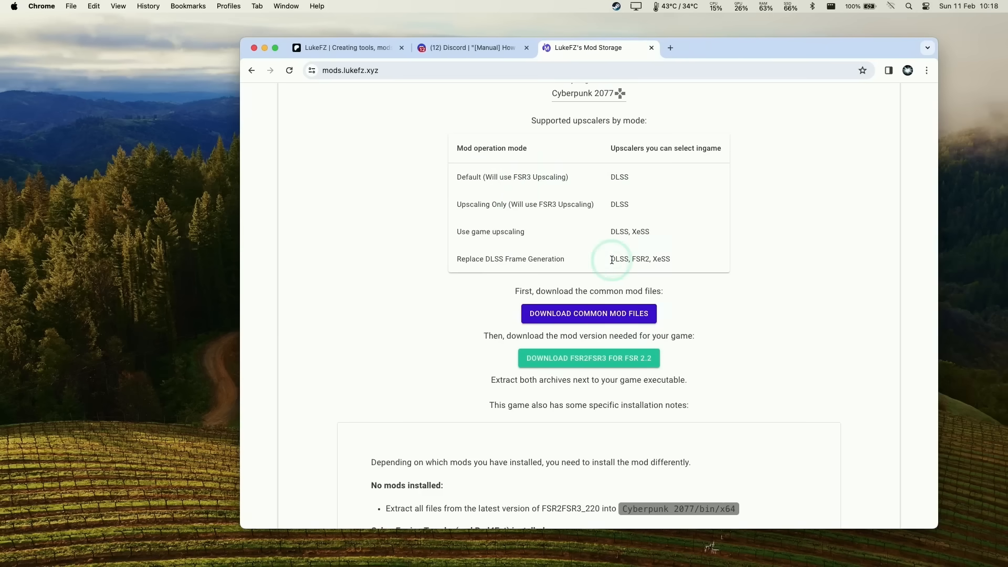
Step: Read the Cyberpunk 2077 download options and DLSS Frame Generation installation notes
double_click(639, 259)
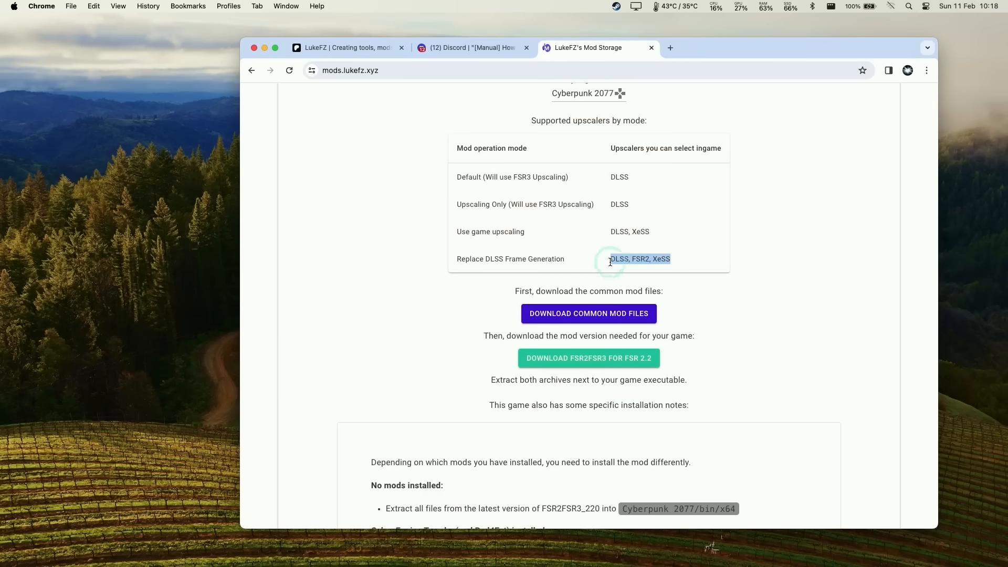
mouse_move(504, 326)
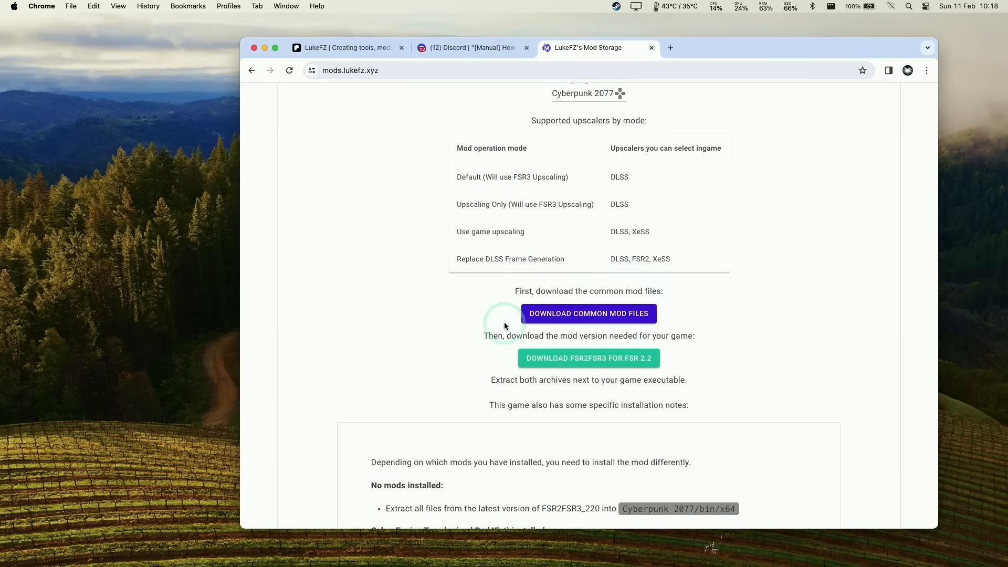
scroll("down", 3)
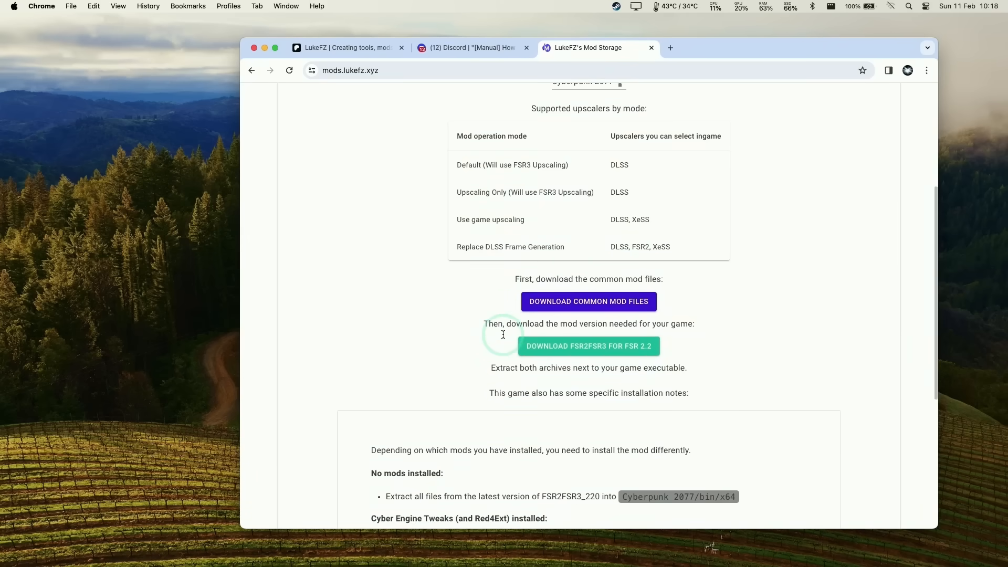
scroll("down", 3)
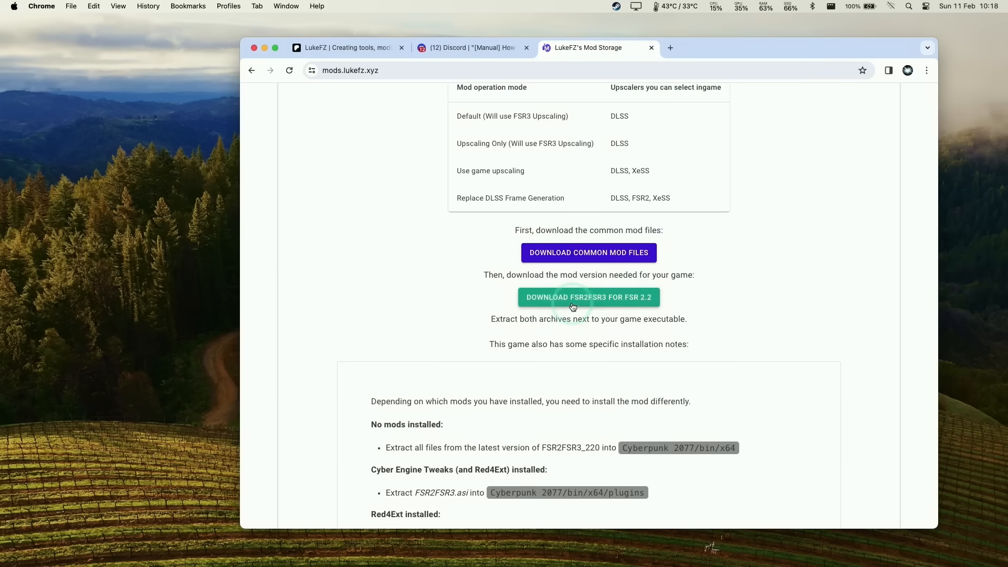
scroll("down", 3)
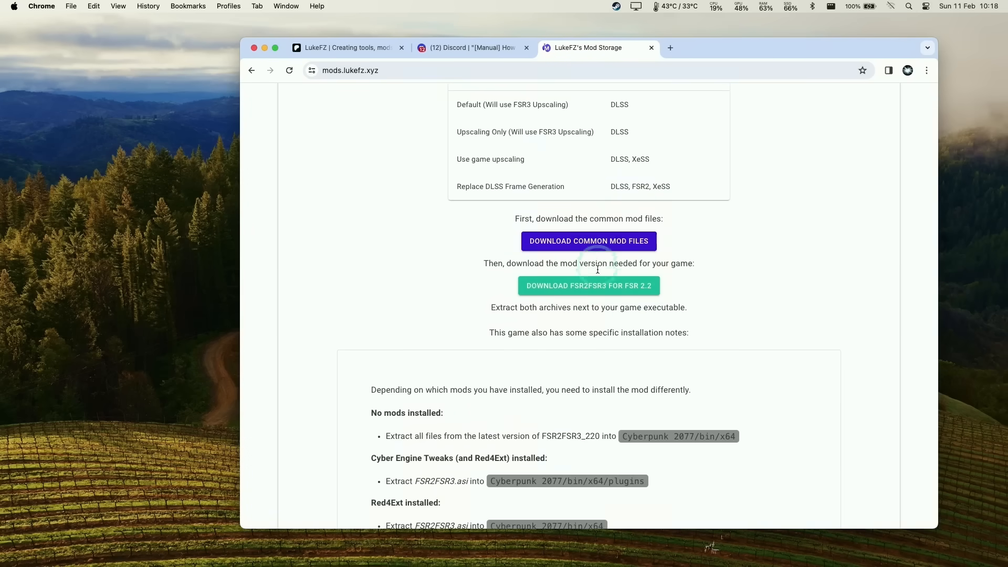
scroll("down", 3)
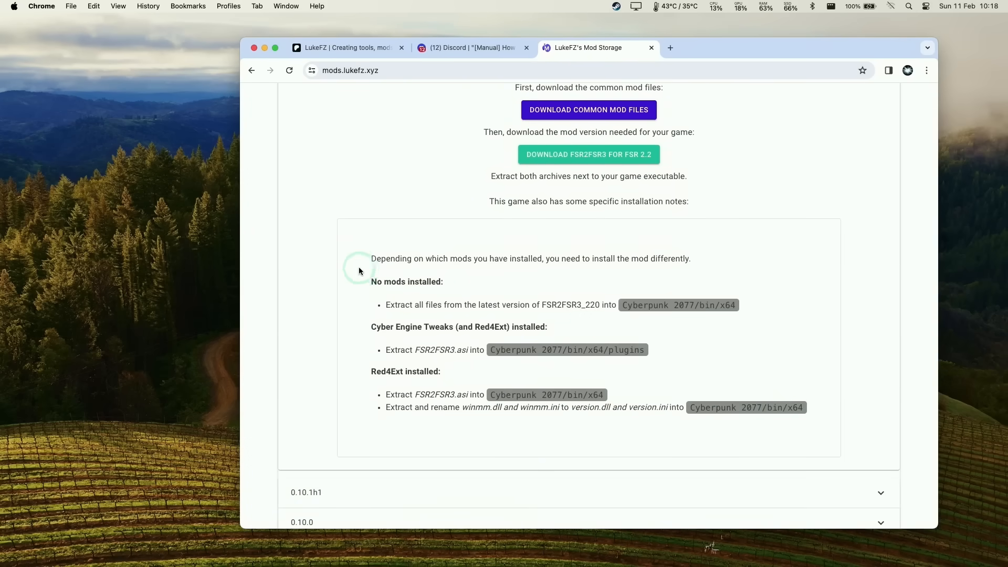
scroll("up", 3)
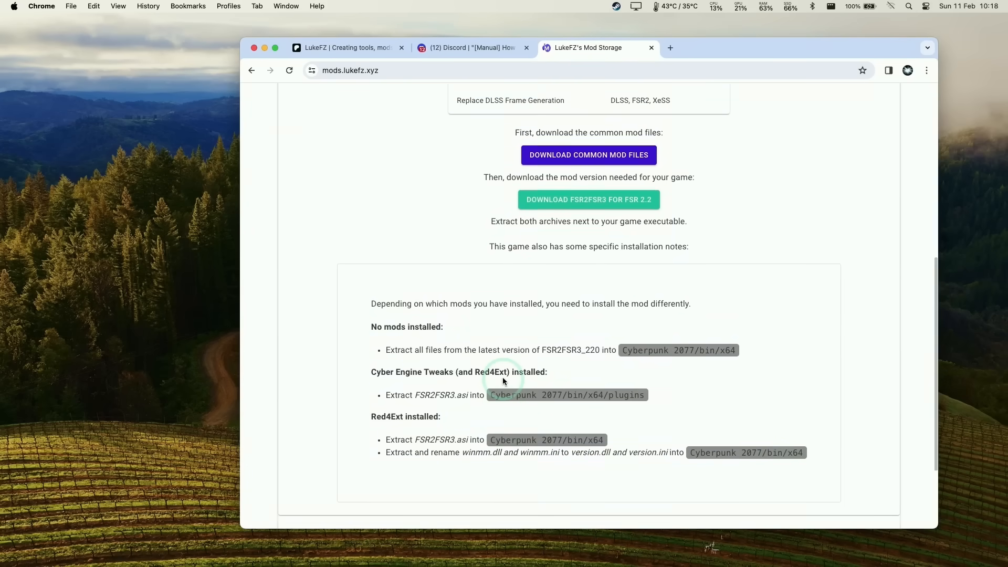
Step: Download the common mod files and FSR2FSR3 for FSR 2.2, then open Downloads
left_click(588, 168)
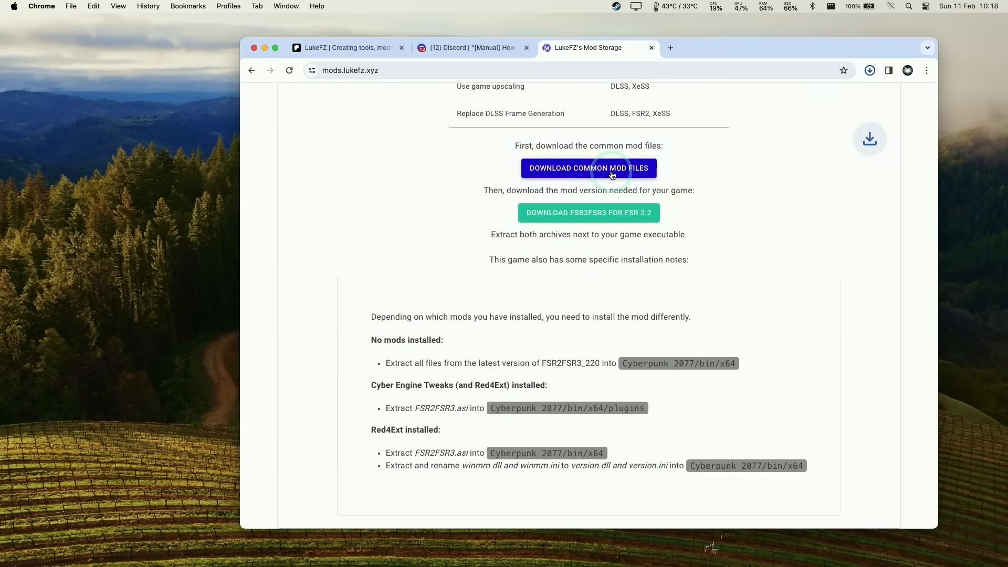
left_click(587, 168)
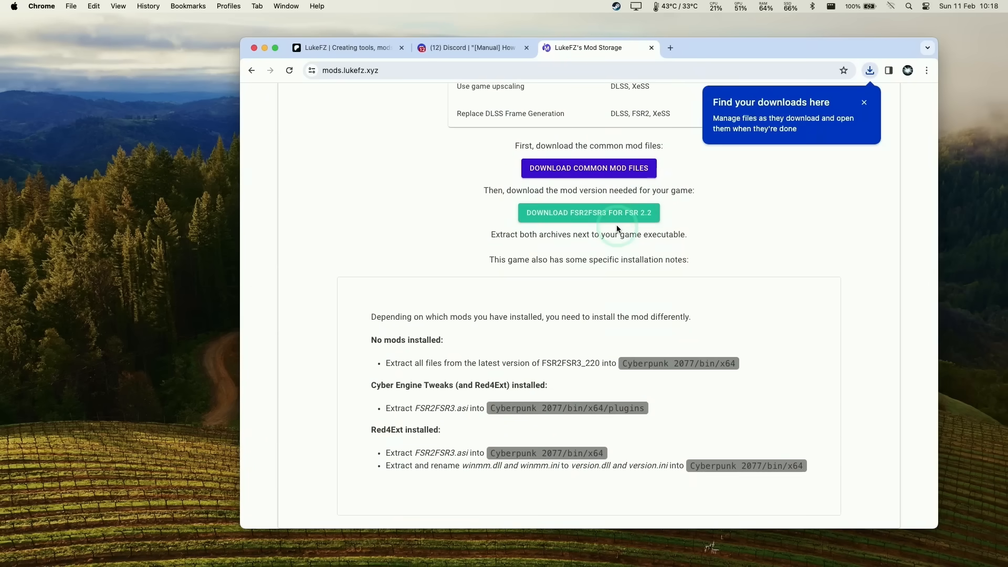
left_click(865, 103)
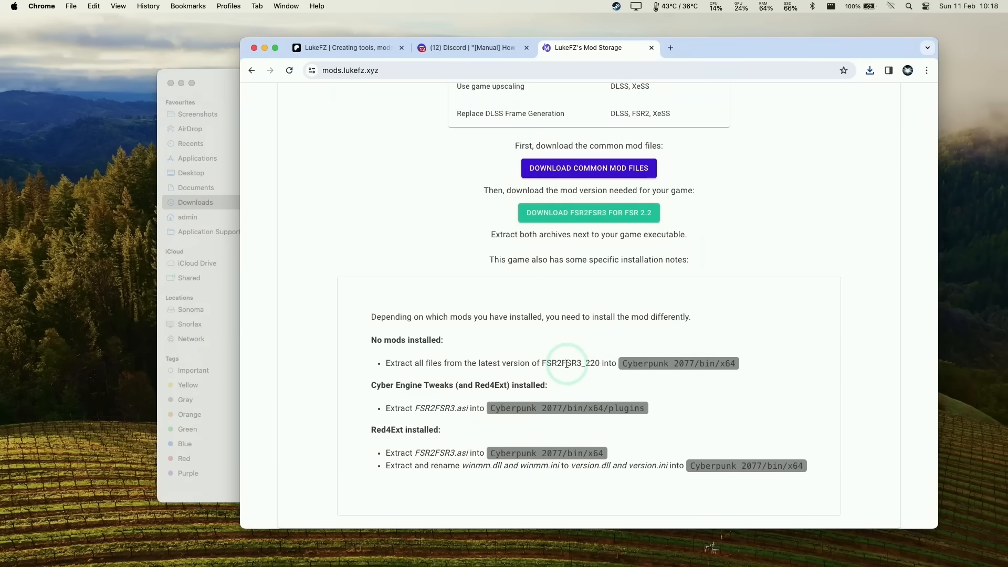
mouse_move(636, 406)
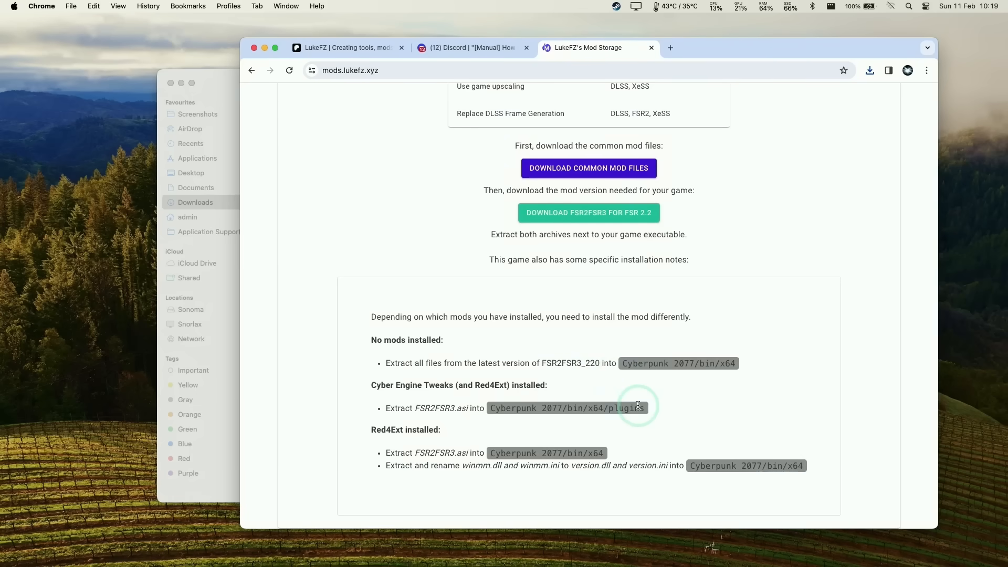
mouse_move(694, 365)
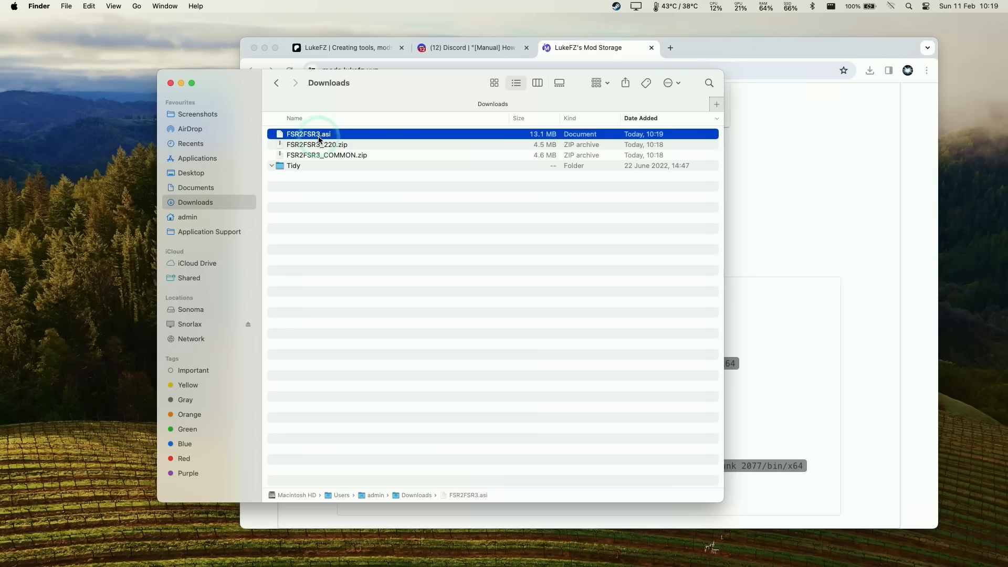
Step: Extract FSR2FSR3_COMMON.zip, expand optional_nvngx, and open a second Finder window
left_click(327, 155)
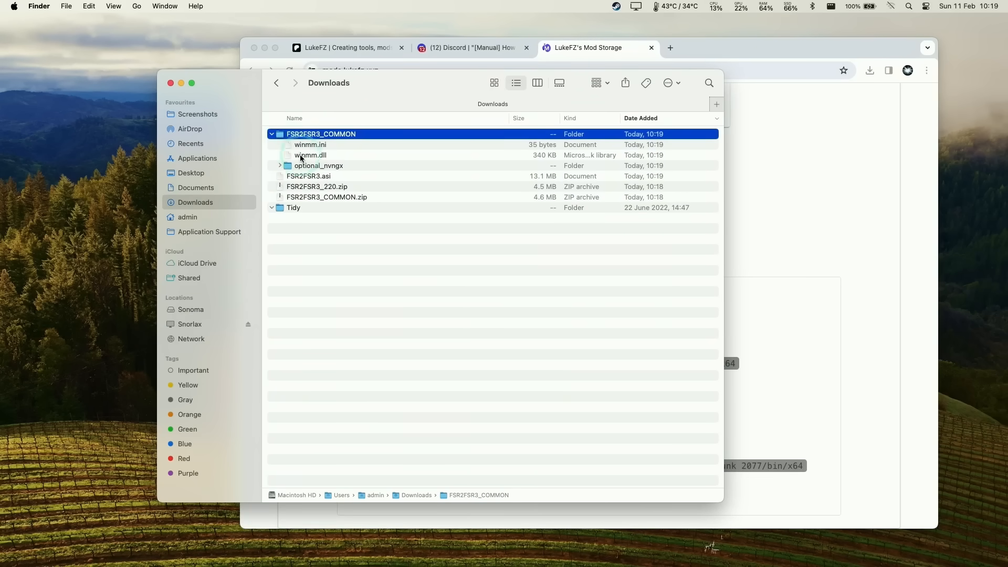
left_click(279, 166)
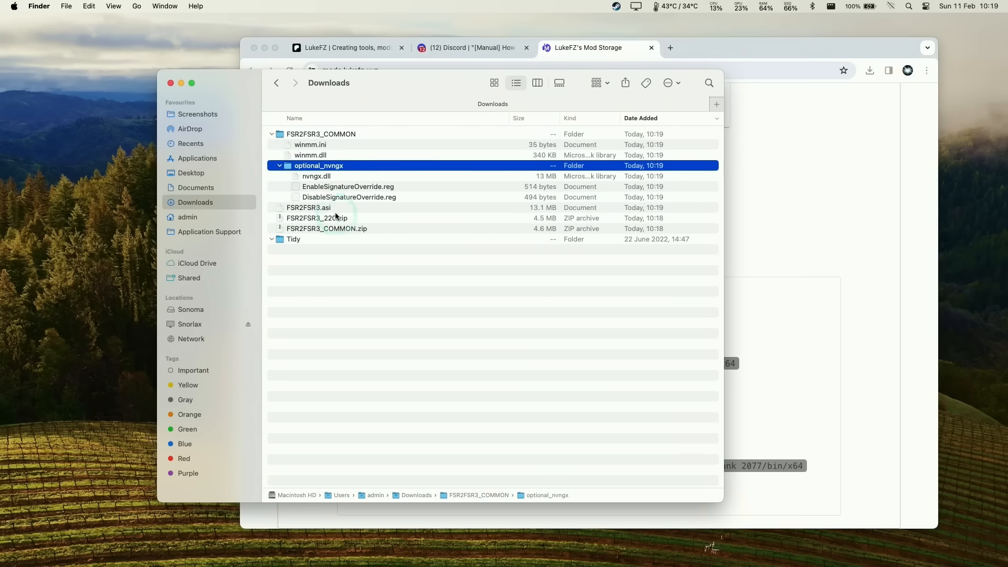
left_click(390, 243)
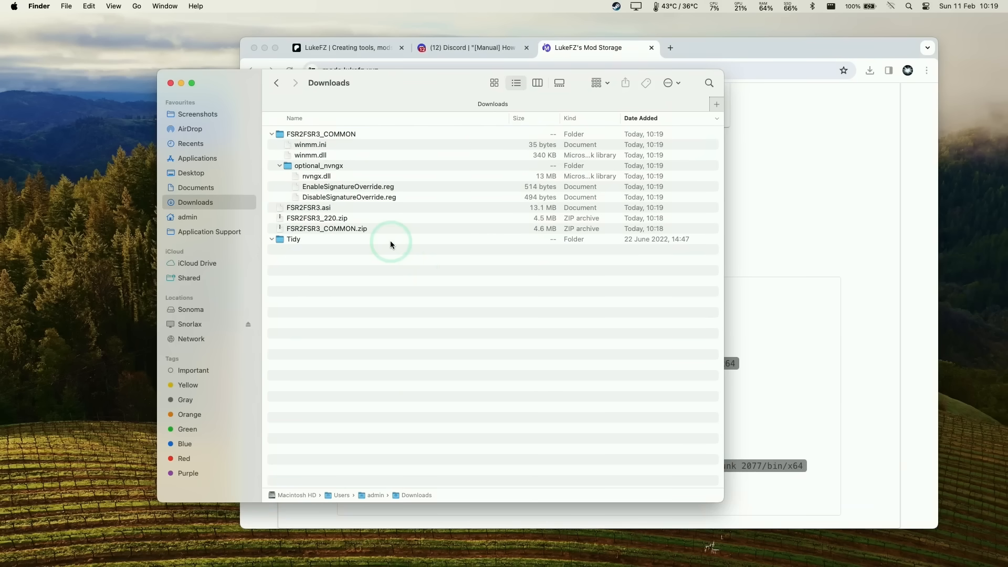
left_click(198, 114)
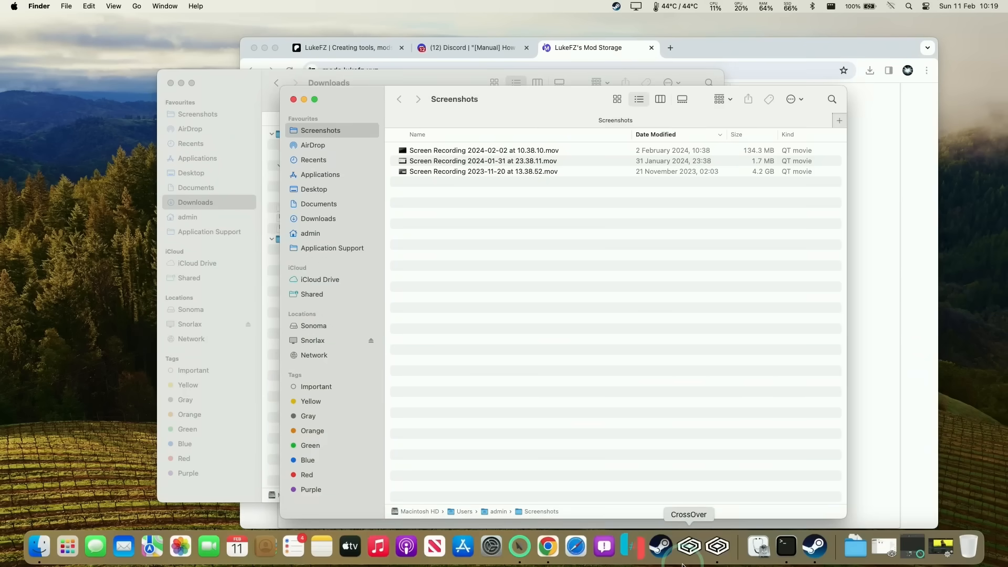
Step: Open the Steam bottle's C: drive and browse to steamapps/common/Cyberpunk 2077
left_click(688, 547)
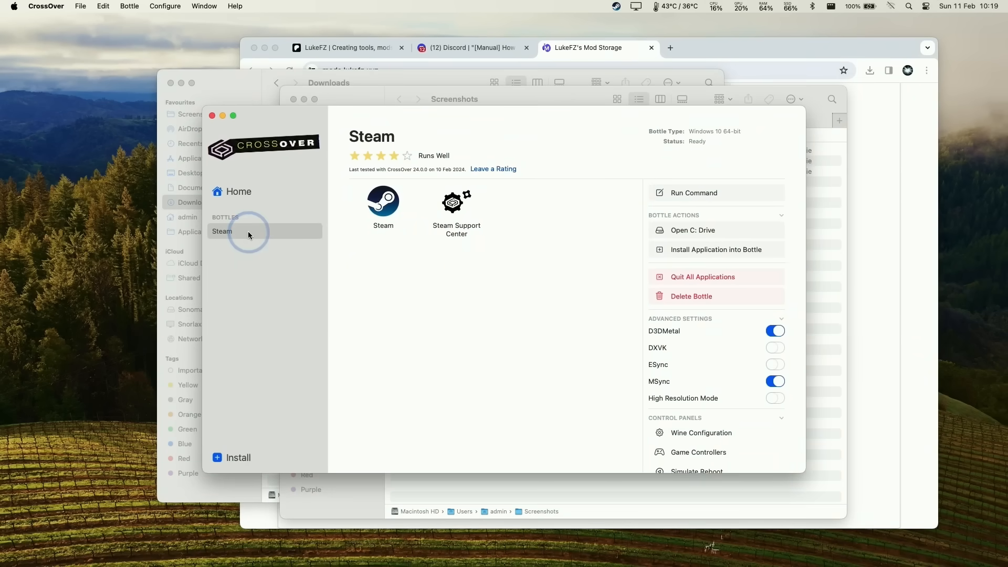
right_click(221, 231)
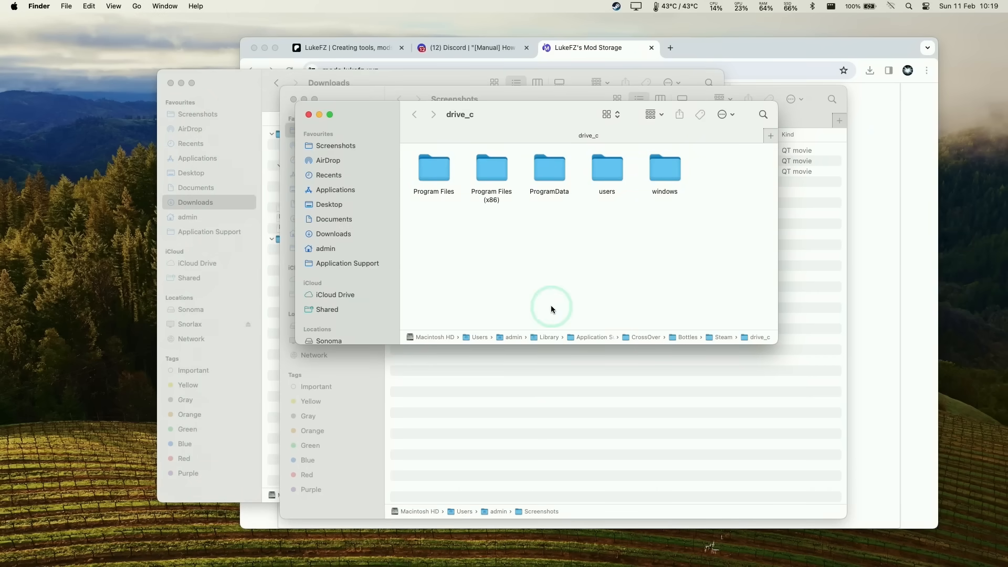
mouse_move(492, 165)
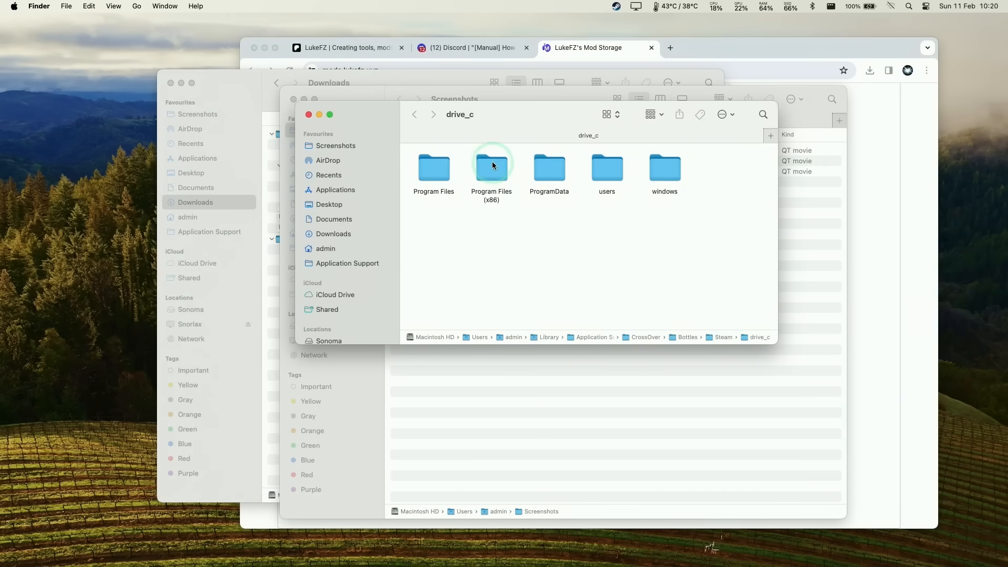
double_click(491, 169)
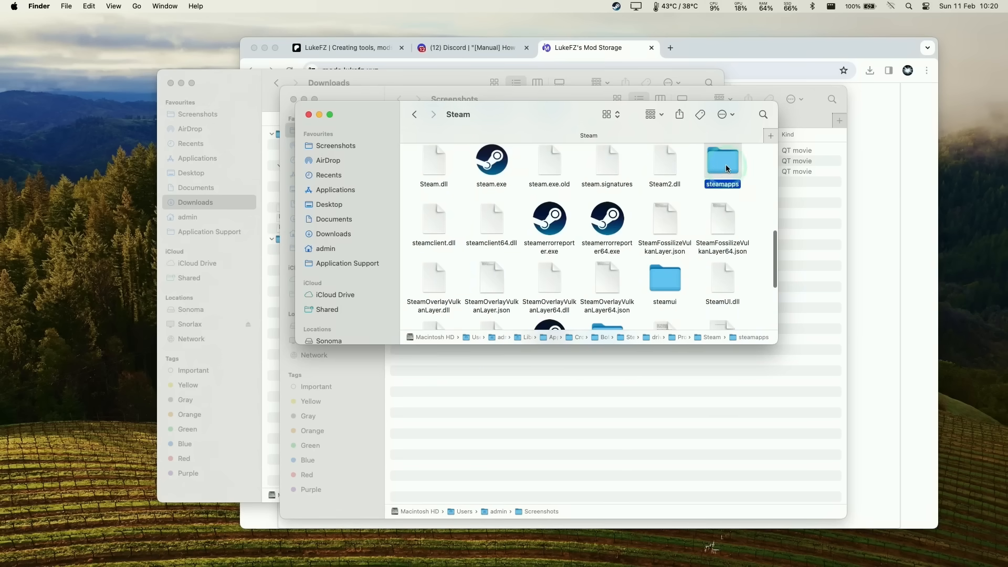
double_click(722, 162)
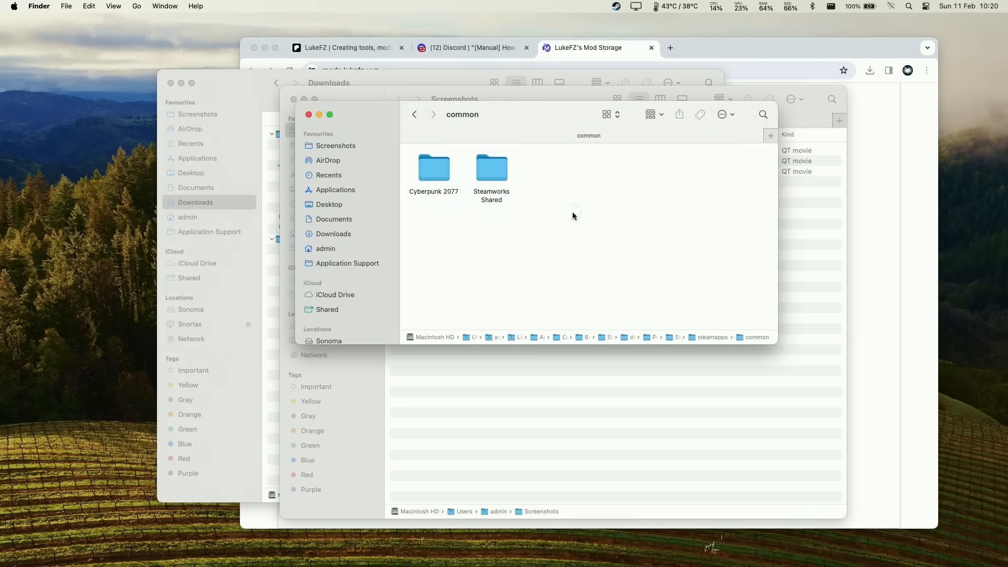
double_click(433, 167)
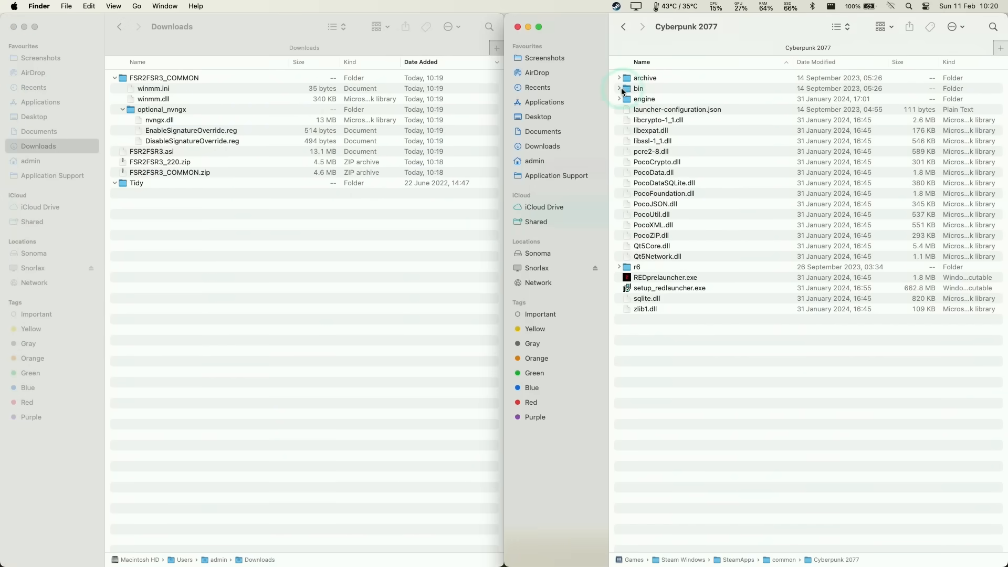
Step: Open bin/x64 and copy FSR2FSR3.asi, winmm.ini and winmm.dll into it
left_click(619, 88)
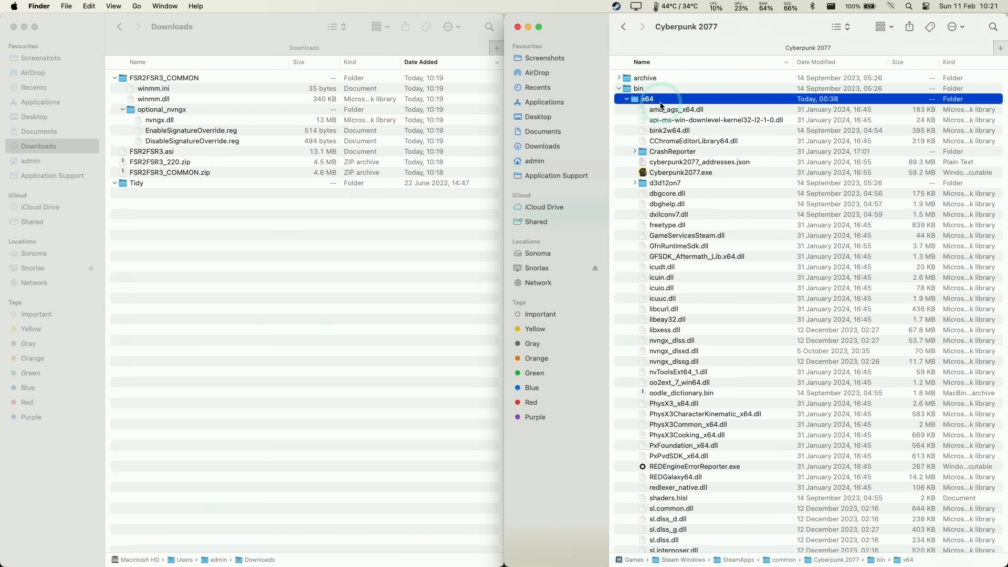
double_click(647, 98)
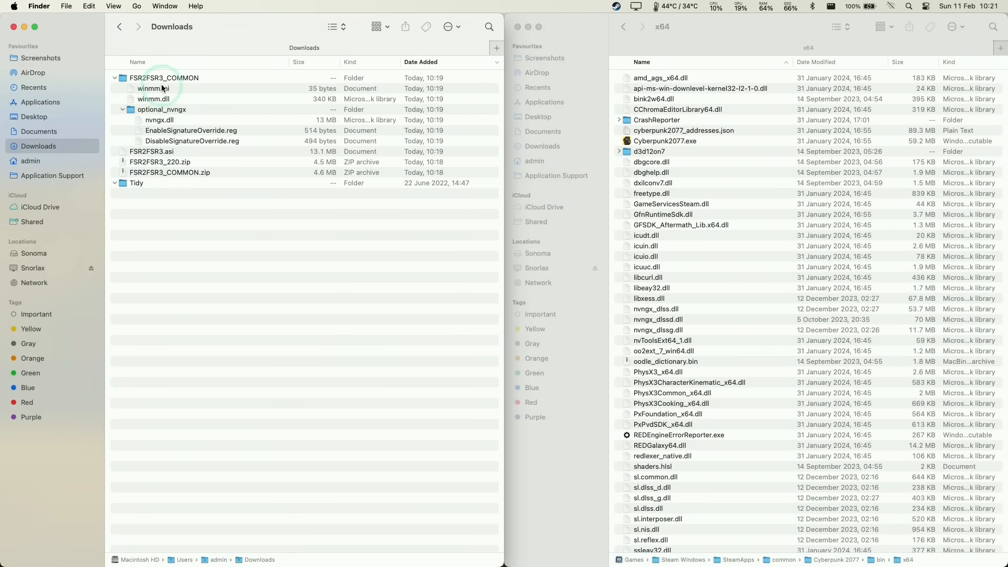
left_click(153, 88)
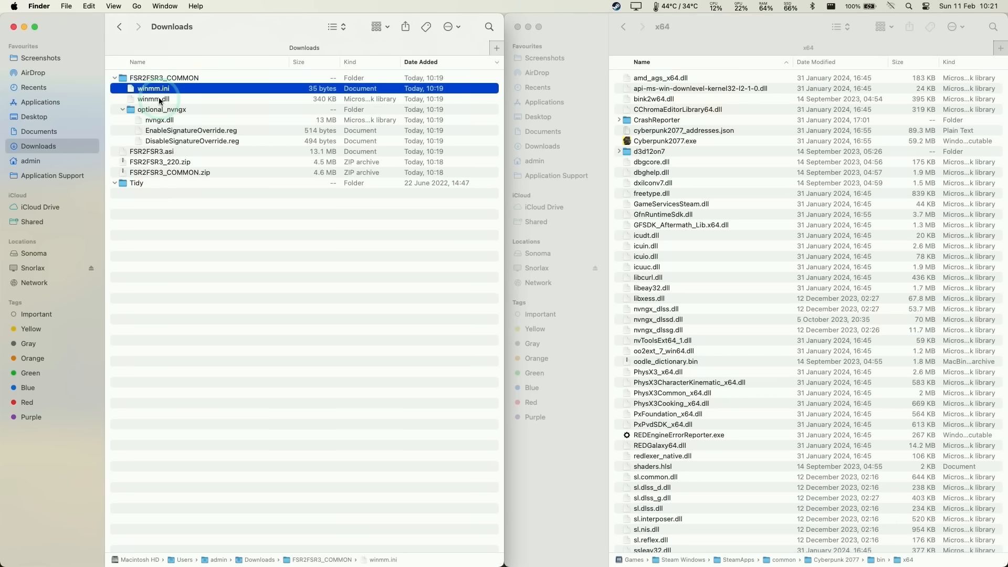
left_click(153, 98)
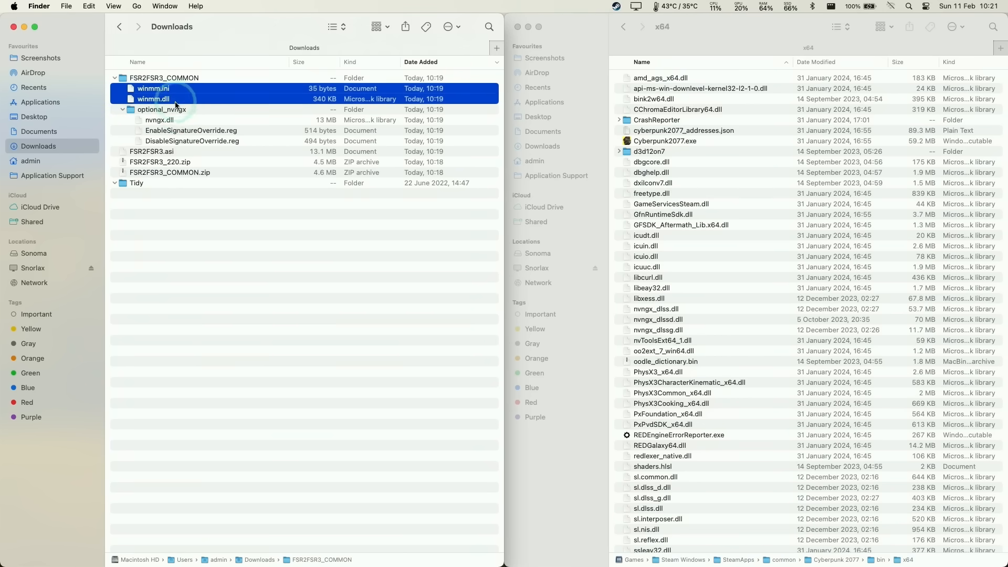
left_click(191, 130)
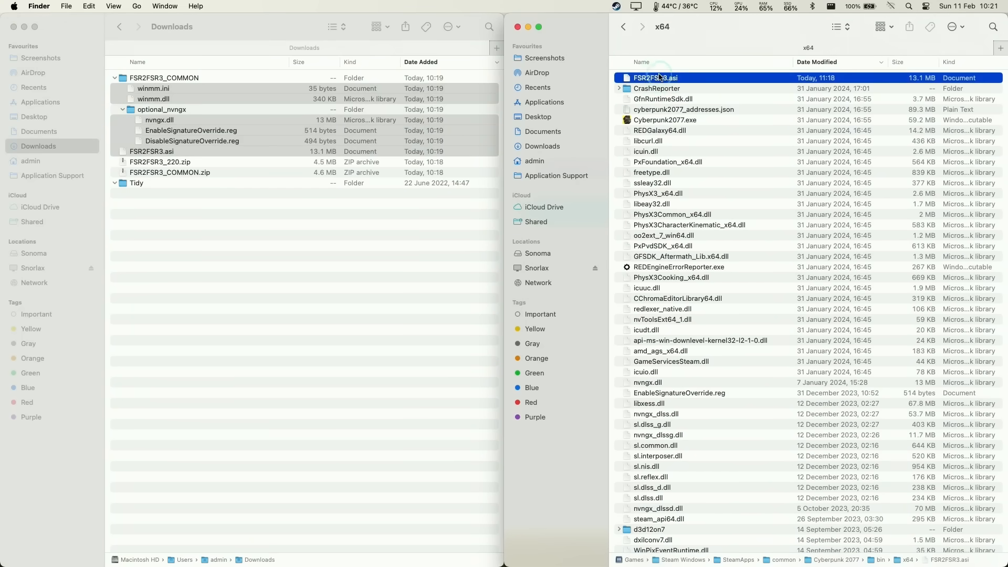
mouse_move(829, 69)
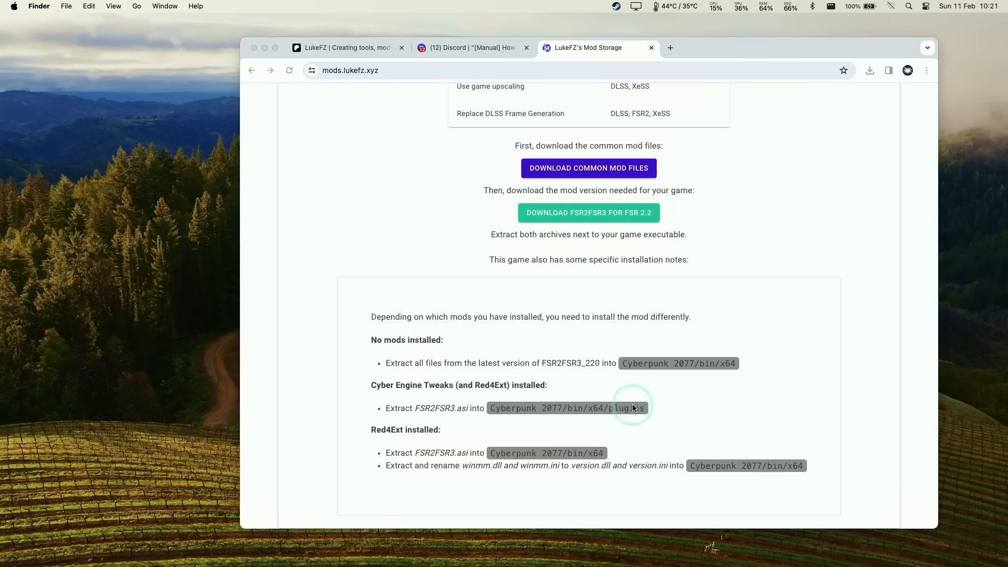
mouse_move(698, 548)
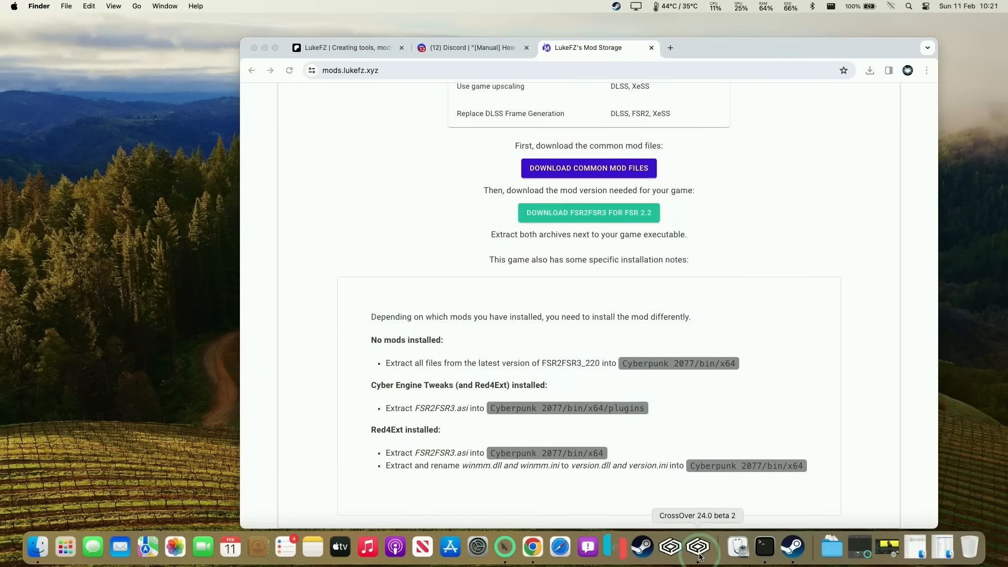
Step: Add a winmm (native, builtin) library override in the Steam bottle's Wine configuration
left_click(697, 547)
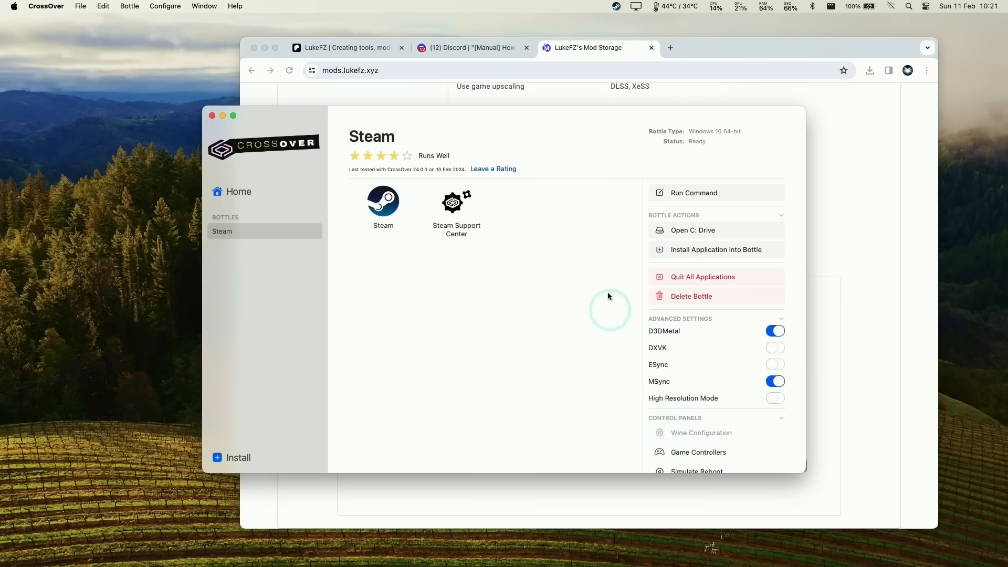
left_click(701, 433)
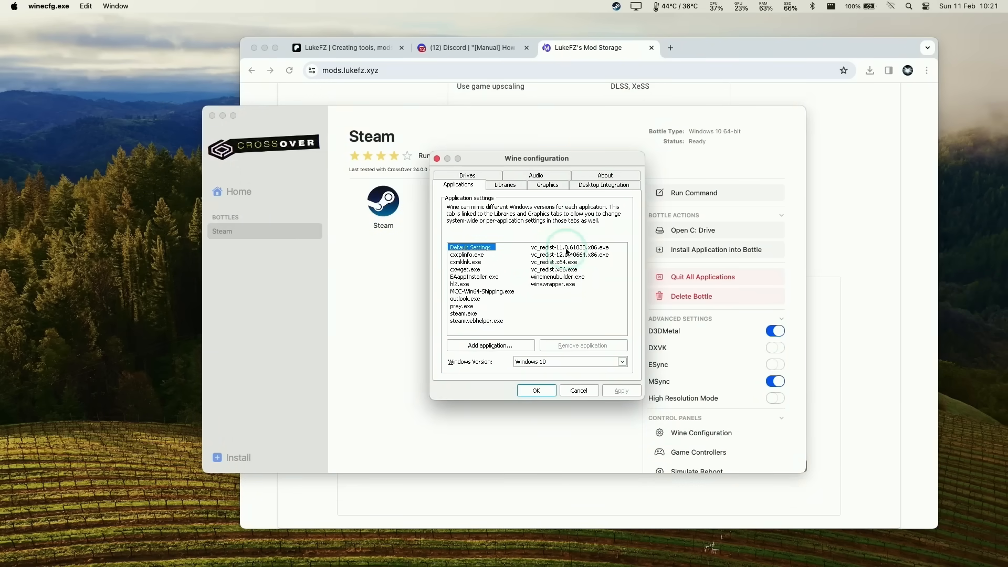
left_click(505, 185)
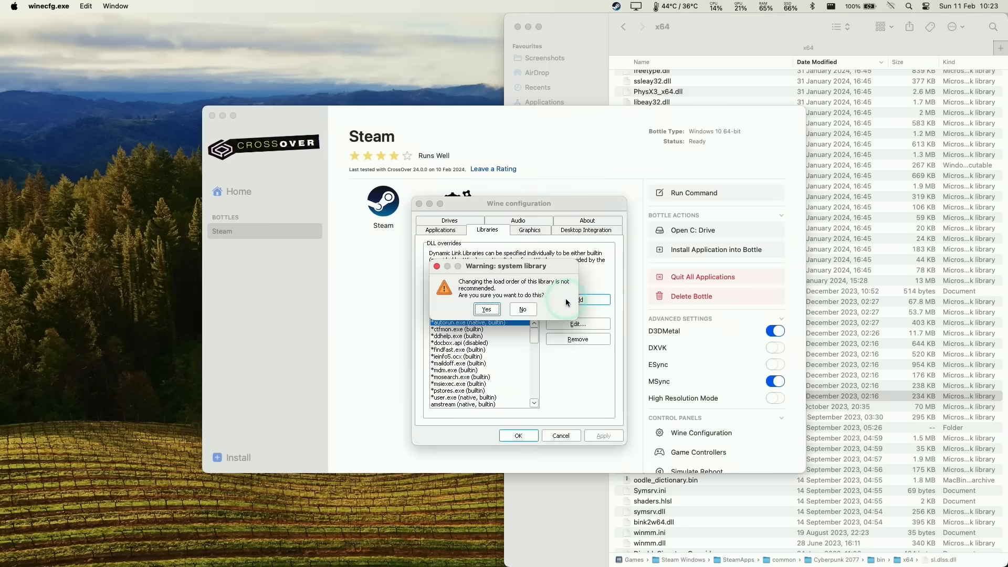
left_click(486, 309)
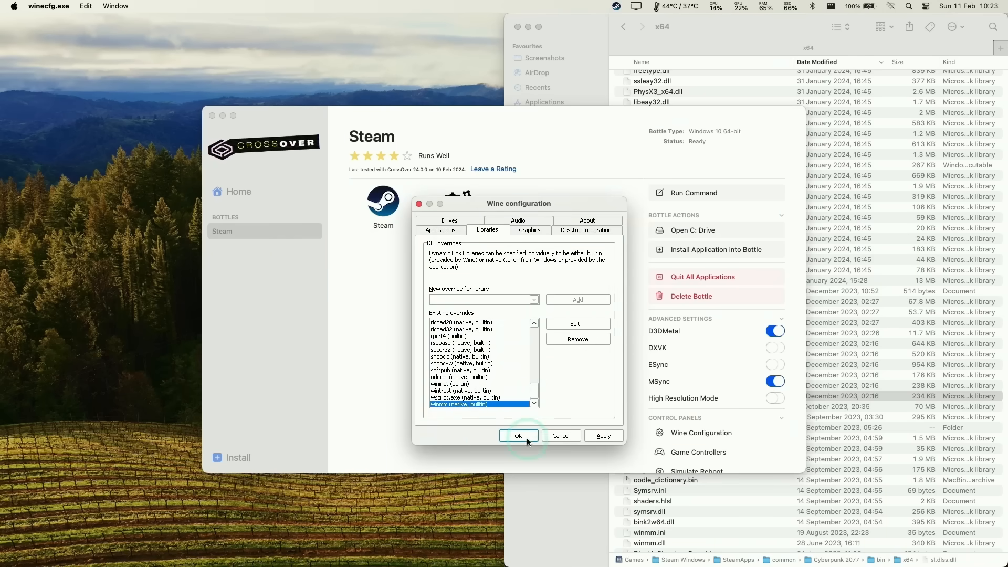
left_click(519, 436)
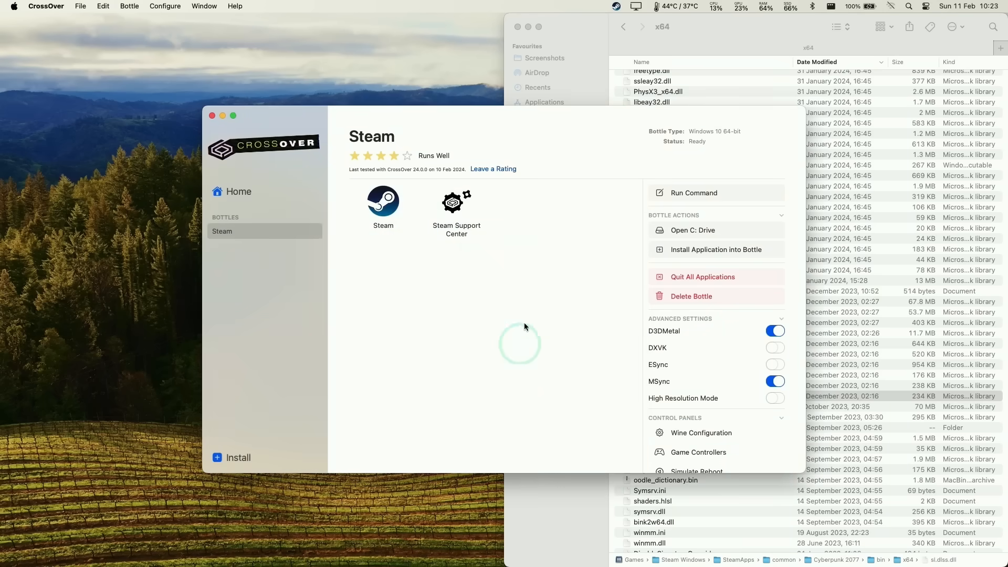
mouse_move(700, 381)
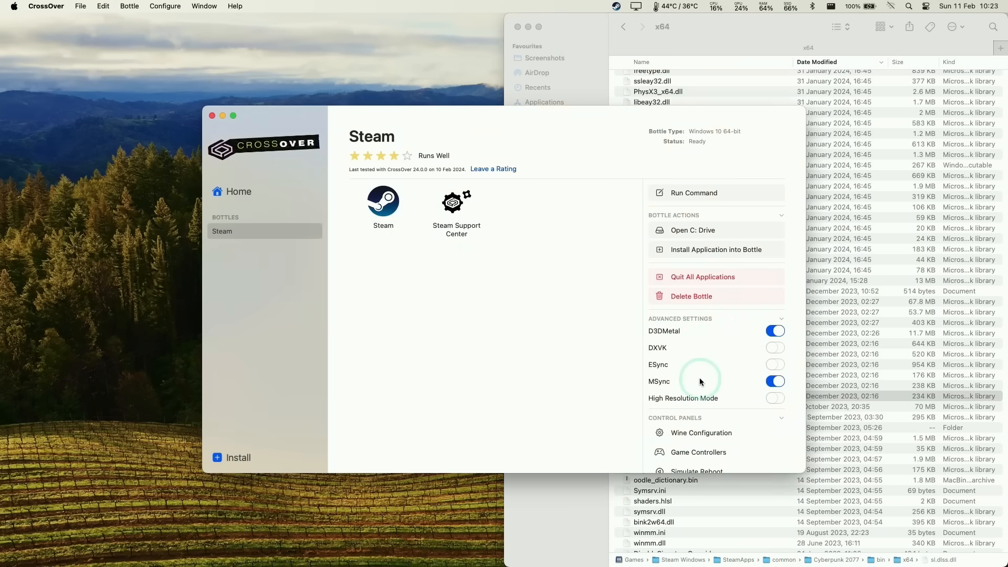
mouse_move(535, 79)
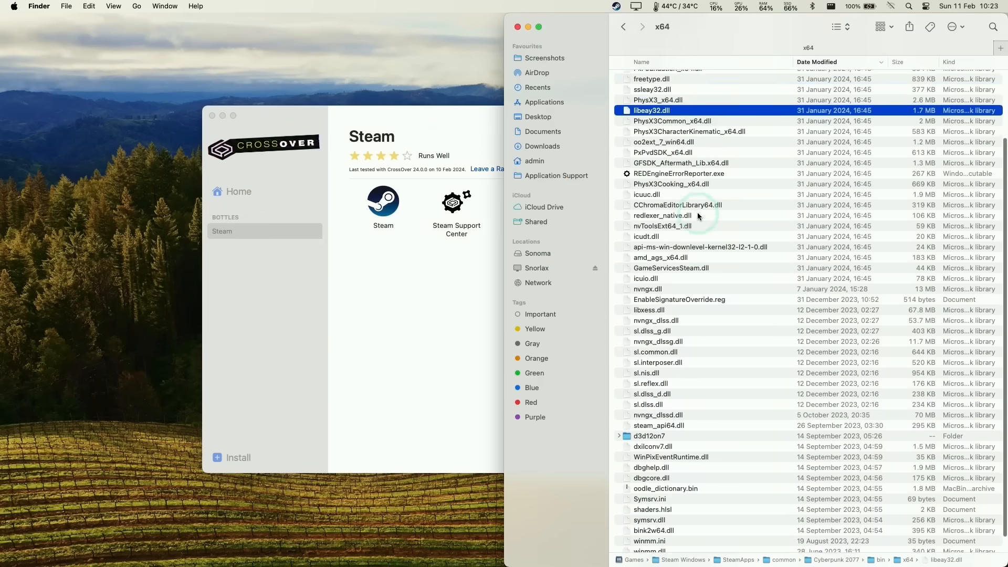
Step: Scroll the Cyberpunk 2077 x64 folder listing back into view
scroll("up", 3)
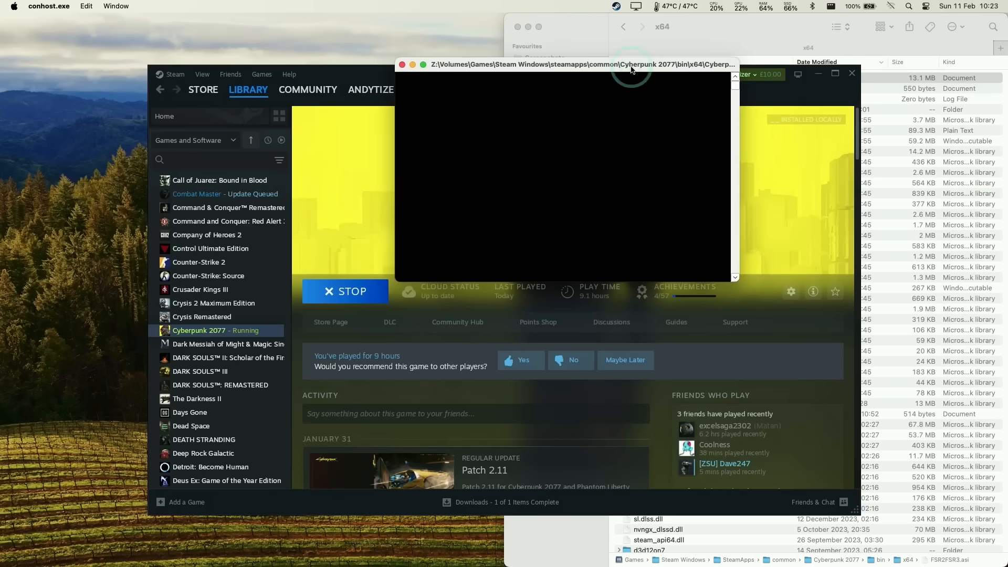
mouse_move(521, 159)
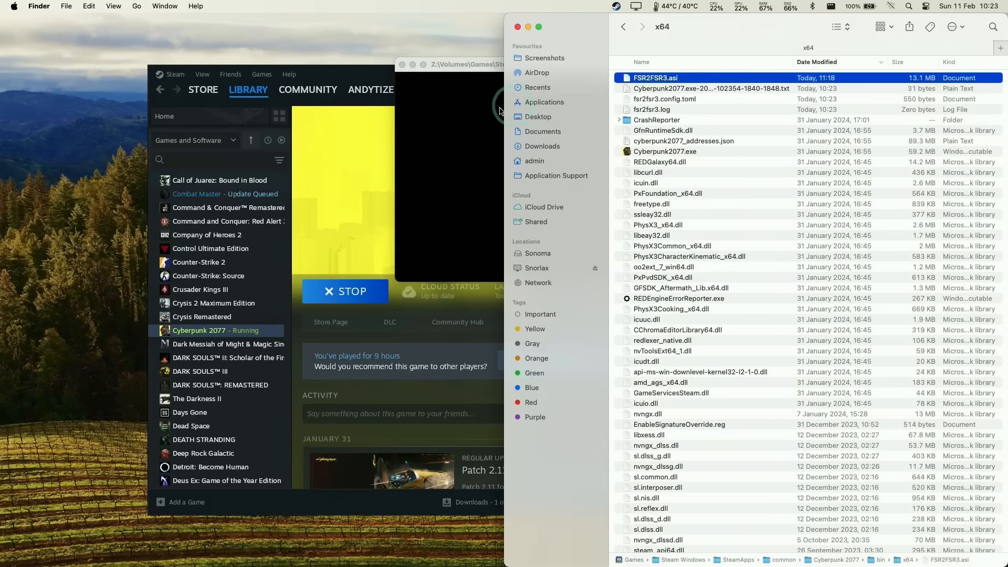
Step: Confirm fsr2fsr3.config.toml and fsr2fsr3.log appeared in the x64 folder, then stop Cyberpunk 2077
left_click(665, 100)
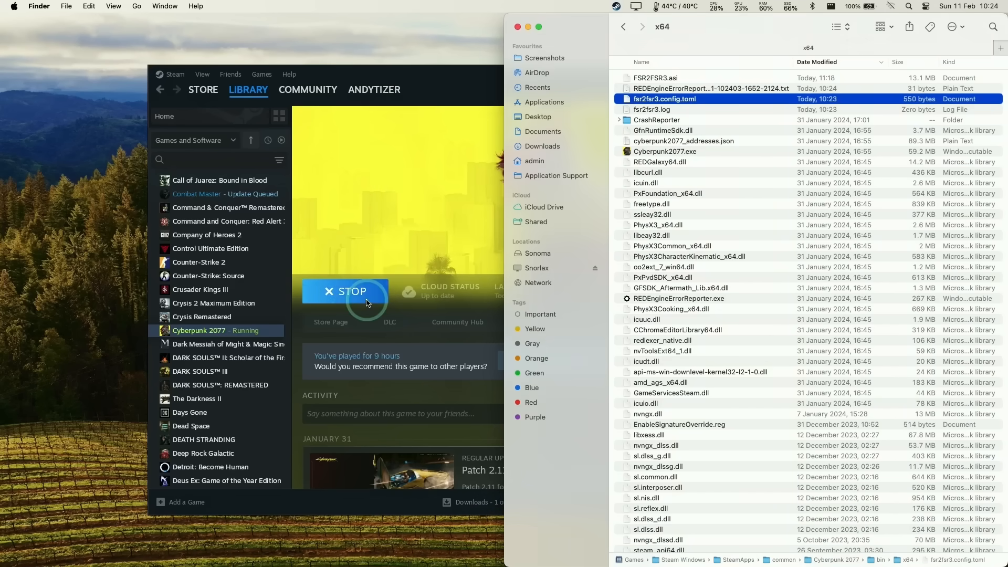
left_click(346, 292)
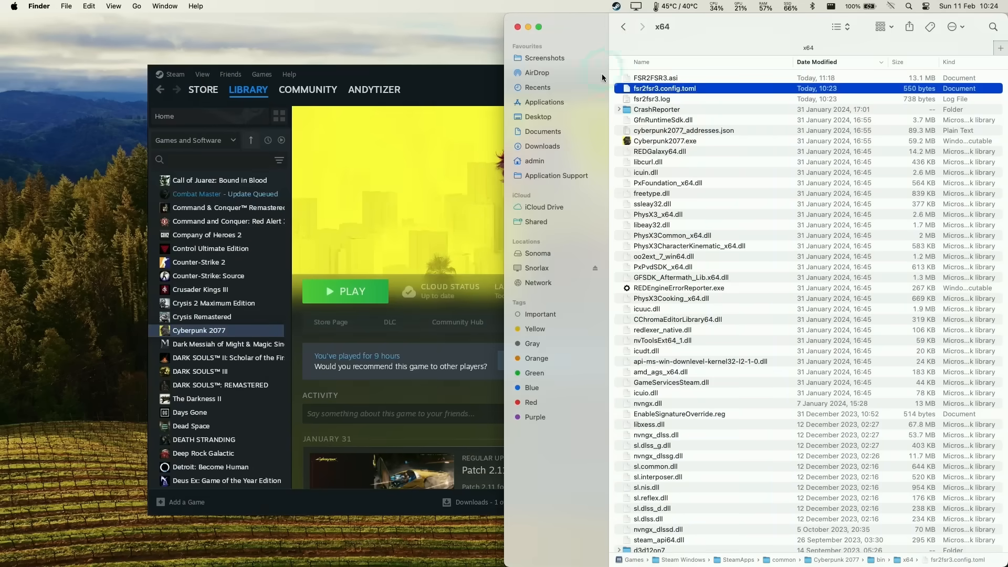
right_click(665, 88)
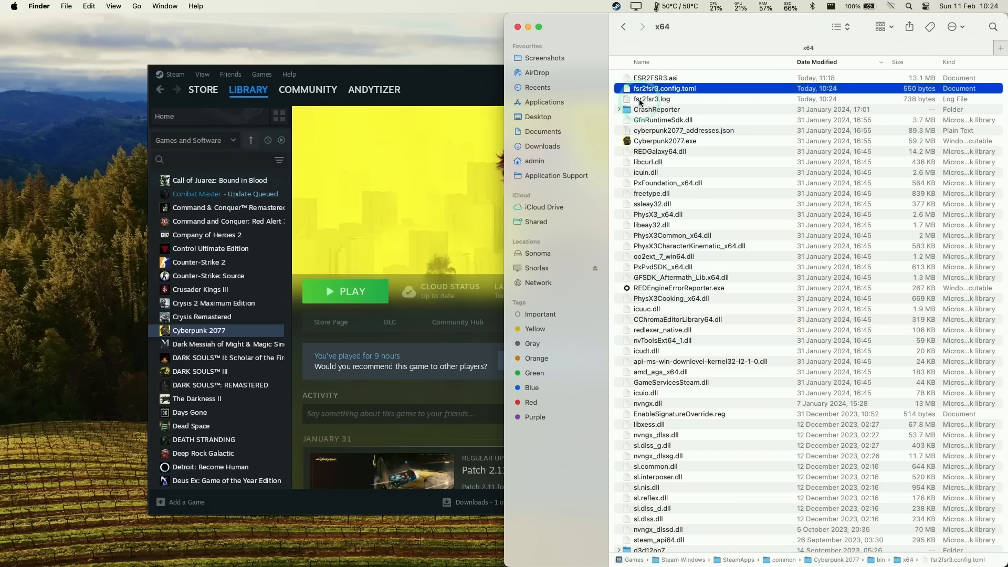
Step: Open fsr2fsr3.config.toml in TextEdit and set fake_nvidia_gpu to true
right_click(665, 88)
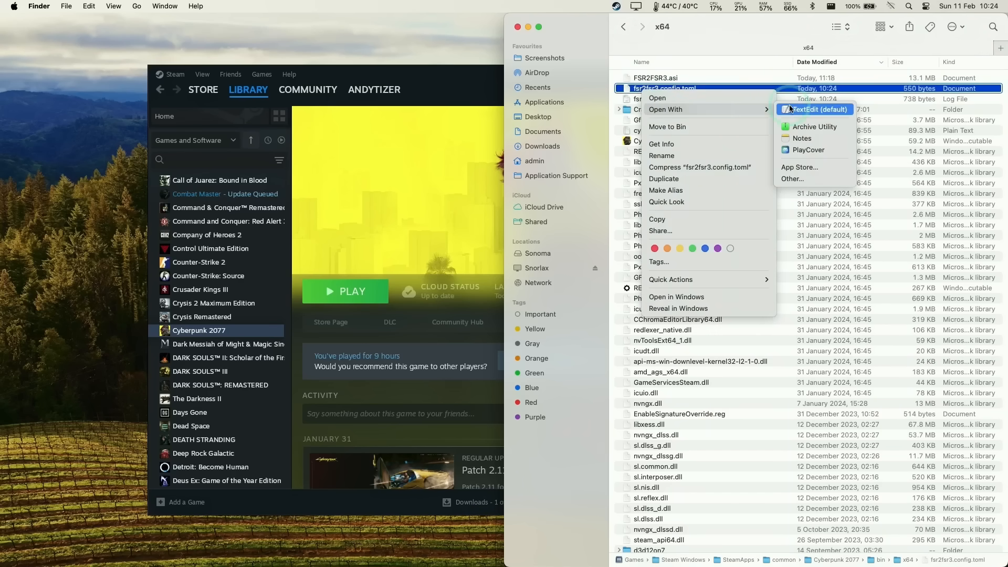
left_click(816, 109)
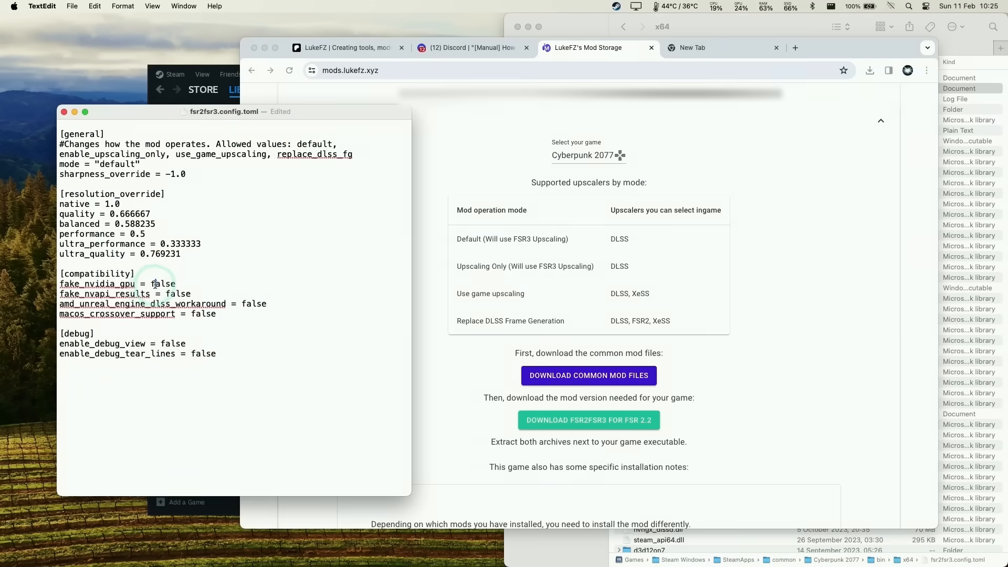
type("tr")
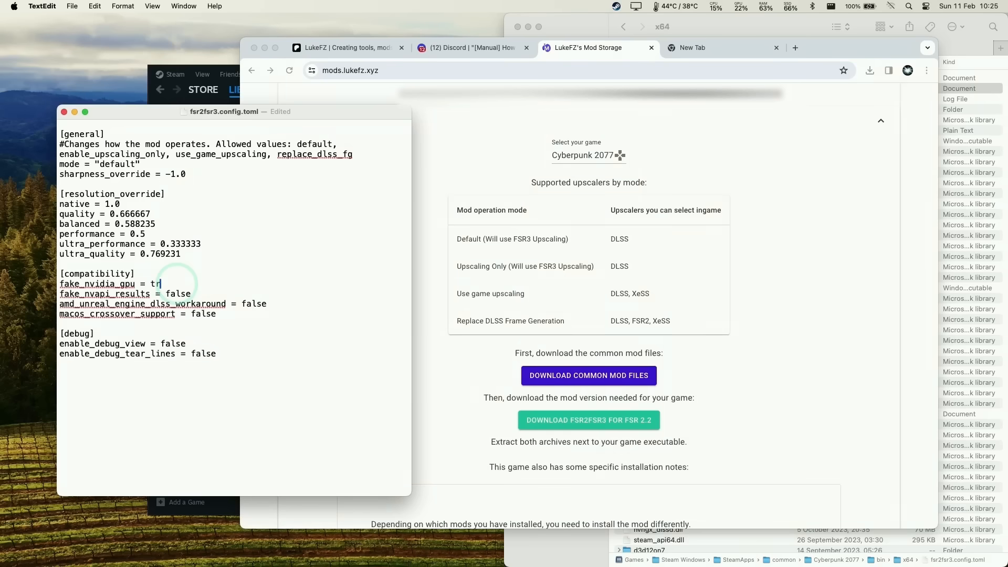
type("ue")
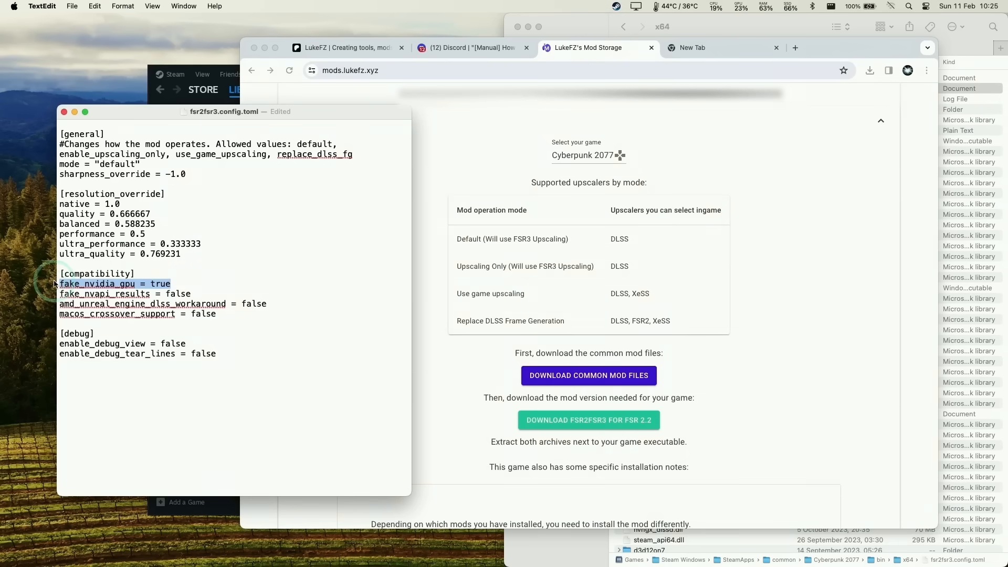
Step: Set macos_crossover_support to true and mode to replace_dlss_fg
left_click(227, 319)
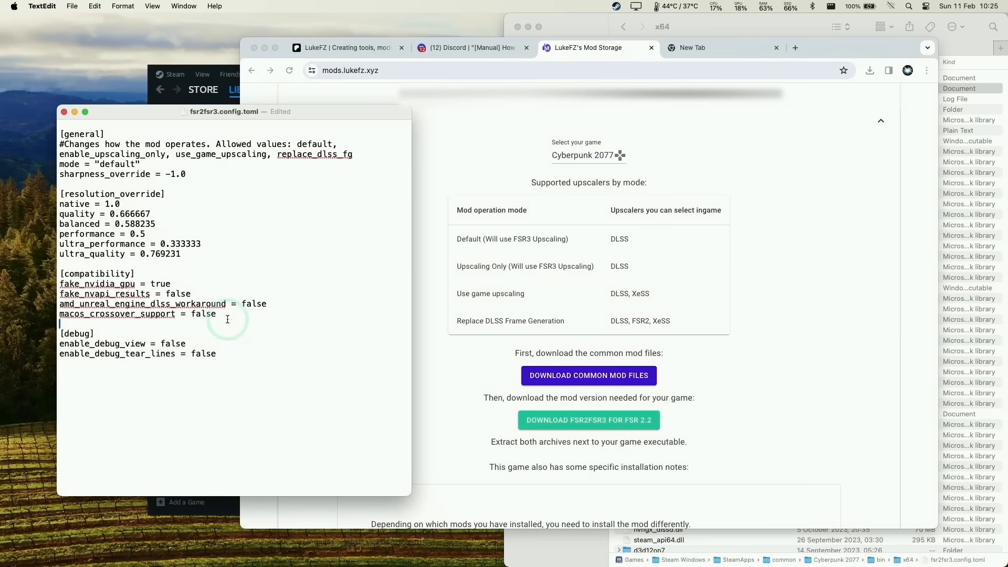
type("true")
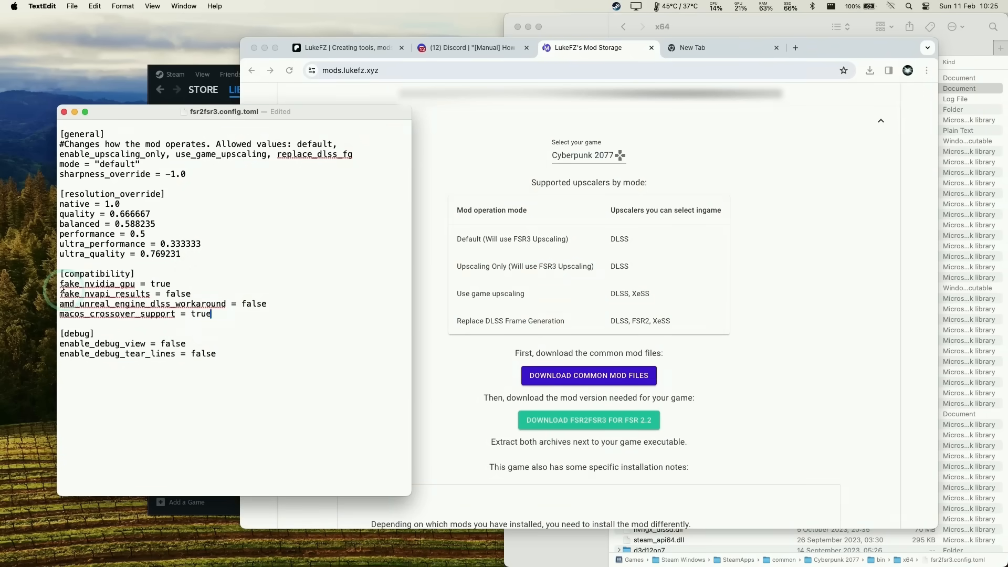
triple_click(128, 314)
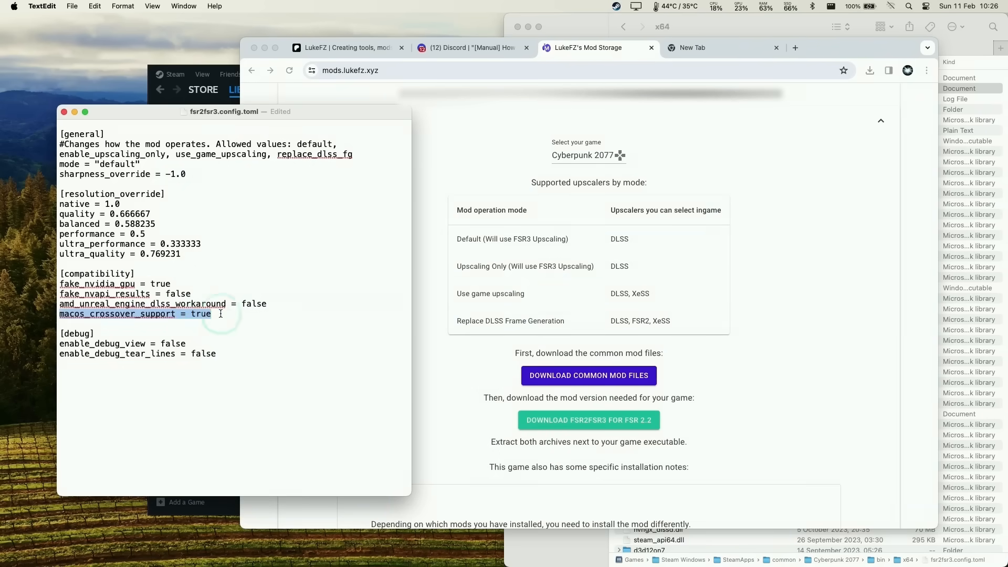
left_click(211, 314)
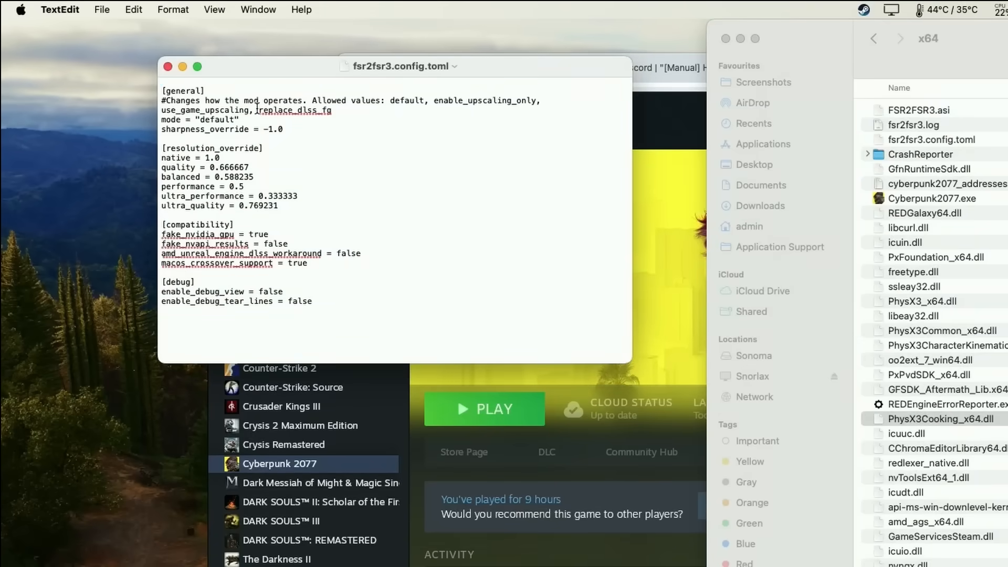
double_click(293, 110)
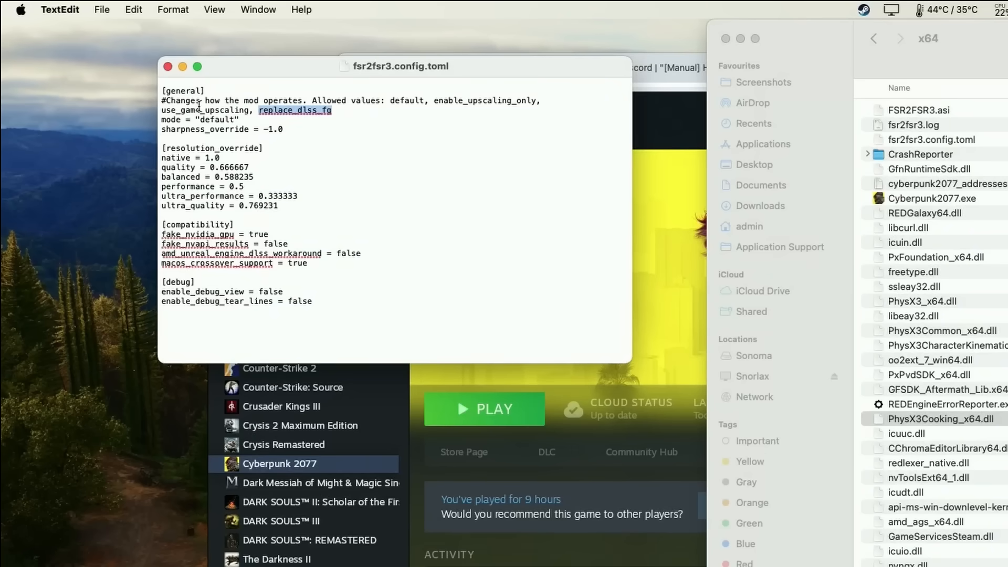
type("replace_dlss_fg")
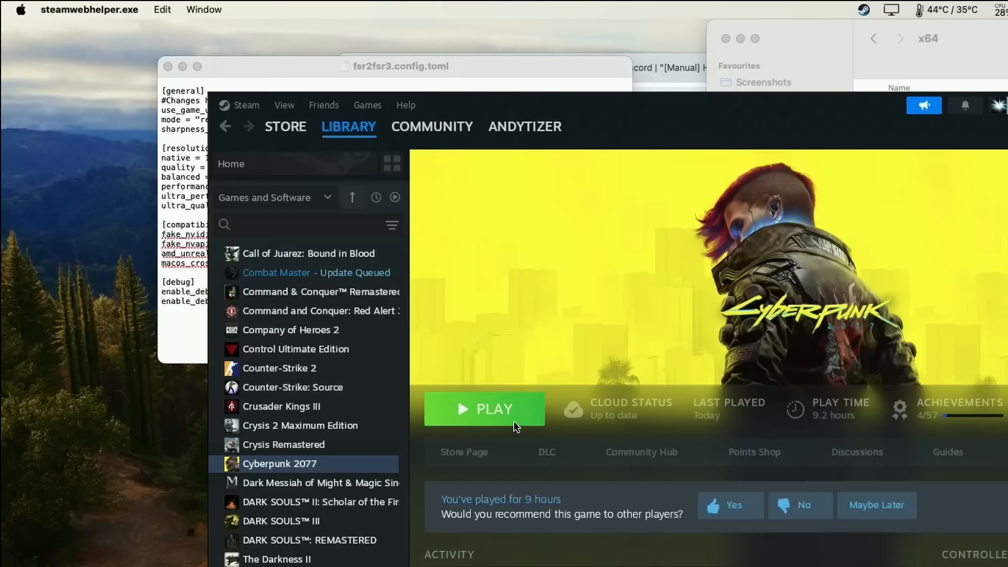
Step: Relaunch Cyberpunk 2077 from Steam and reach its main menu at about 200 FPS
left_click(484, 409)
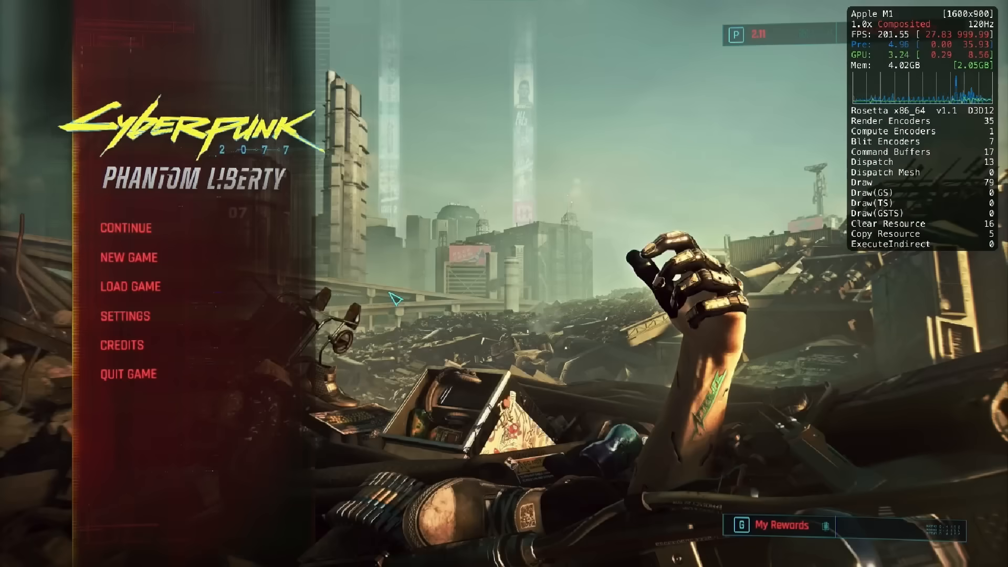
Step: View Graphics settings showing FSR 2.1 with DLSS Frame Generation on, and request a benchmark
left_click(125, 316)
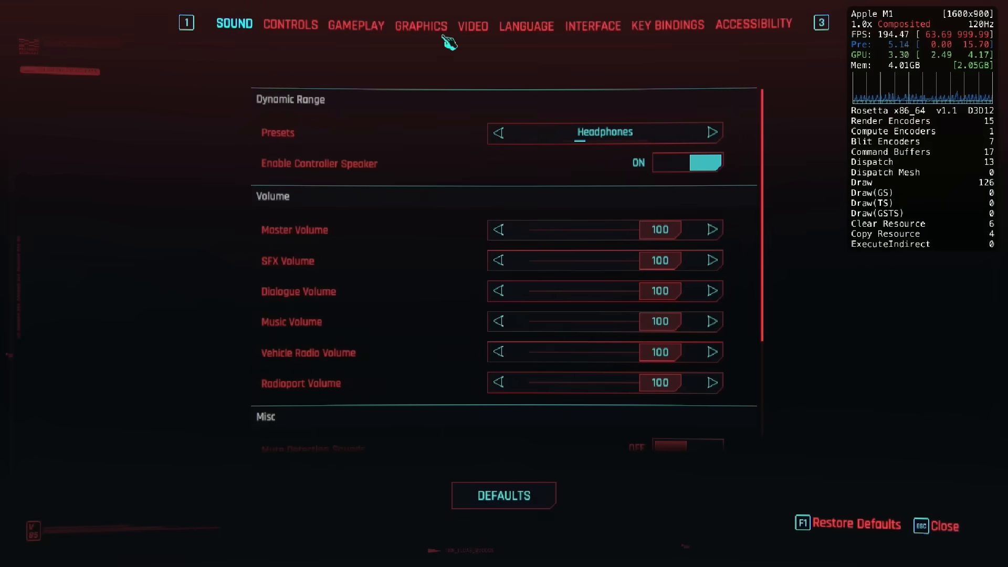
left_click(420, 25)
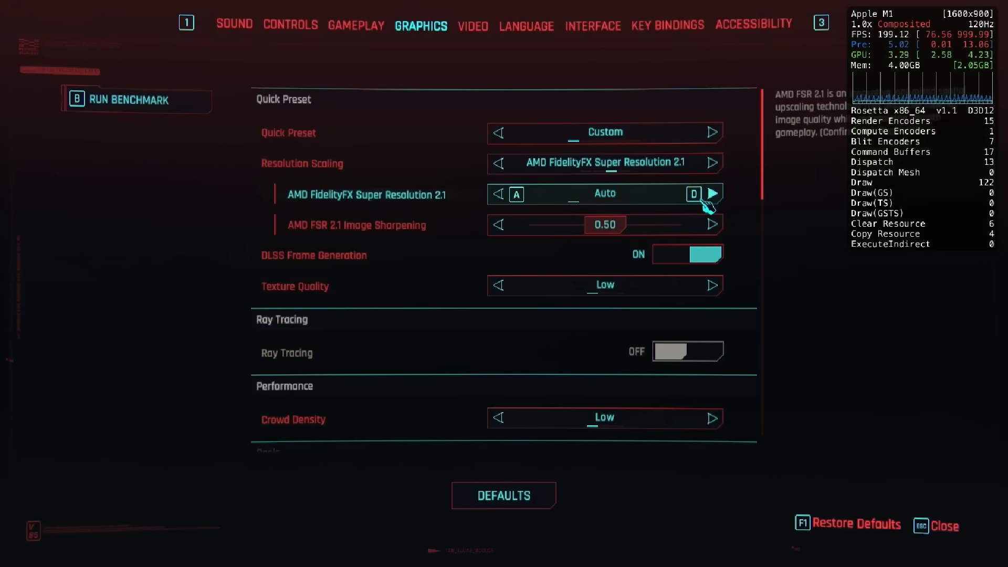
mouse_move(679, 125)
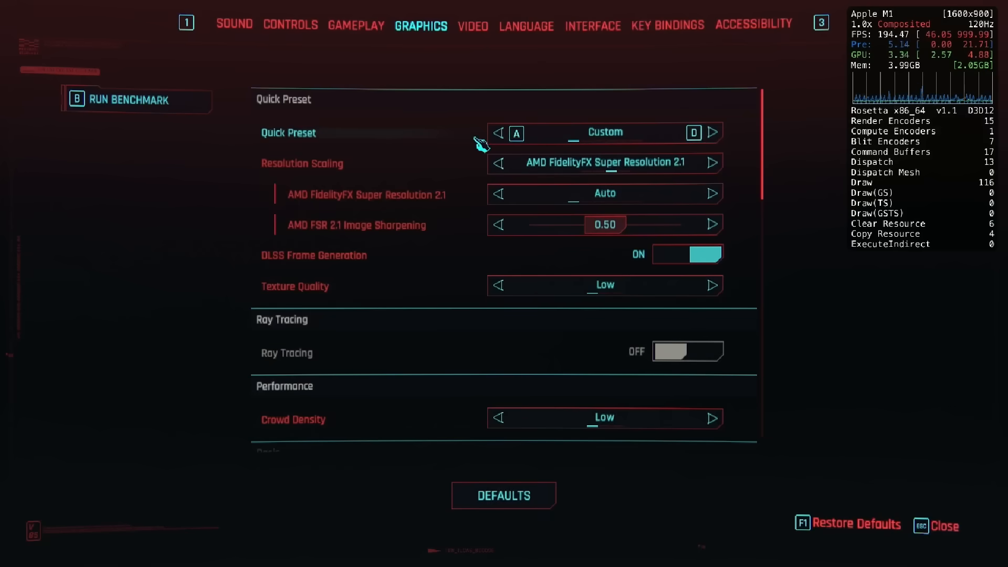
left_click(127, 100)
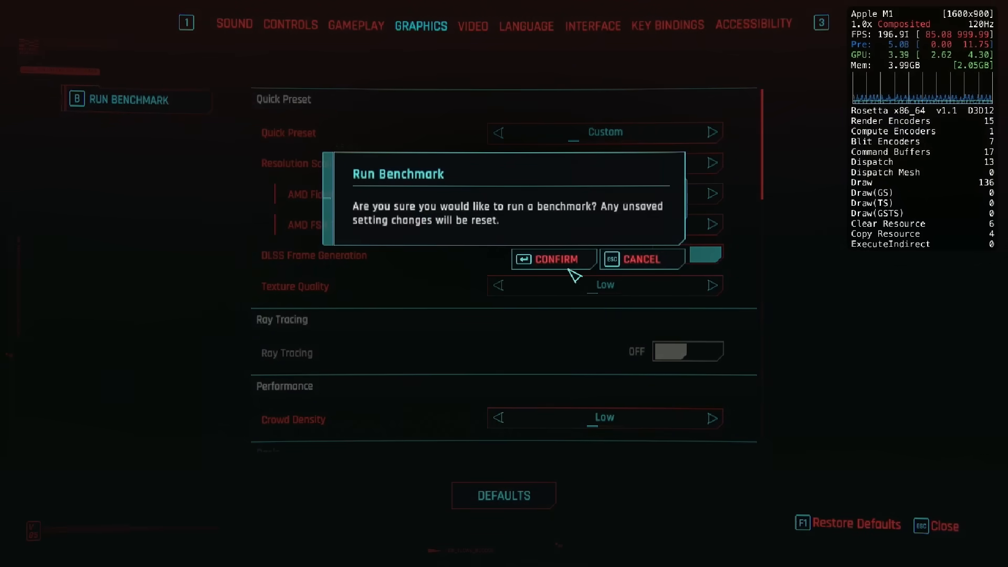
left_click(552, 258)
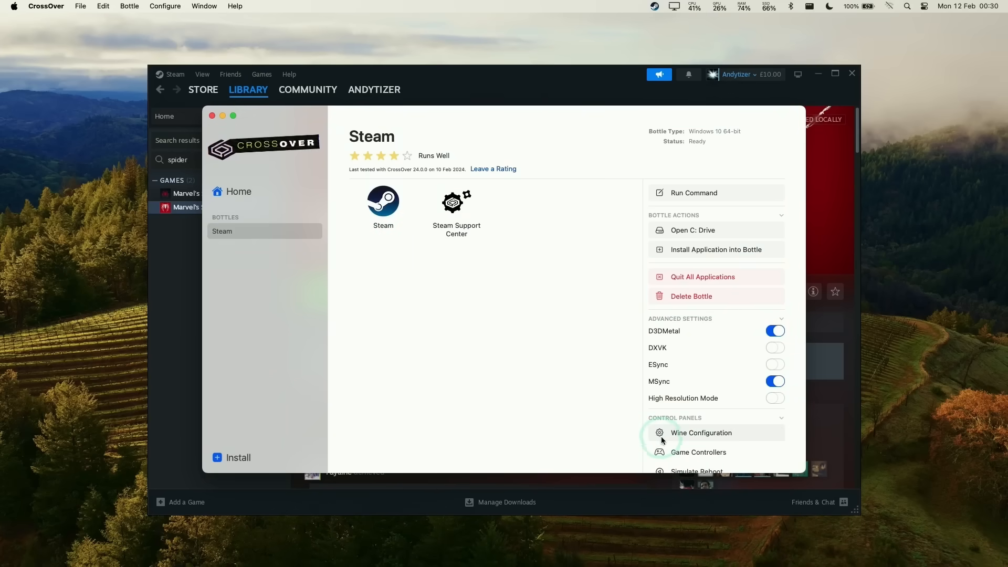
Step: Set the Steam bottle's Windows version to Windows 11 in Wine Configuration
left_click(701, 433)
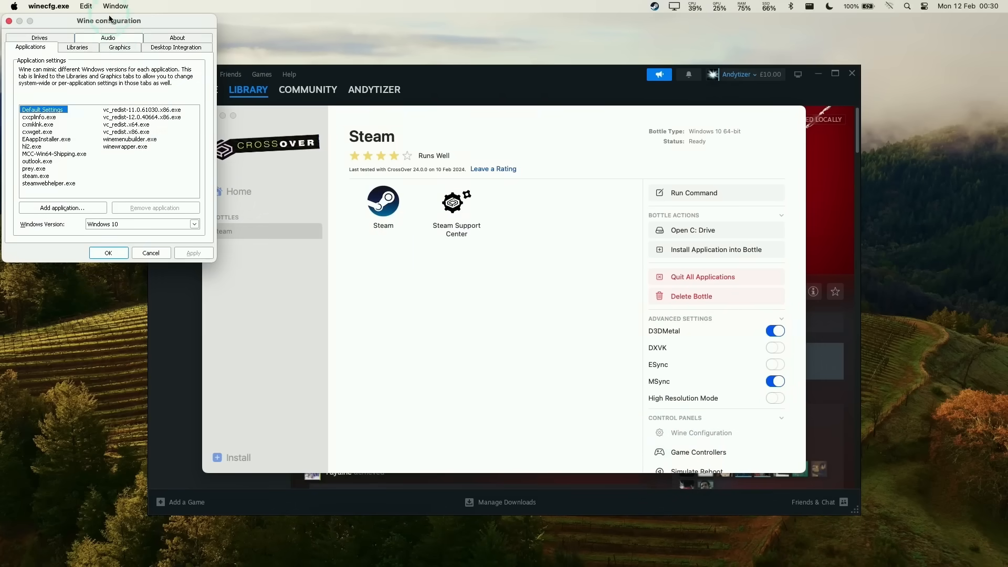
left_click(432, 329)
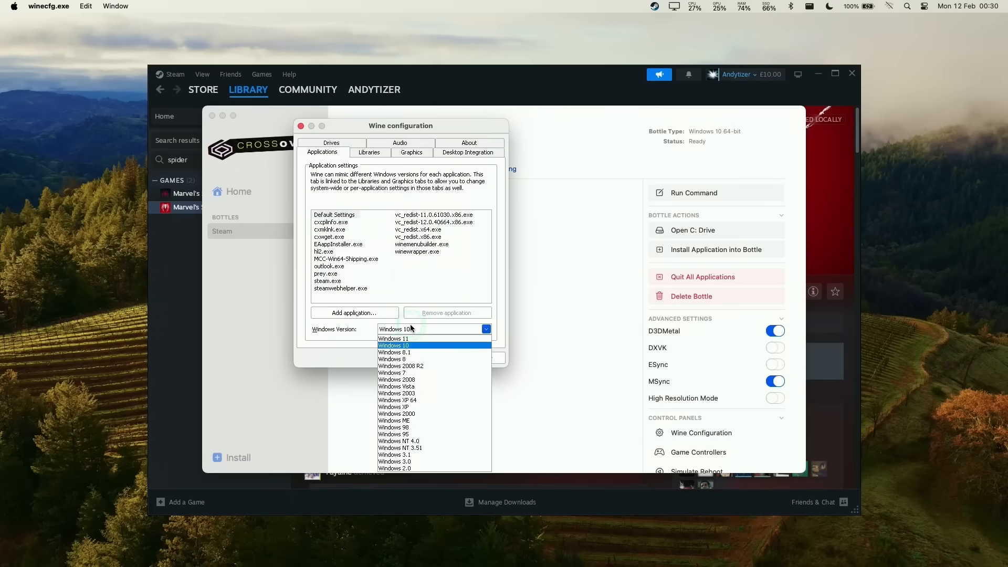
left_click(394, 338)
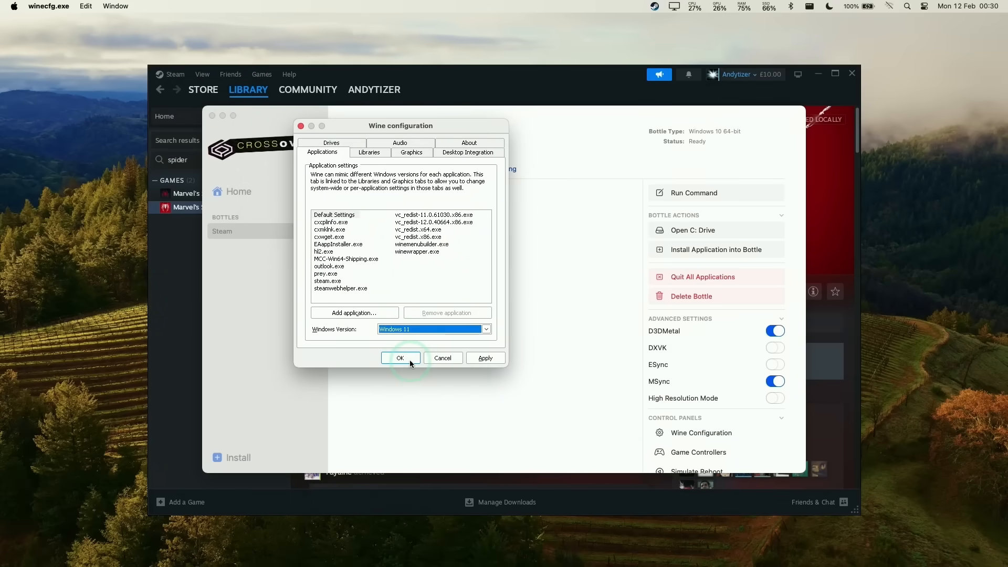
left_click(400, 357)
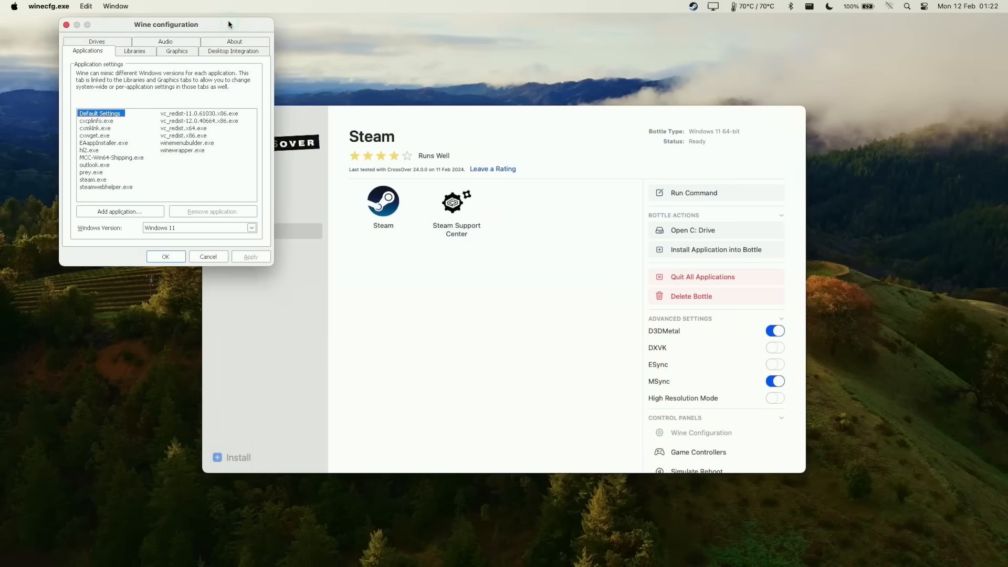
Step: Check the winmm DLL override in Libraries and close Wine Configuration
left_click(446, 283)
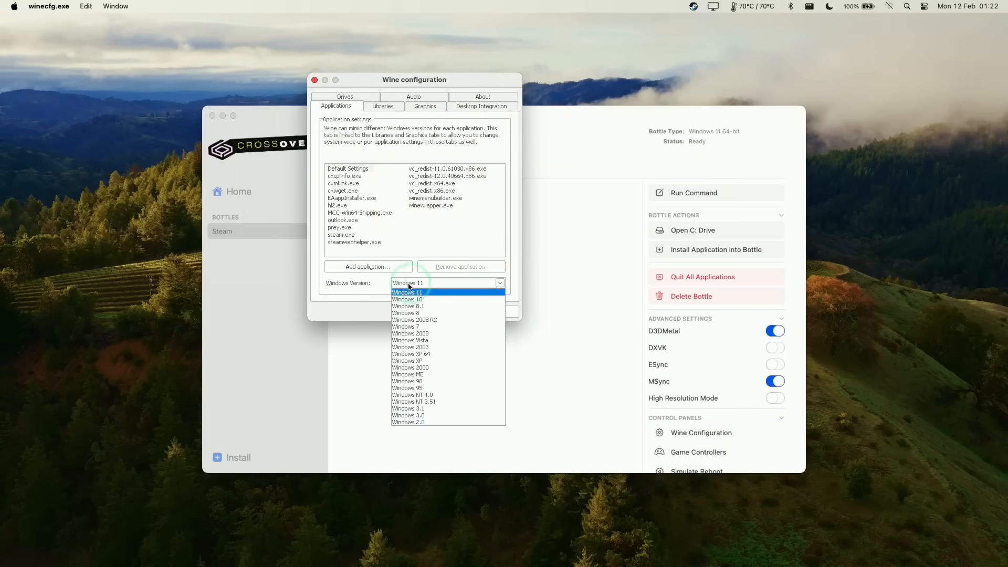
left_click(383, 106)
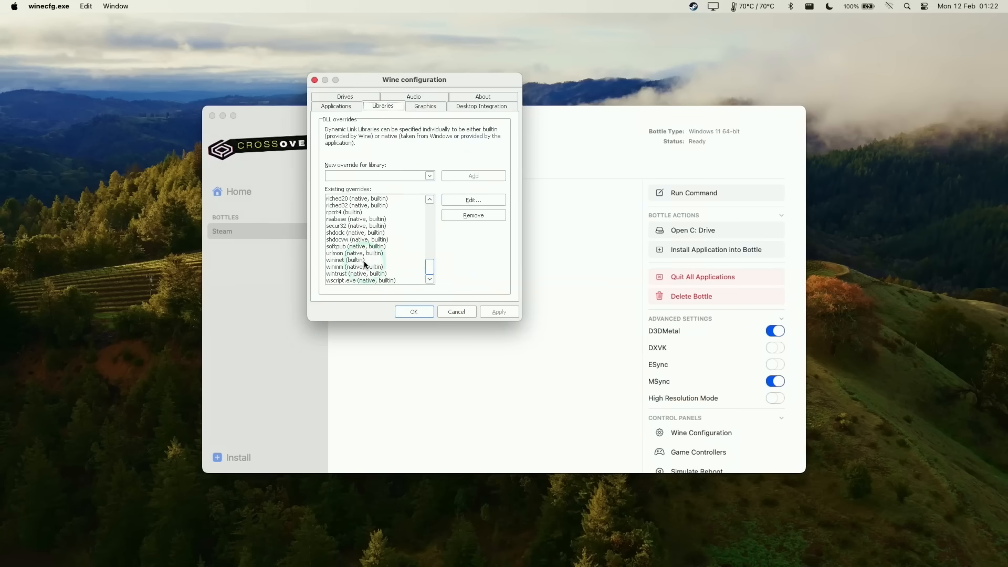
left_click(354, 266)
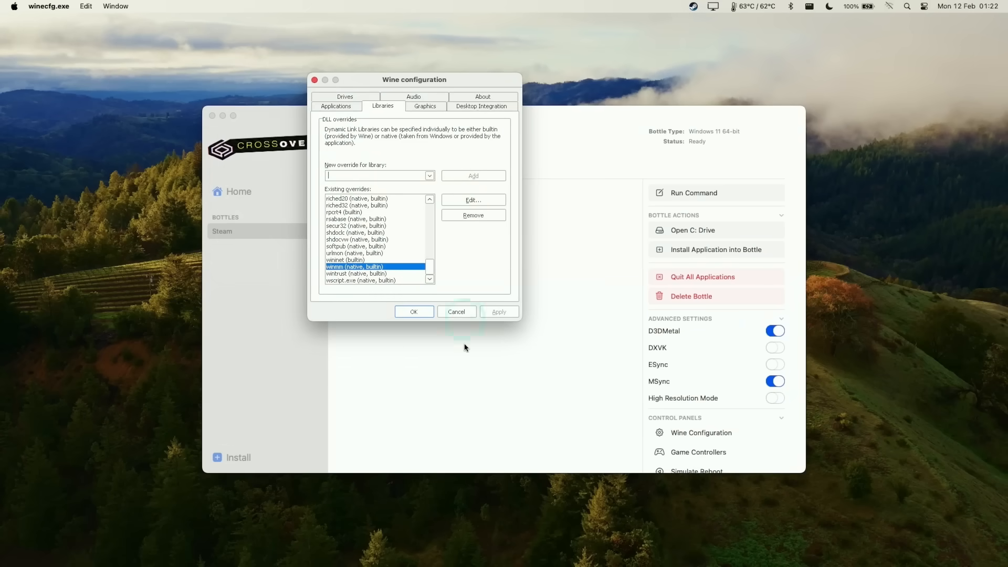
left_click(456, 311)
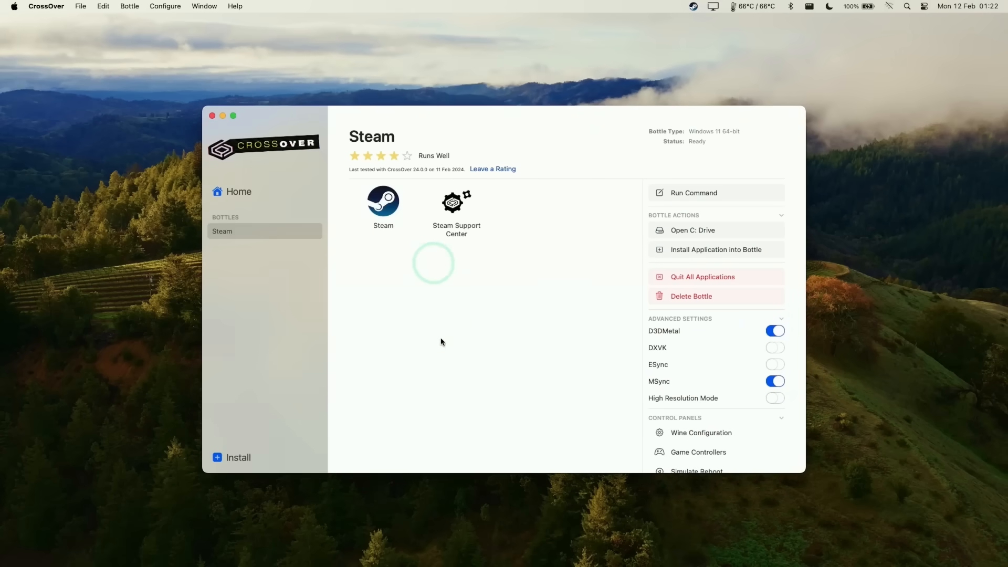
left_click(536, 547)
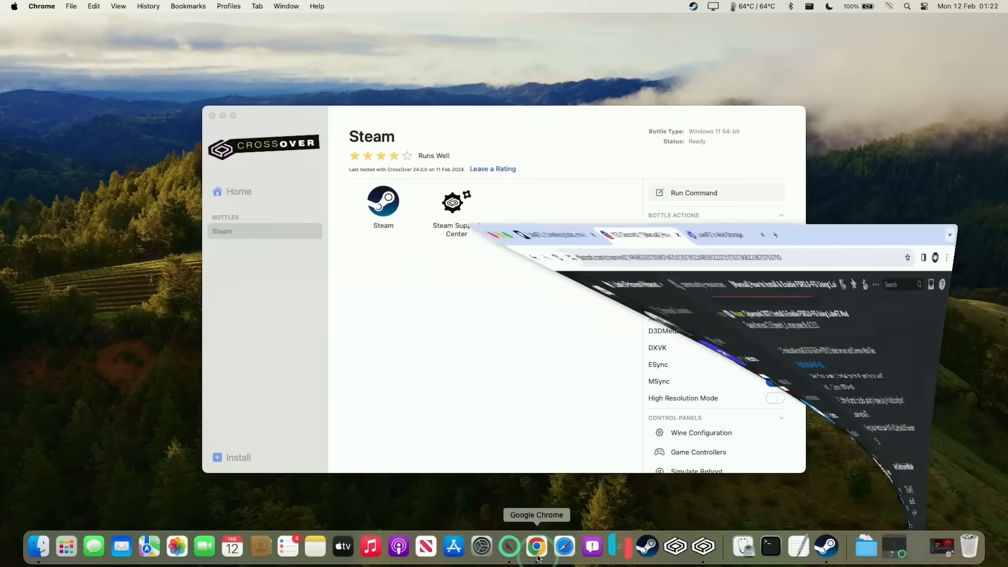
Step: Scroll the Discord FSR3.0-FG guide thread to the Spider-Man Remastered install steps
left_click(536, 547)
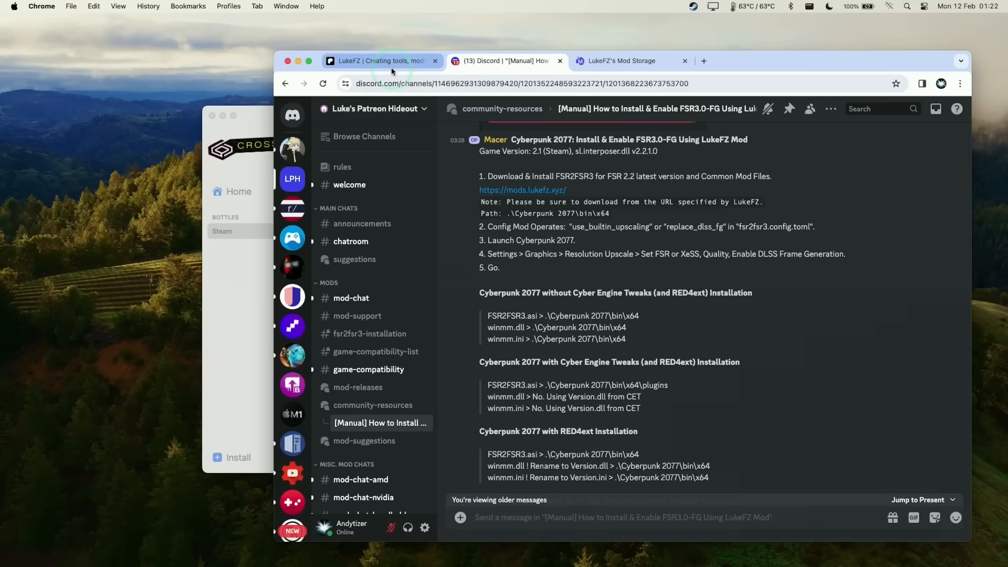
mouse_move(375, 352)
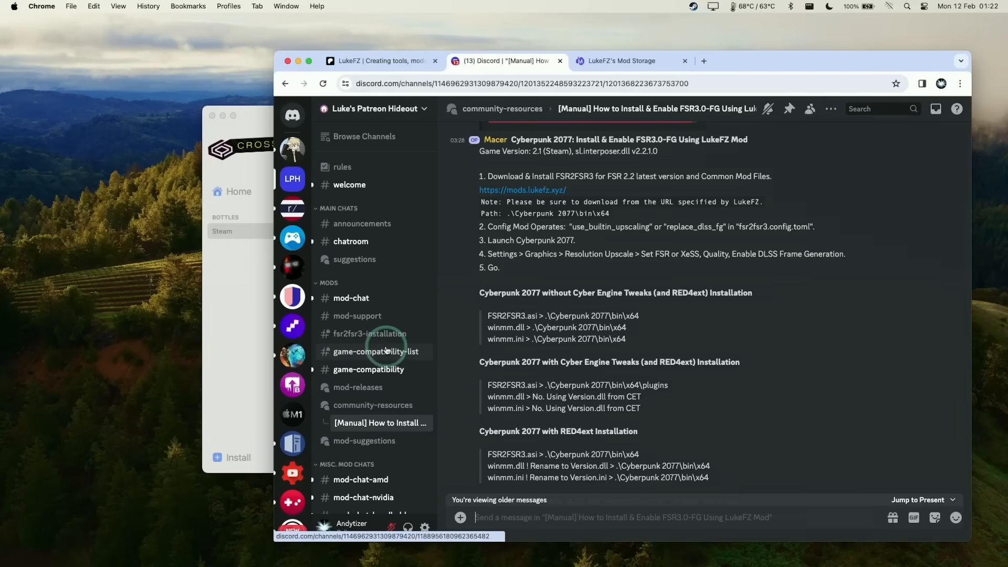
mouse_move(656, 341)
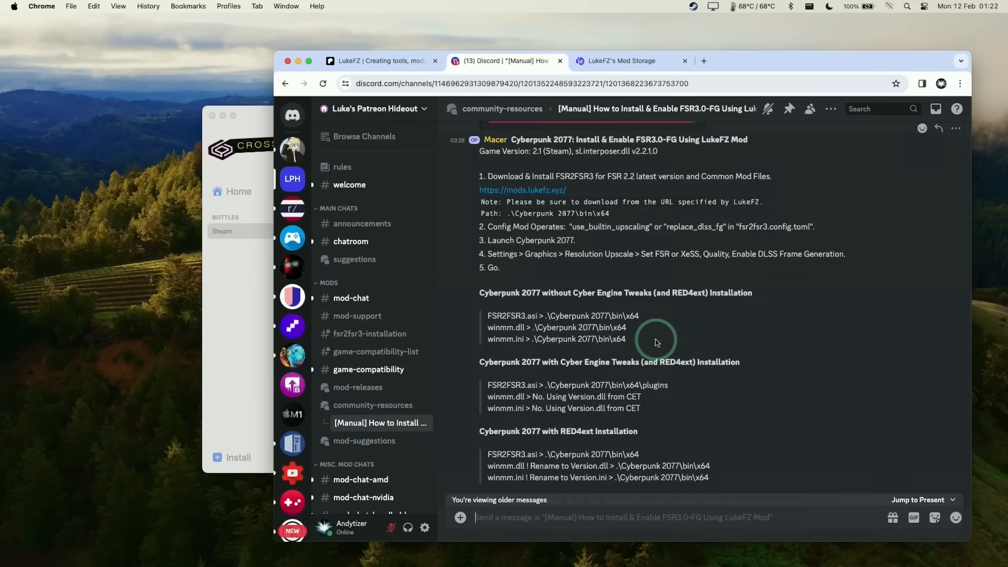
scroll("up", 3)
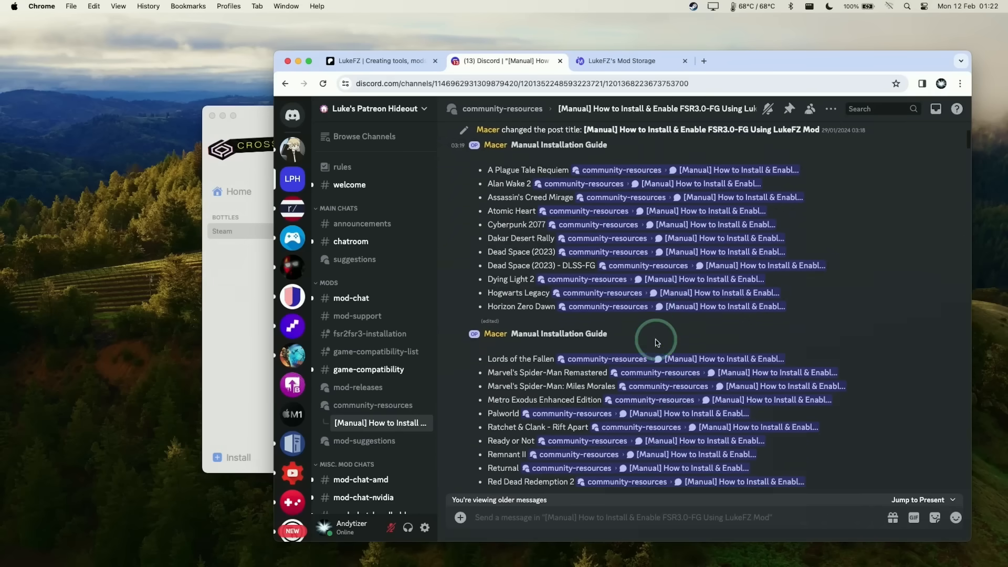
scroll("down", 3)
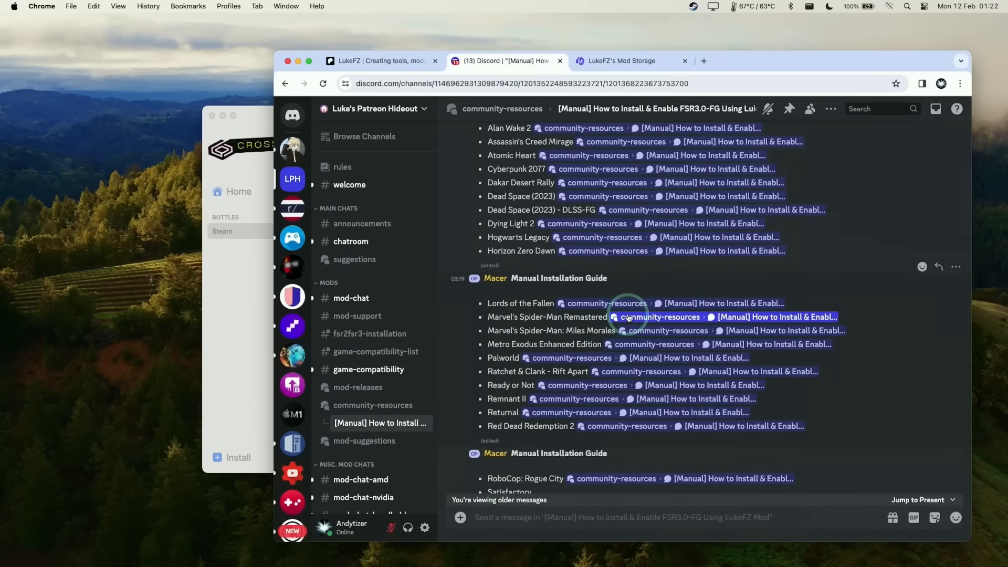
scroll("down", 3)
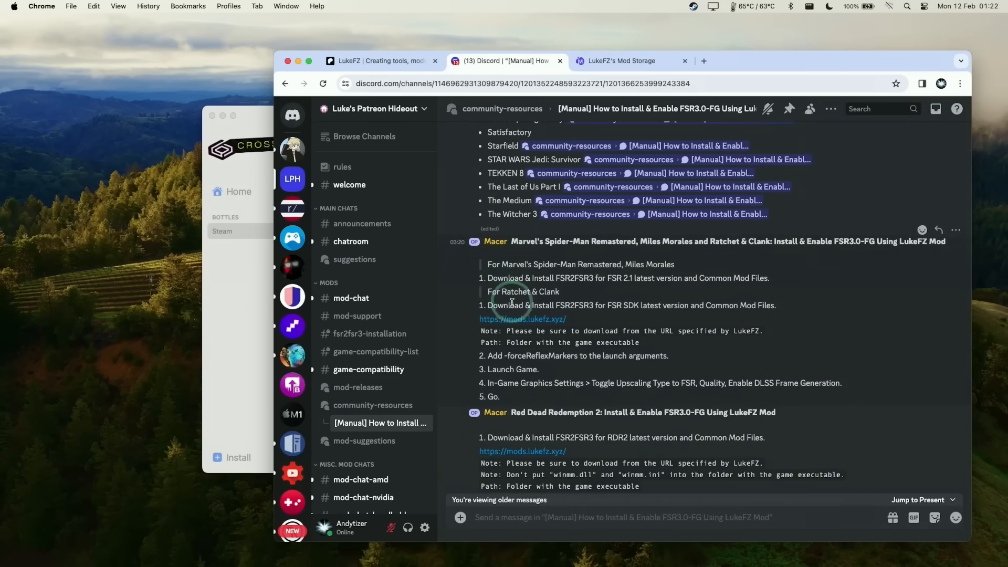
mouse_move(522, 319)
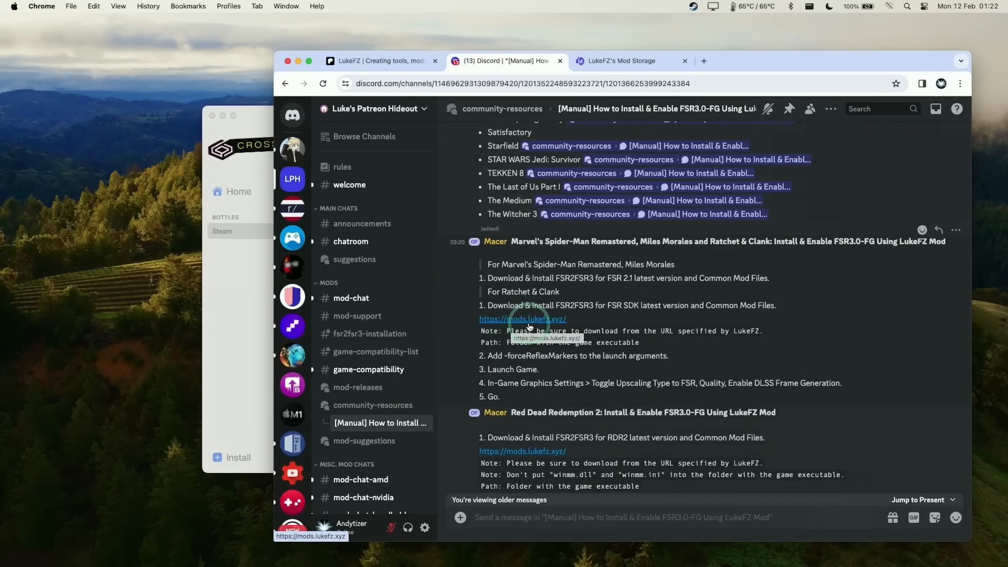
mouse_move(622, 191)
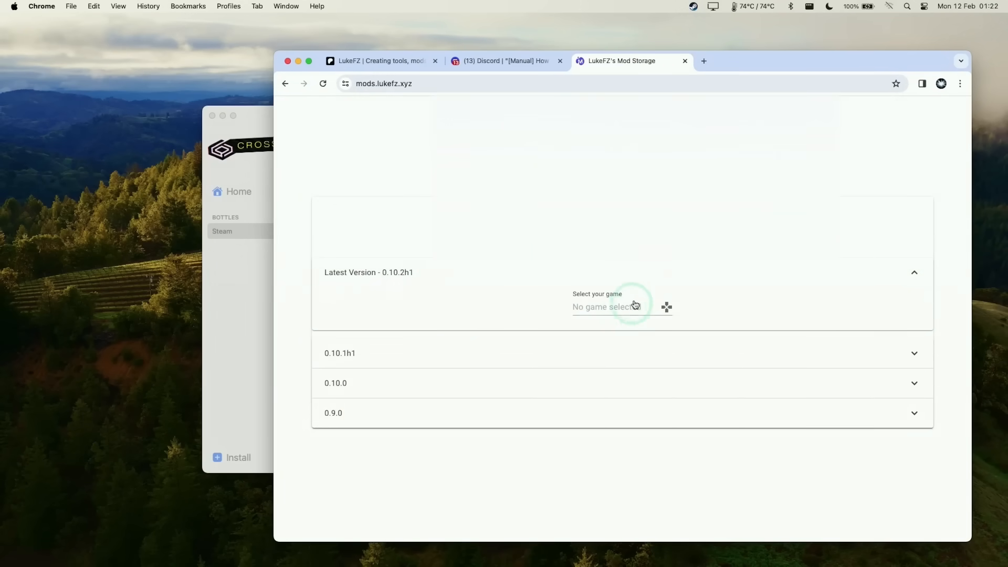
Step: Choose Marvel's Spider-Man: Remastered on LukeFZ Mod Storage and download the FSR 2.1 mod version
left_click(605, 306)
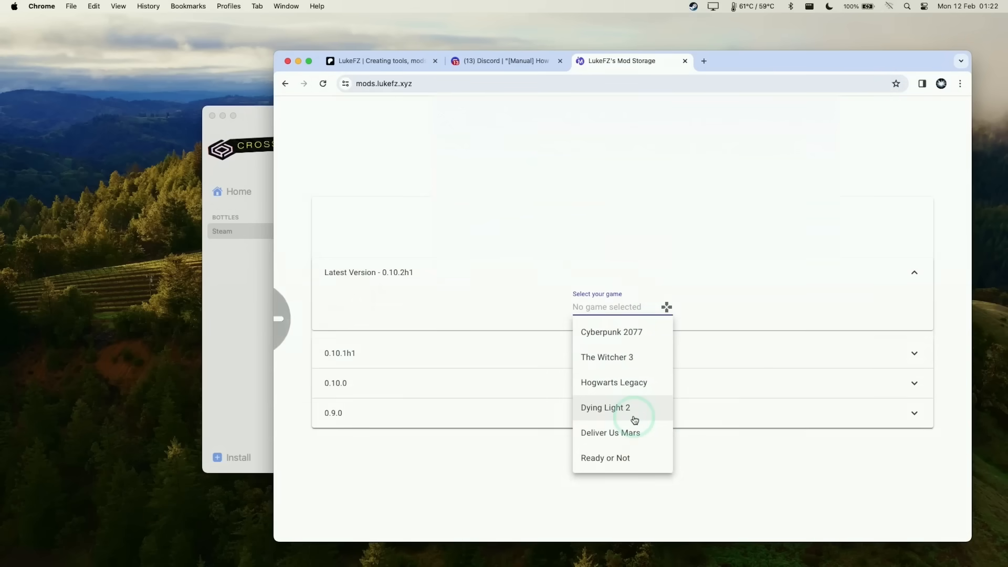
scroll("down", 3)
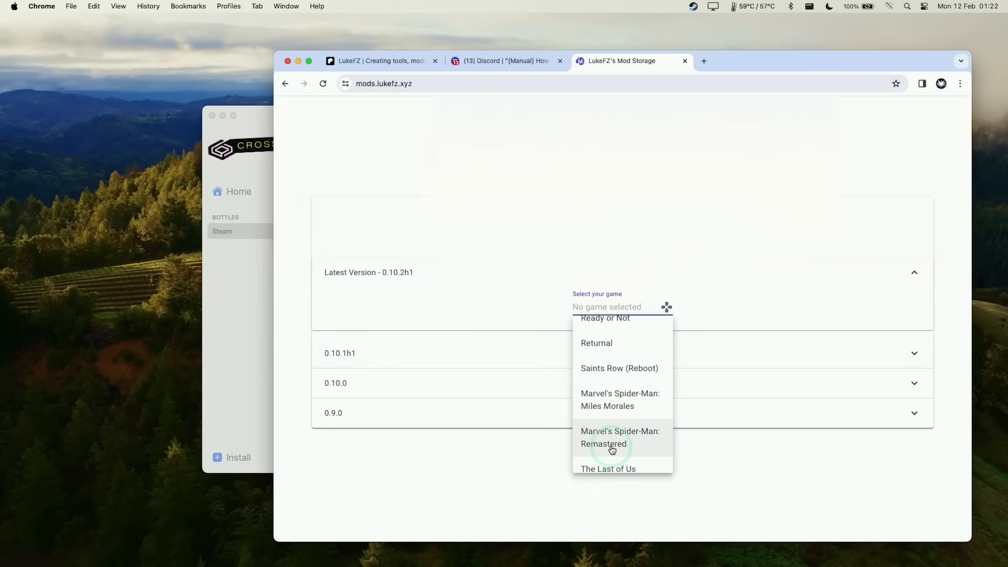
left_click(621, 437)
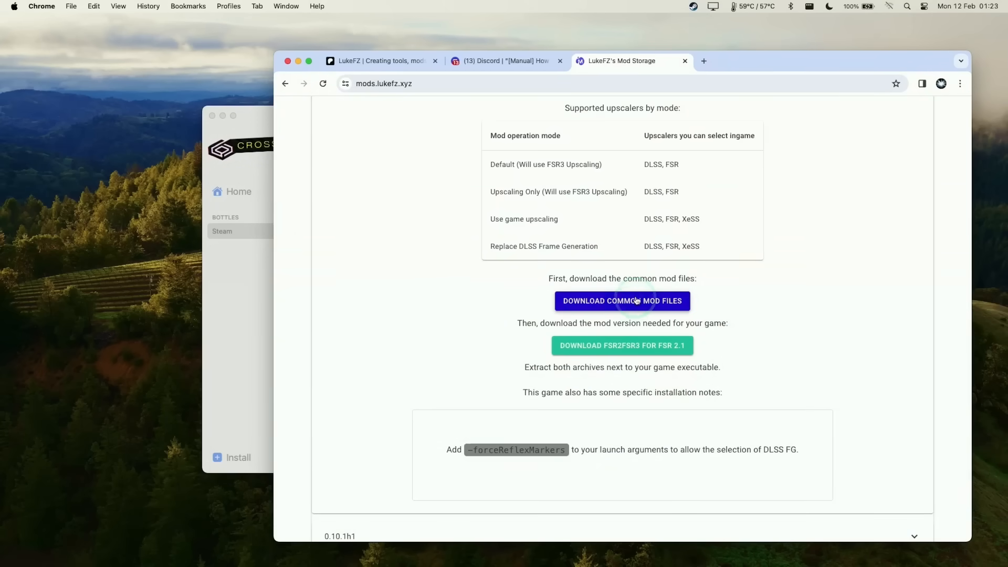
mouse_move(614, 355)
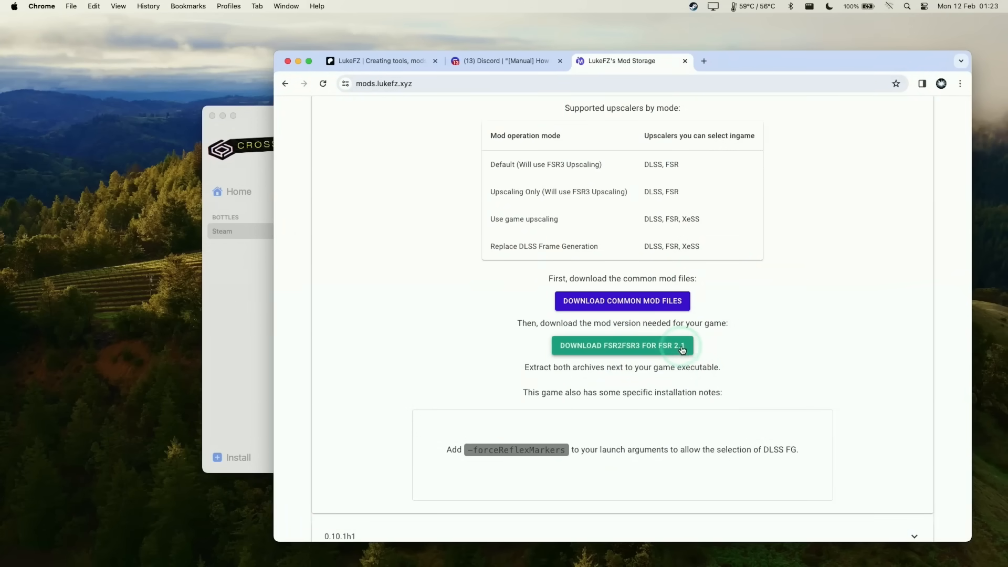
left_click(621, 345)
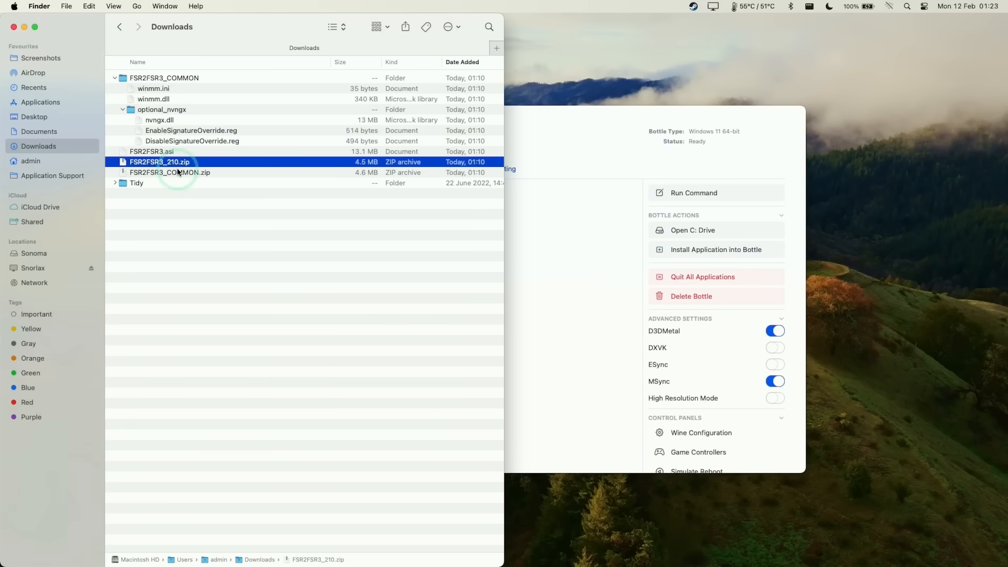
Step: Copy the extracted FSR2FSR3 files into the Marvel's Spider-Man Remastered game folder
left_click(152, 151)
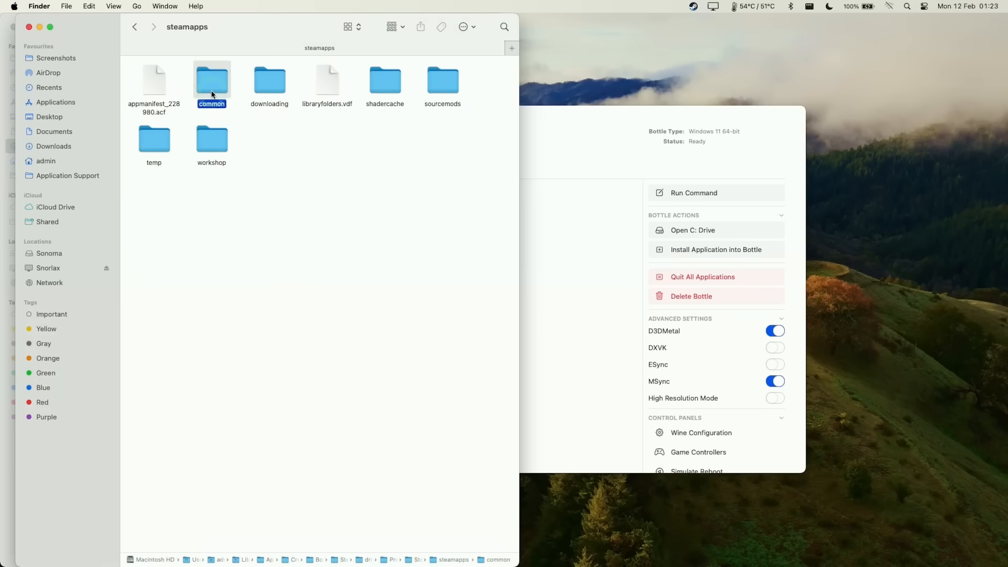
double_click(211, 80)
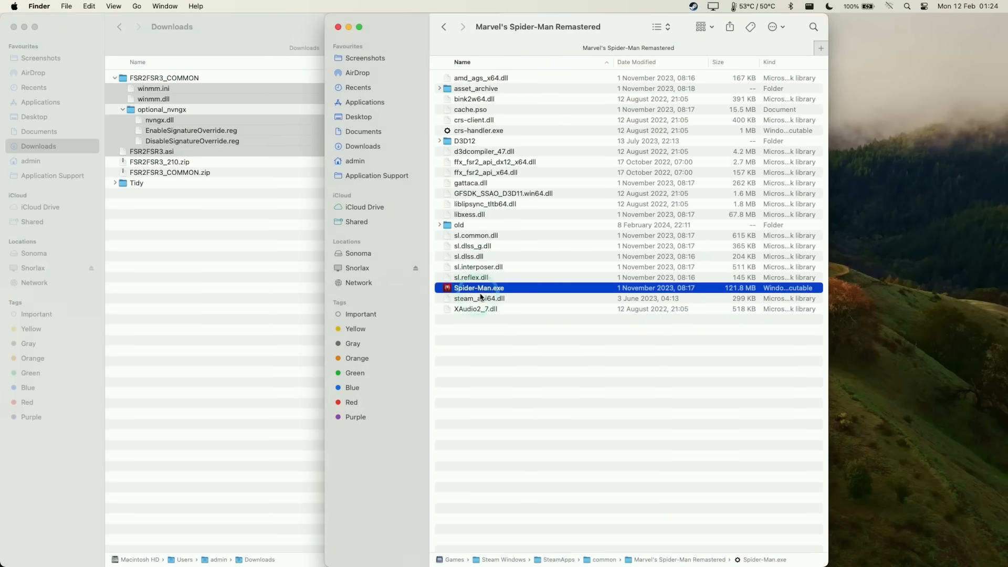
left_click(487, 372)
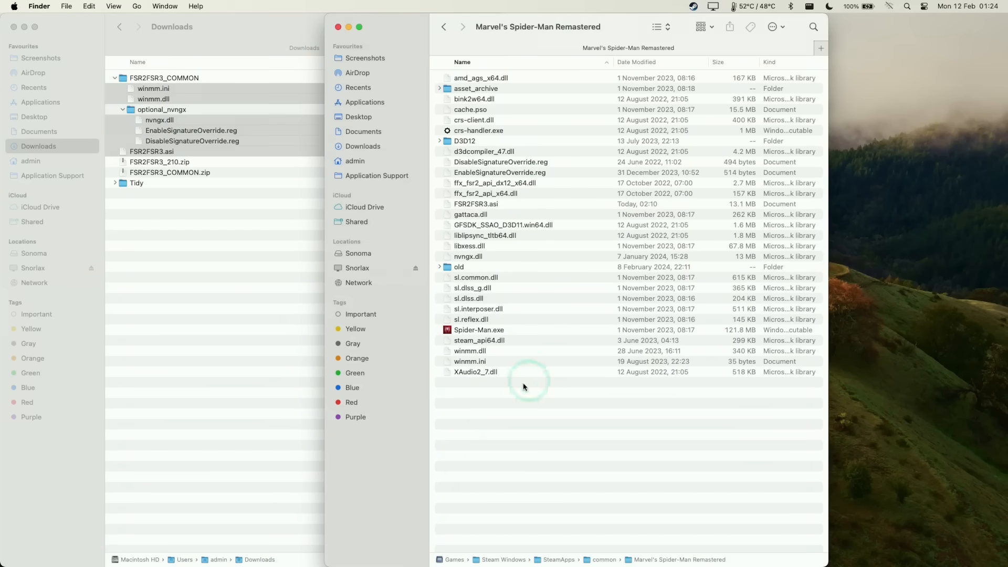
mouse_move(510, 437)
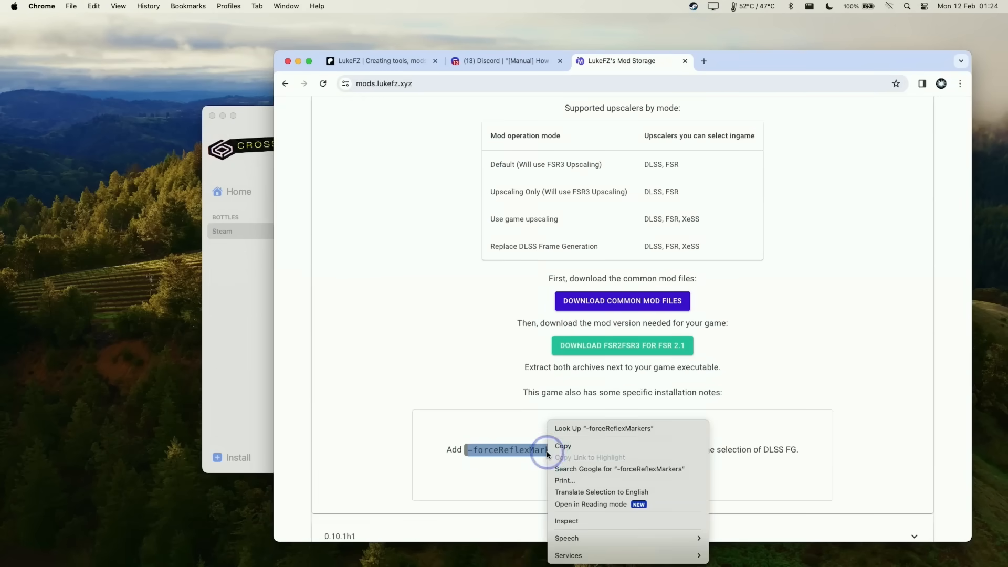
Step: Copy the -forceReflexMarkers launch argument from the installation notes
left_click(507, 60)
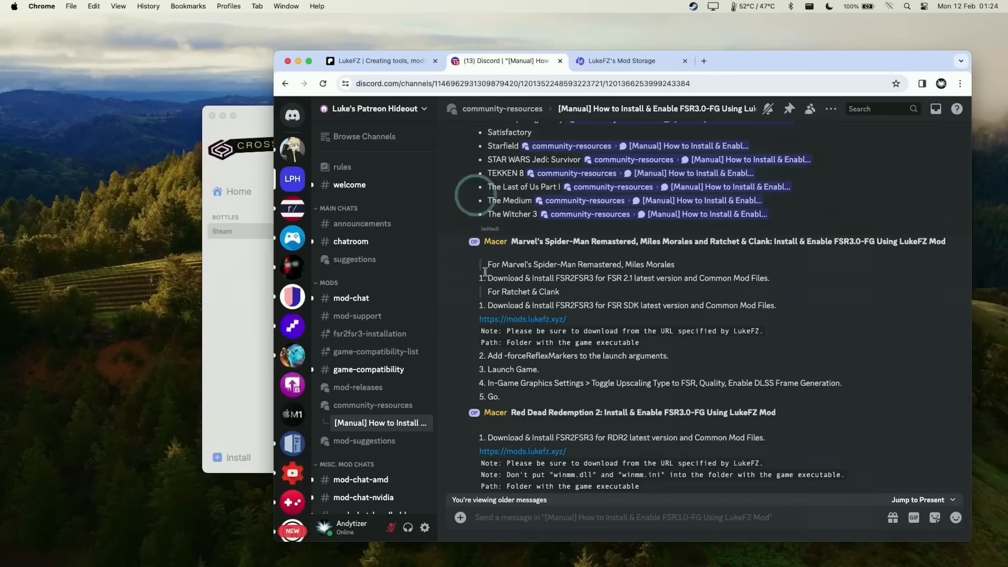
double_click(543, 355)
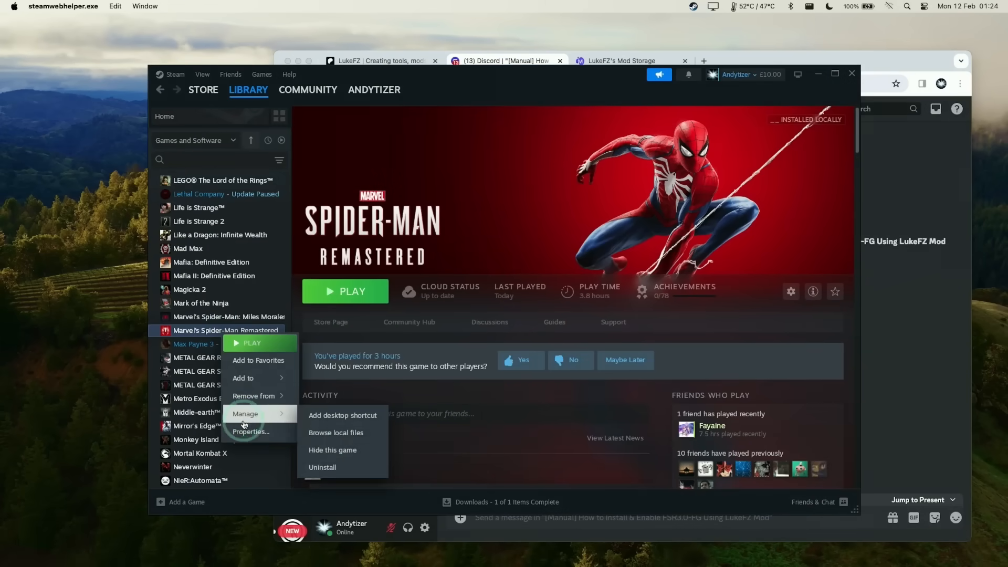
Step: Add -forceReflexMarkers as Spider-Man Remastered's launch option and launch the game
left_click(250, 431)
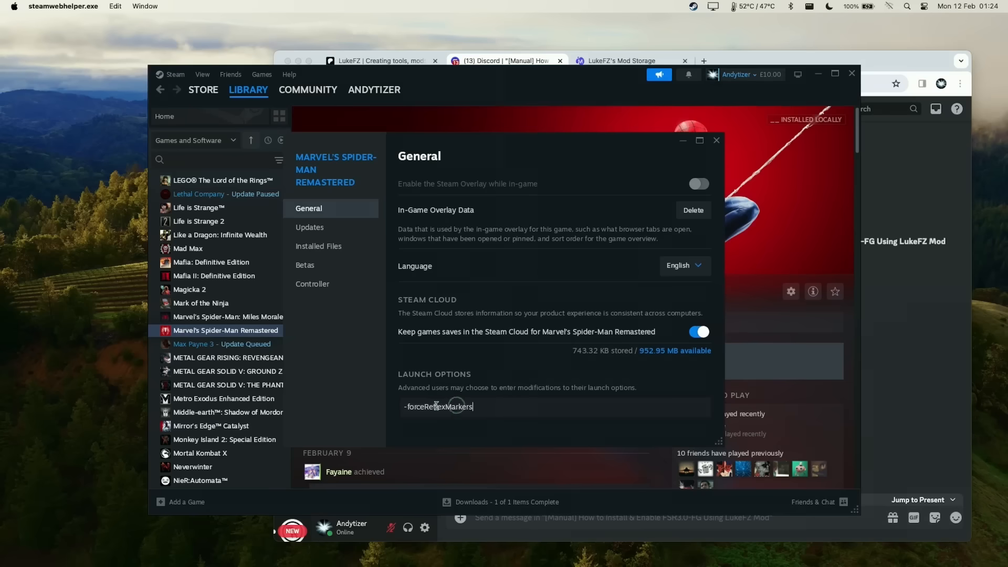
mouse_move(725, 137)
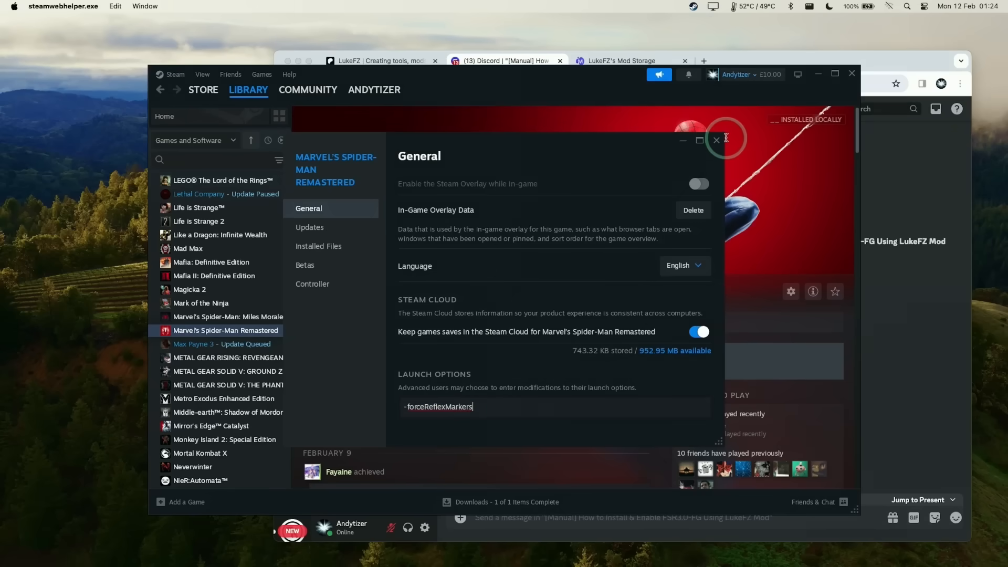
left_click(715, 140)
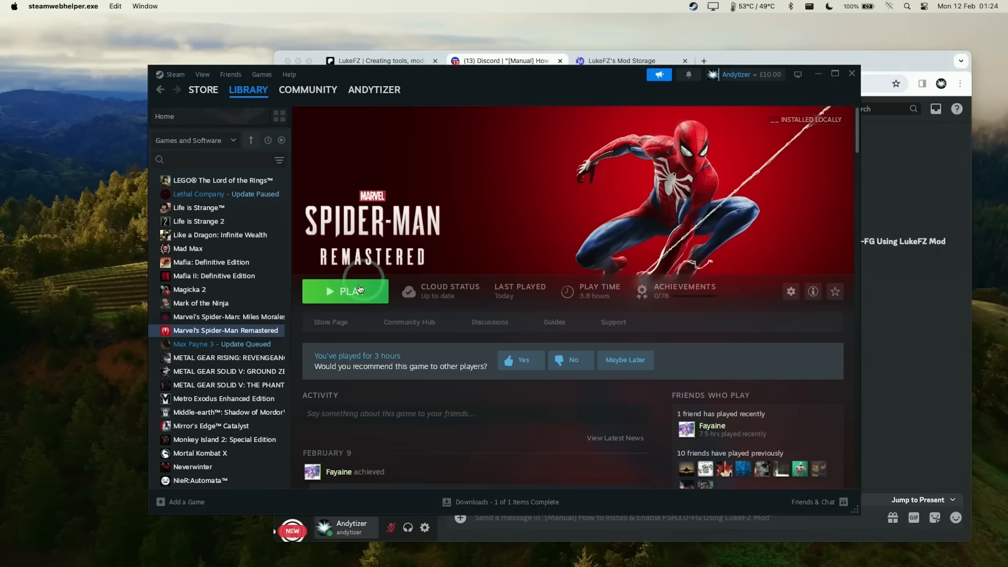
left_click(506, 60)
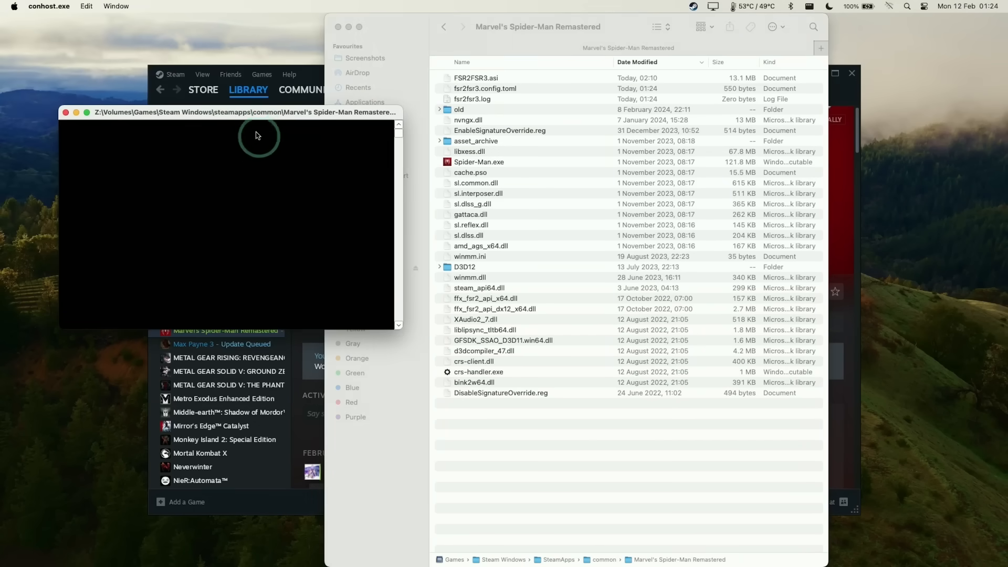
Step: Stop Spider-Man Remastered, confirm the exit, and bring up the mod config file's options
left_click(485, 88)
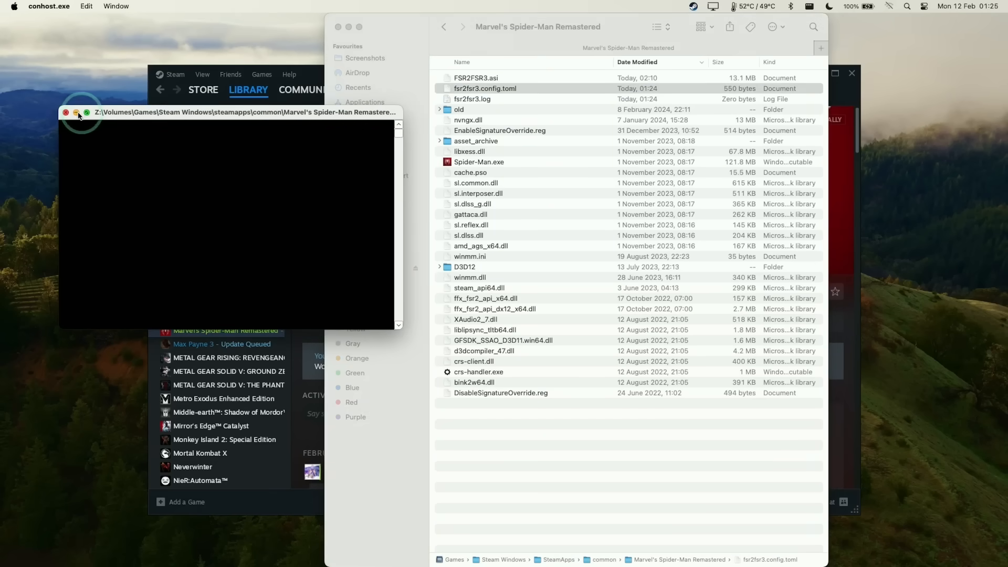
left_click(65, 113)
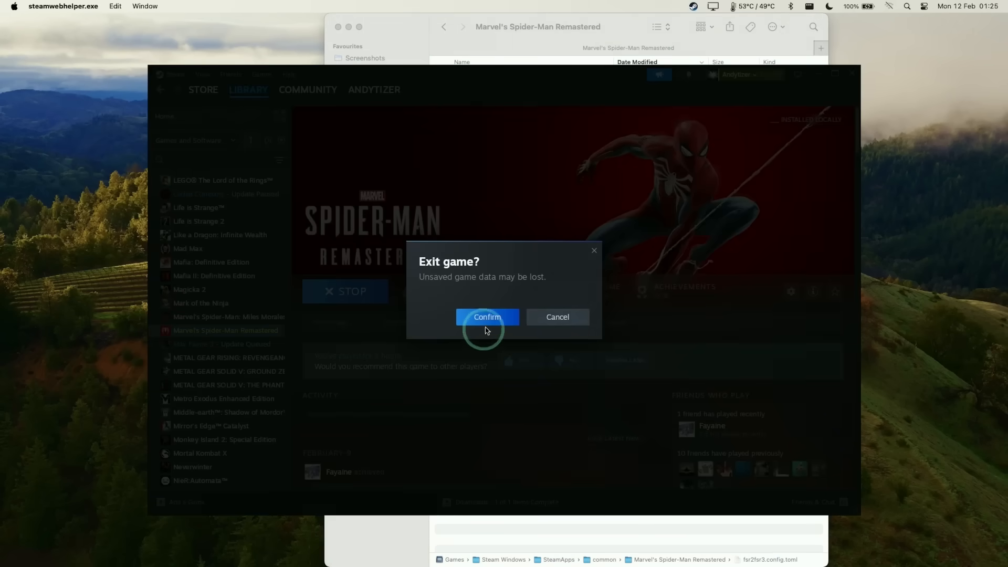
right_click(476, 89)
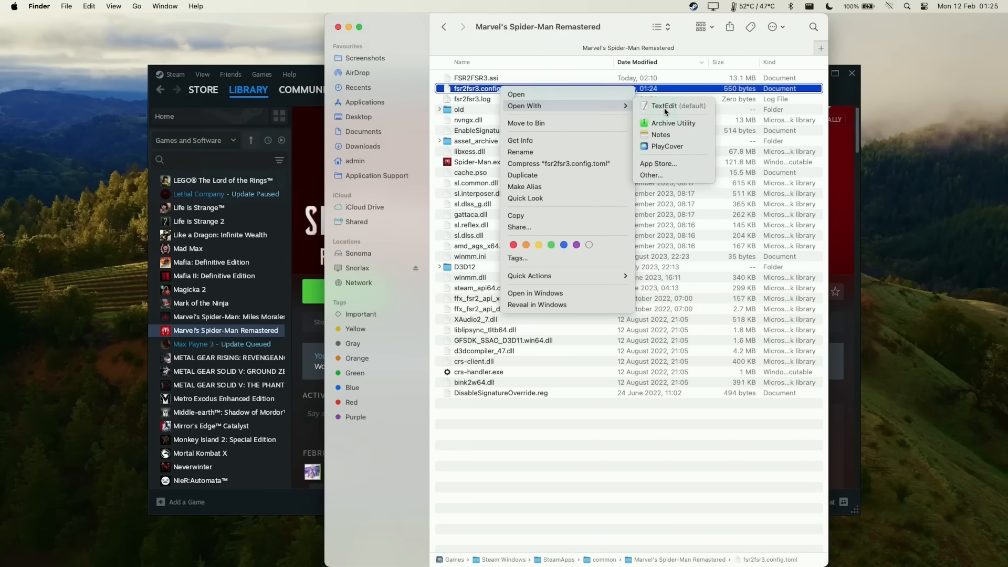
Step: Edit fsr2fsr3.config.toml: mode "replace_dlss_fg", fake_nvidia_gpu and macos_crossover_support true
left_click(676, 106)
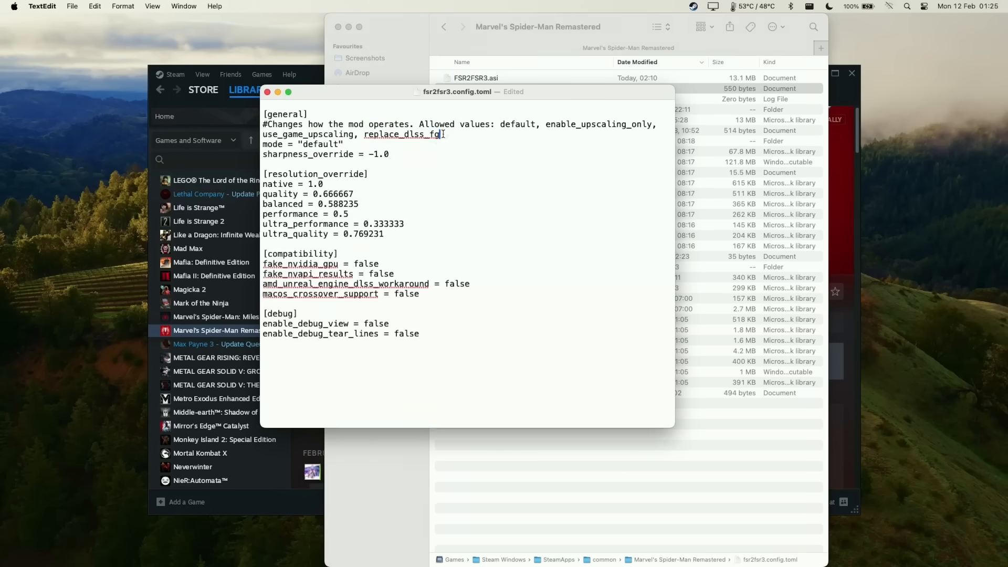
double_click(402, 134)
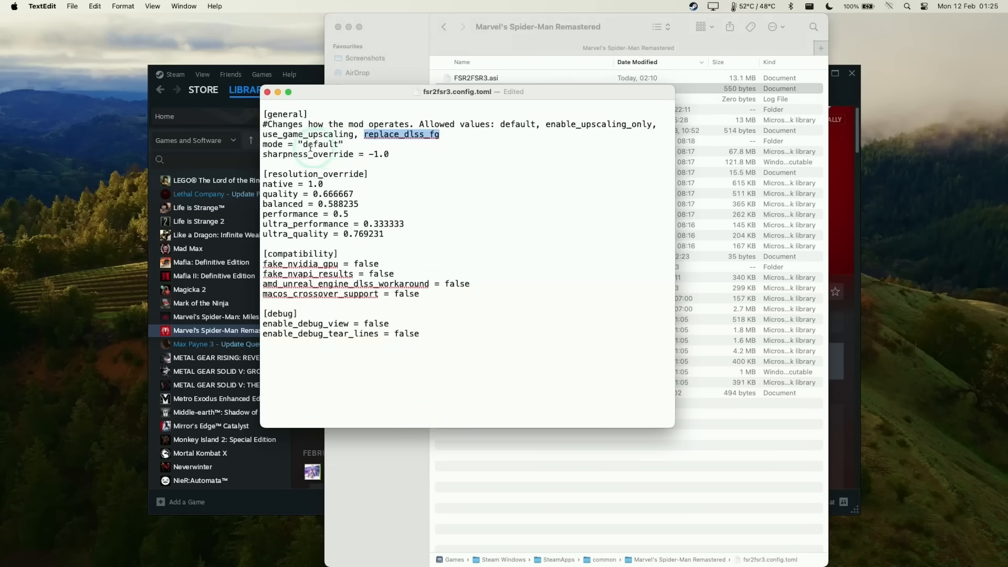
type("replace_dlss_fg")
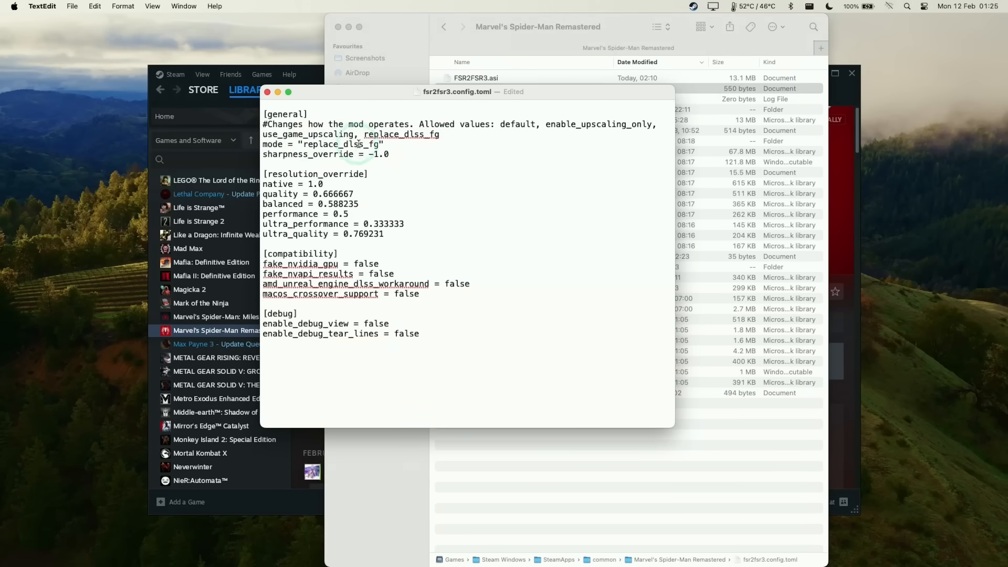
double_click(365, 264)
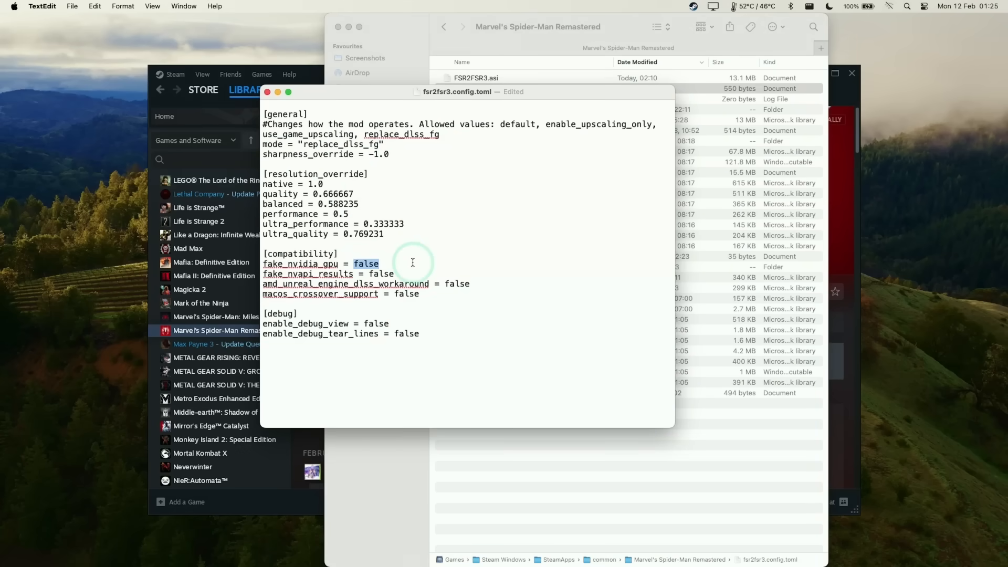
type("true")
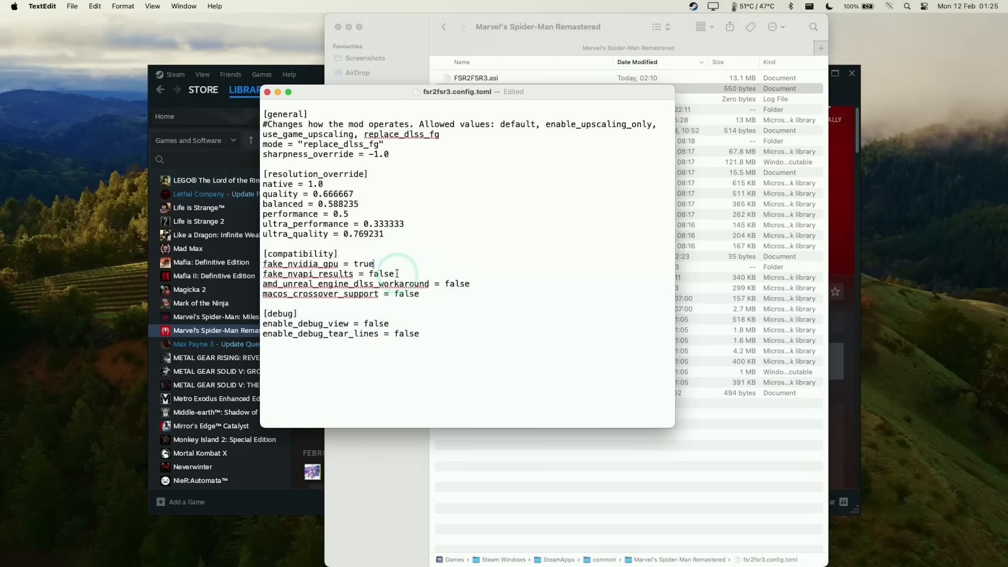
type("true")
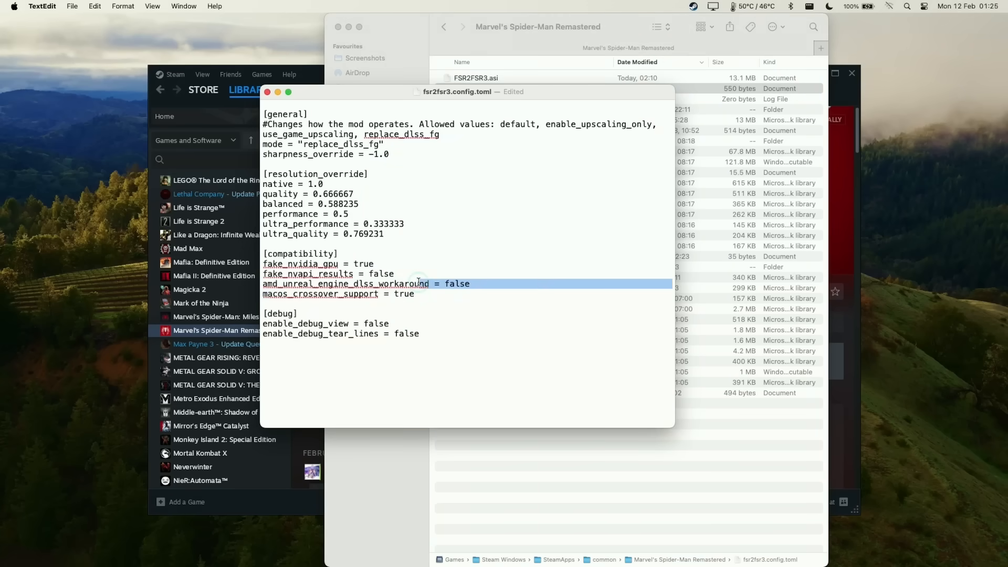
left_click(369, 253)
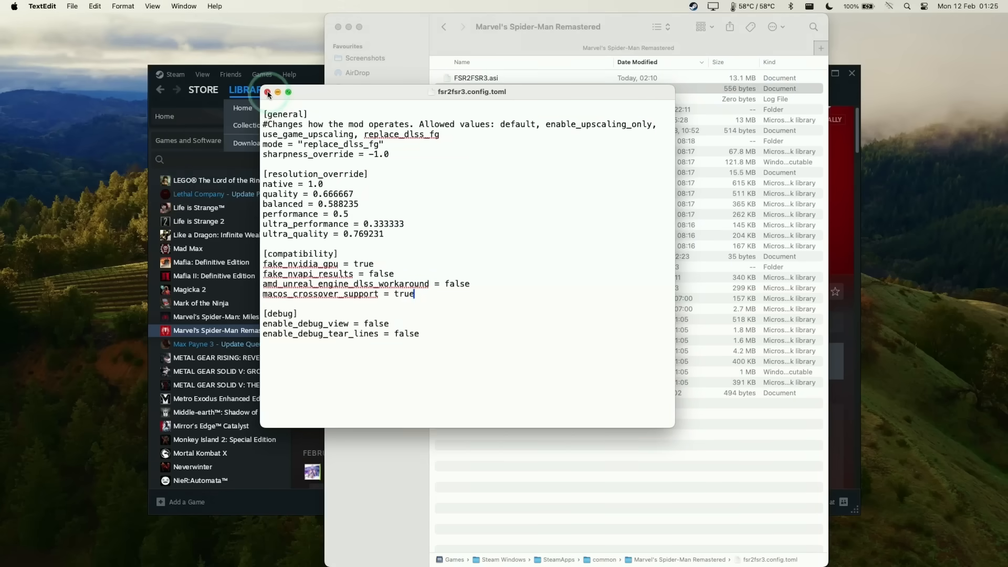
left_click(268, 94)
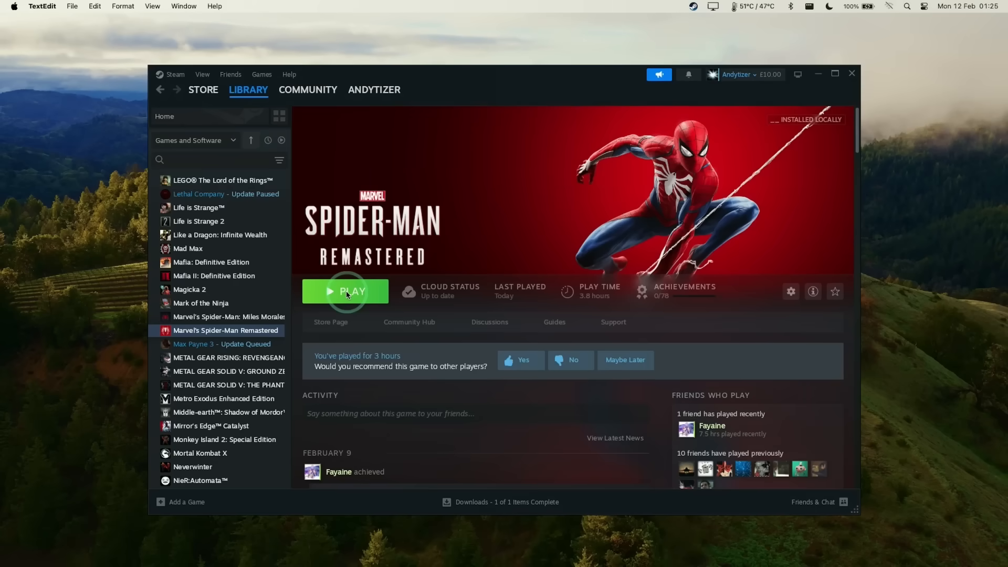
Step: Launch Spider-Man Remastered, dismiss the GPU warning, and reach the launcher settings
left_click(345, 291)
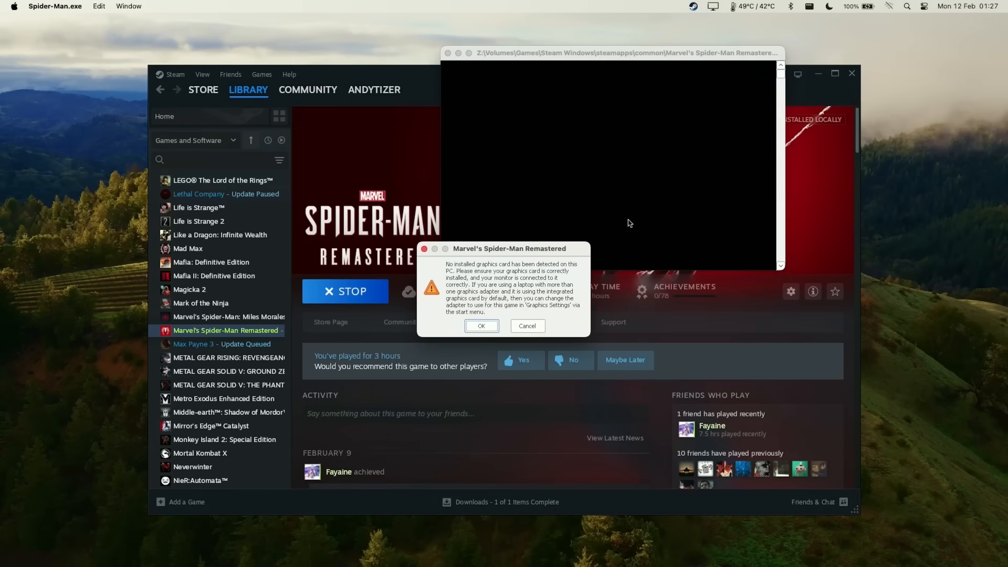
mouse_move(516, 278)
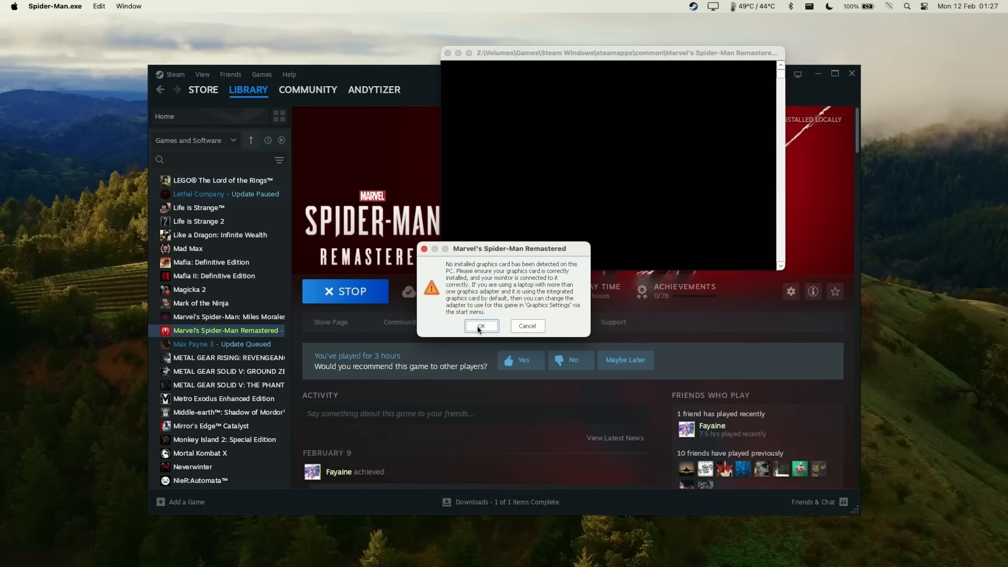
left_click(482, 326)
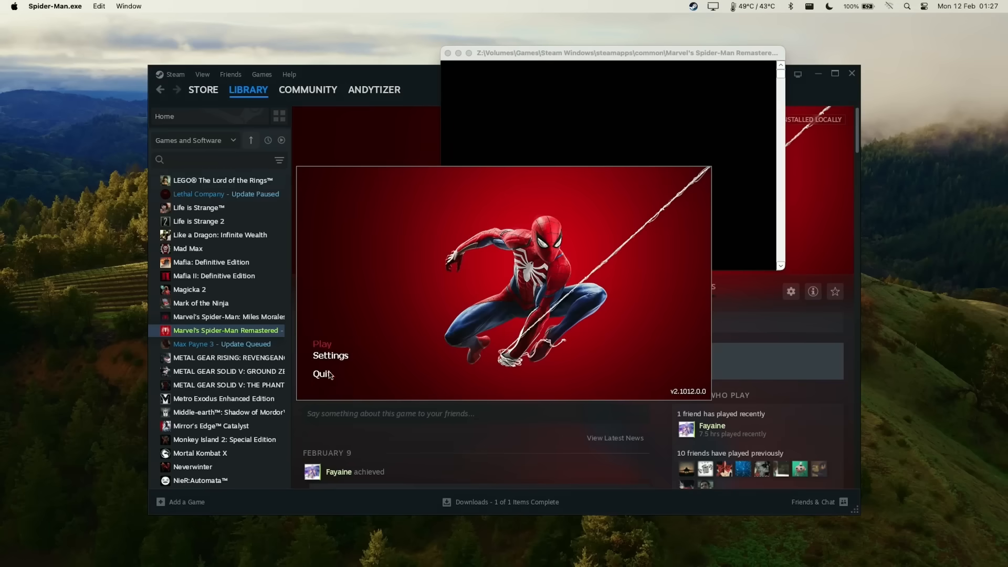
left_click(330, 356)
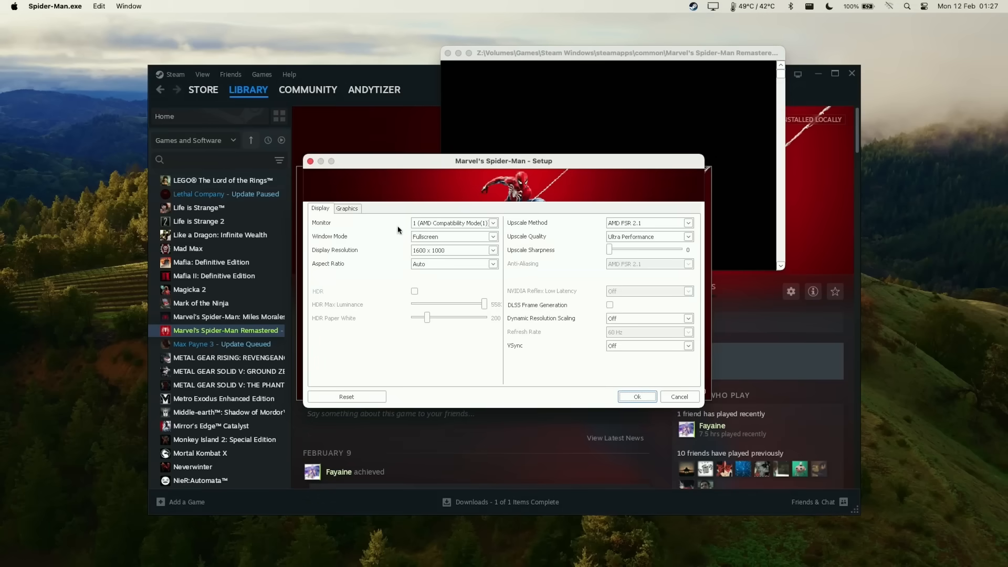
mouse_move(573, 308)
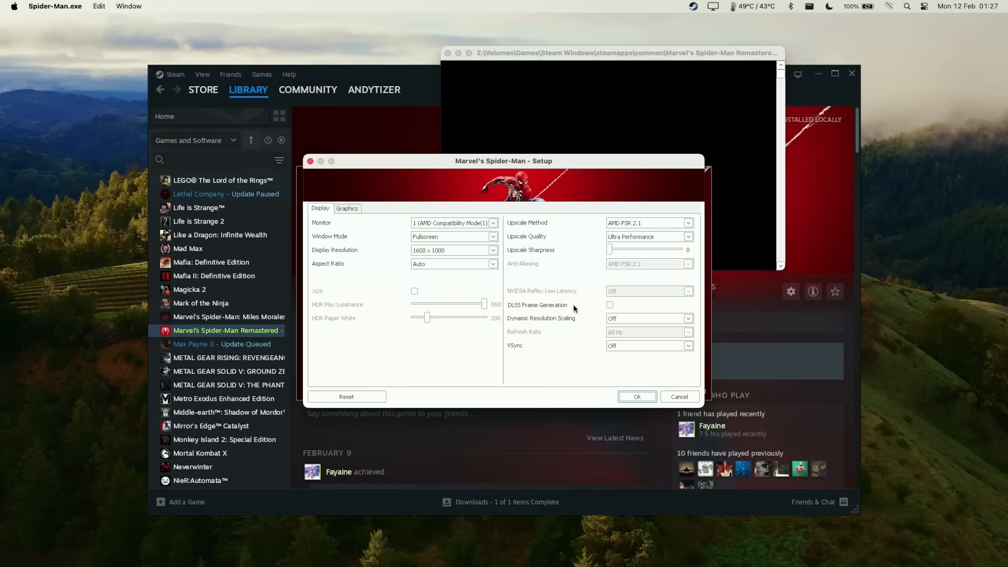
mouse_move(516, 308)
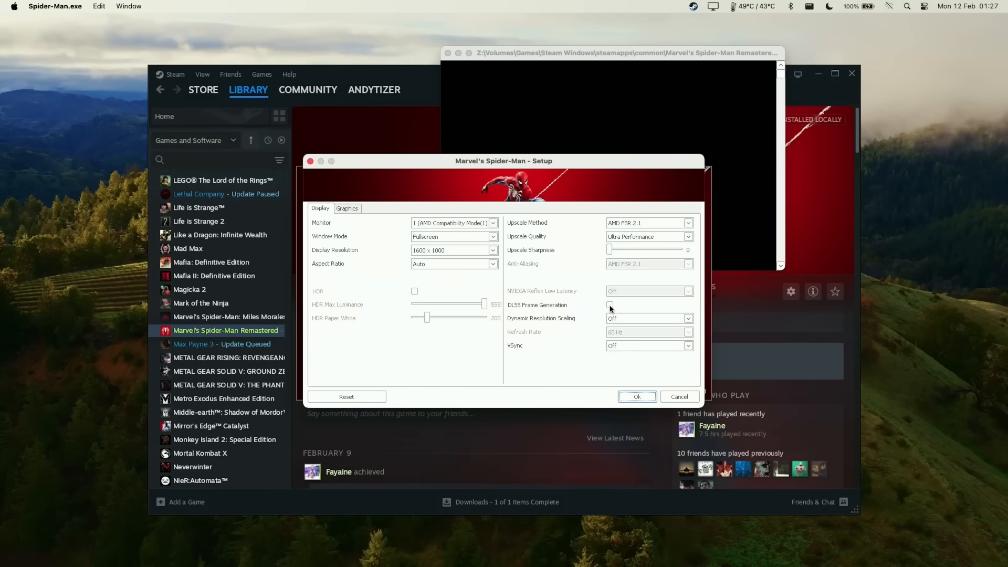
Step: Enable DLSS Frame Generation with Quality upscaling and start the game past the driver warning
left_click(609, 304)
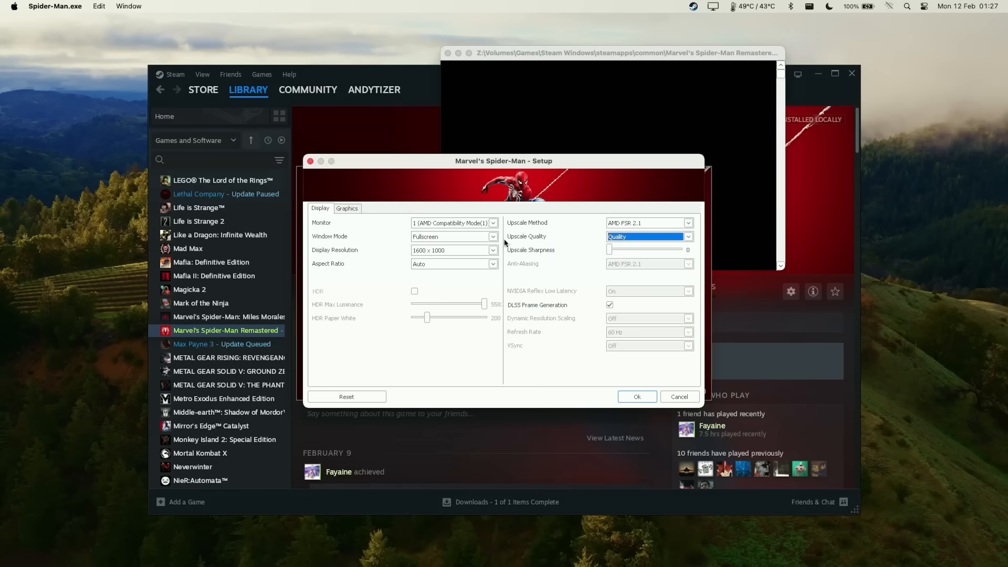
left_click(347, 208)
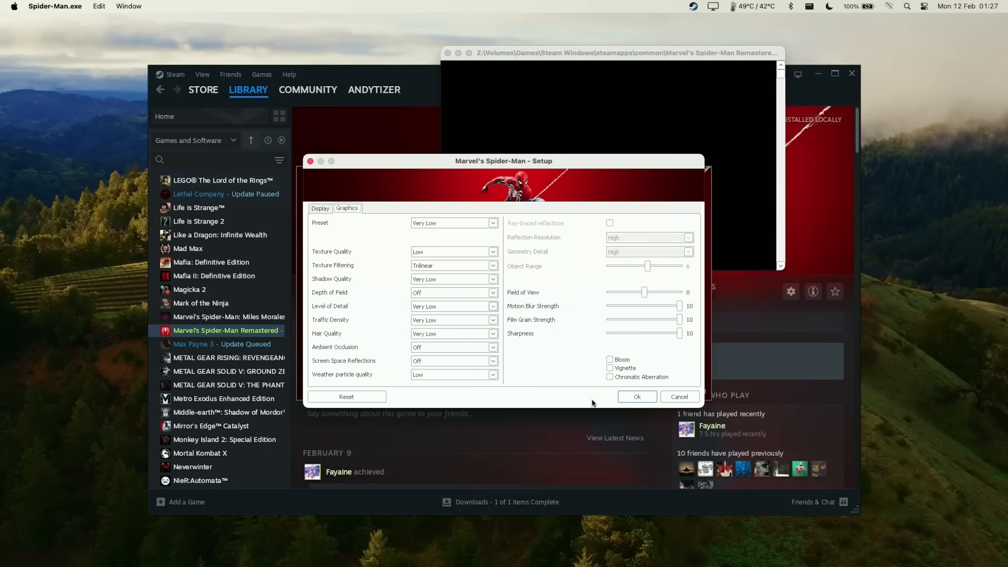
mouse_move(630, 396)
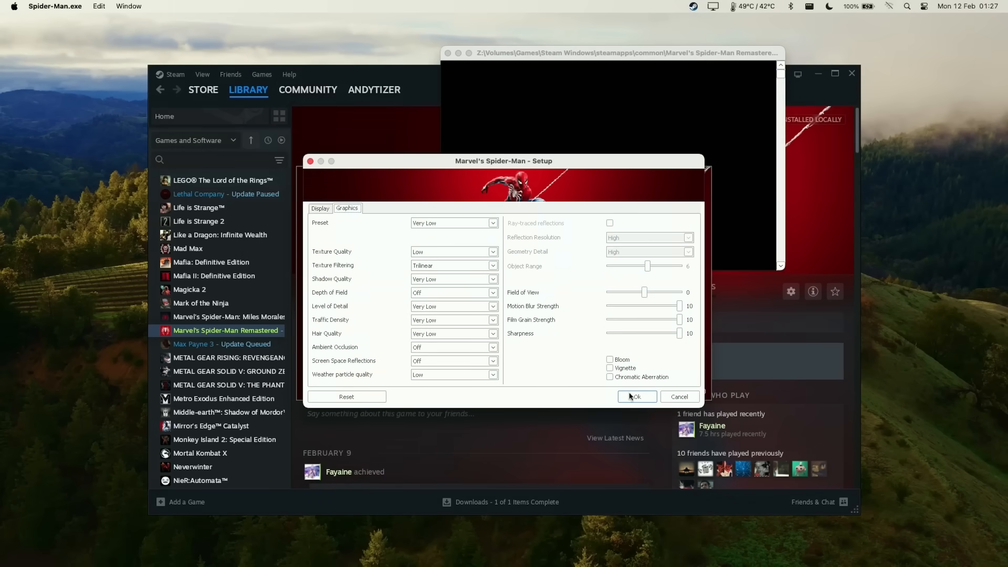
left_click(635, 395)
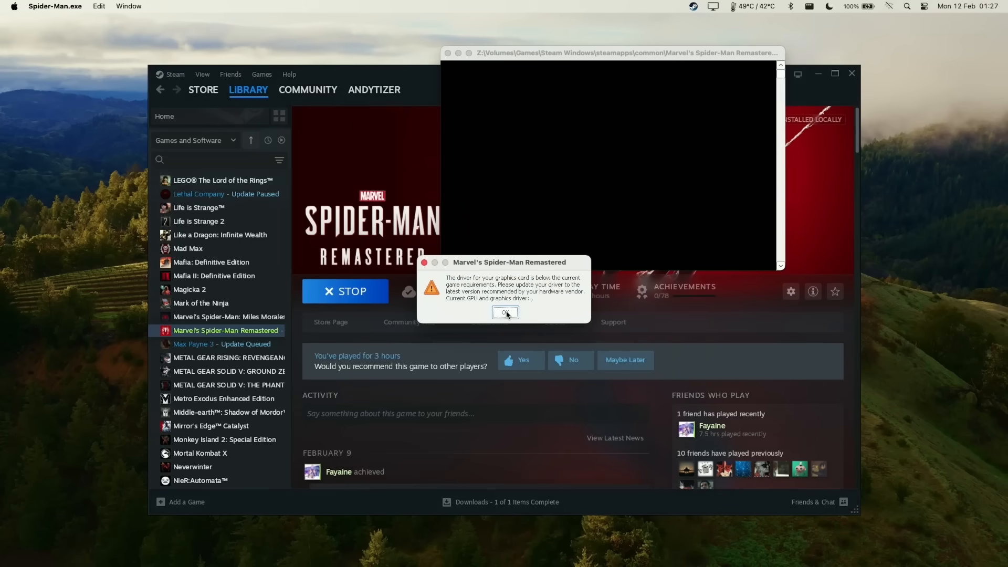
left_click(505, 312)
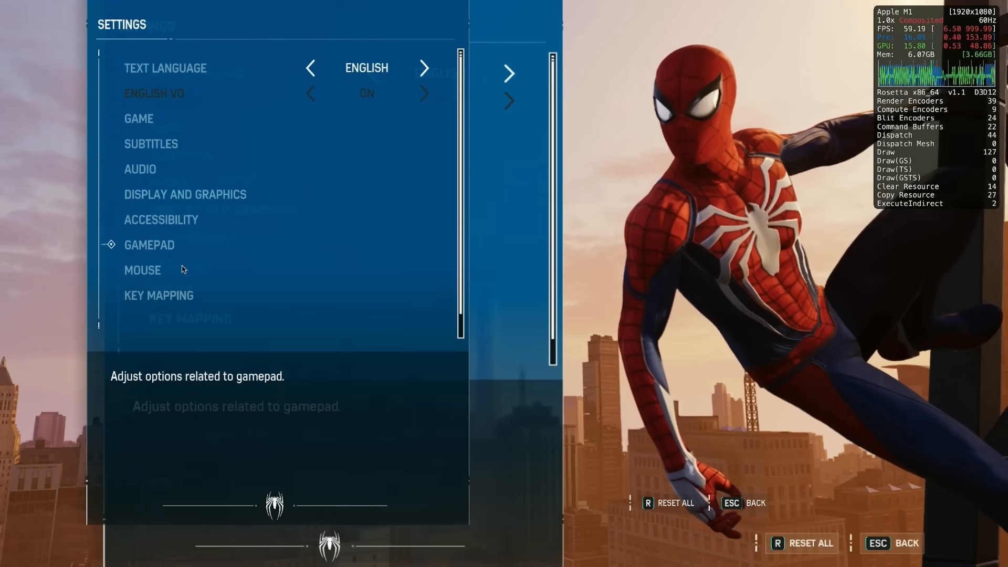
Step: Open the Display and Graphics tab to confirm DLSS Frame Generation with FSR 2.1 Quality
left_click(185, 194)
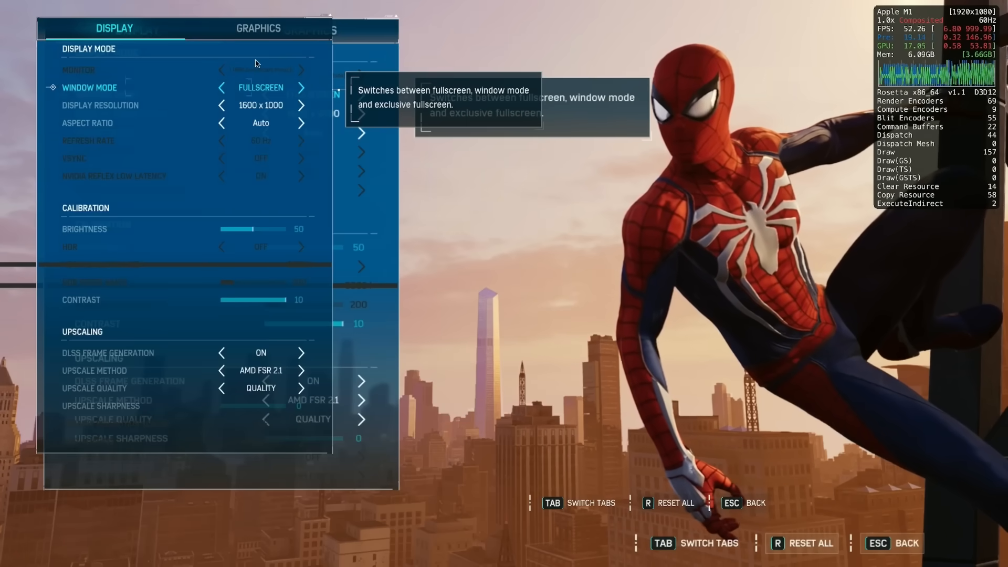
mouse_move(315, 453)
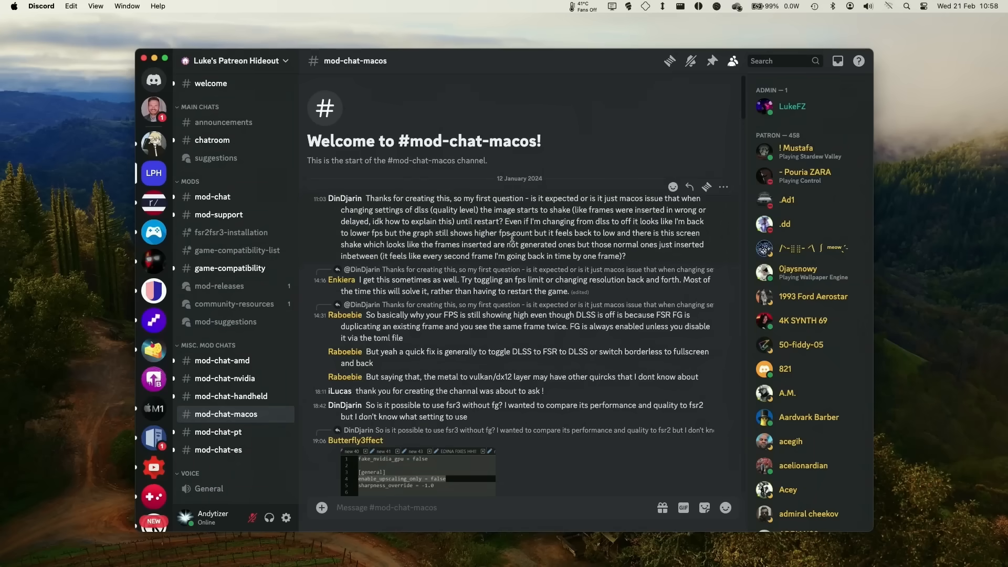
Step: Scroll the #mod-chat-macos channel down to the February CrossOver setup question
scroll("down", 3)
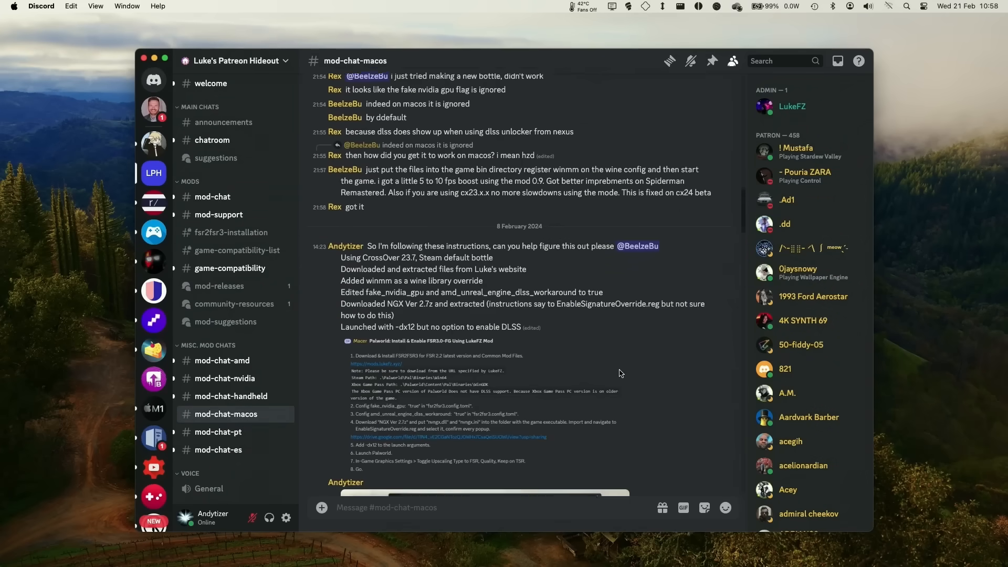
scroll("down", 3)
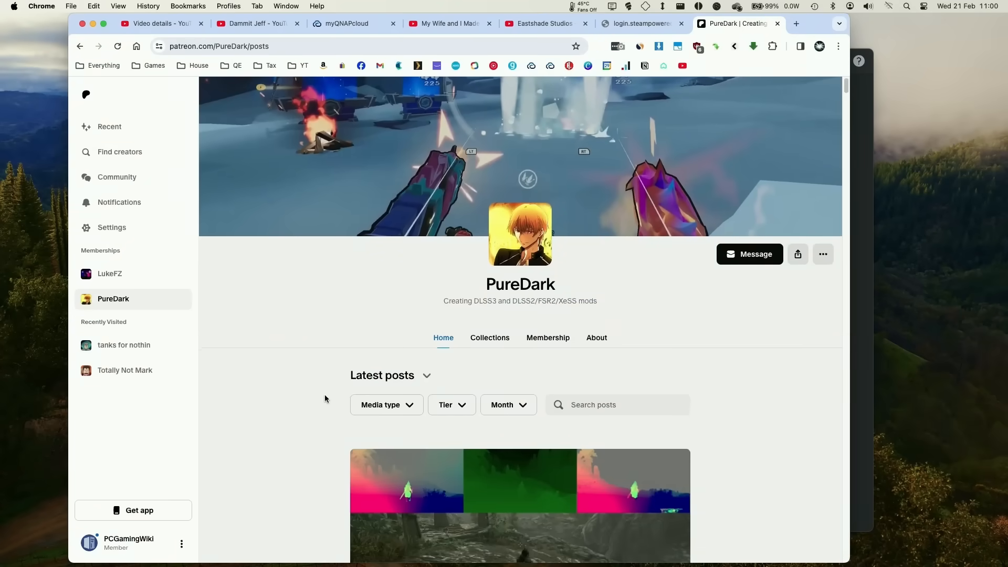
Step: Scroll PureDark's Patreon posts to the Skyrim and Palworld FSR3 upscaler builds
scroll("down", 3)
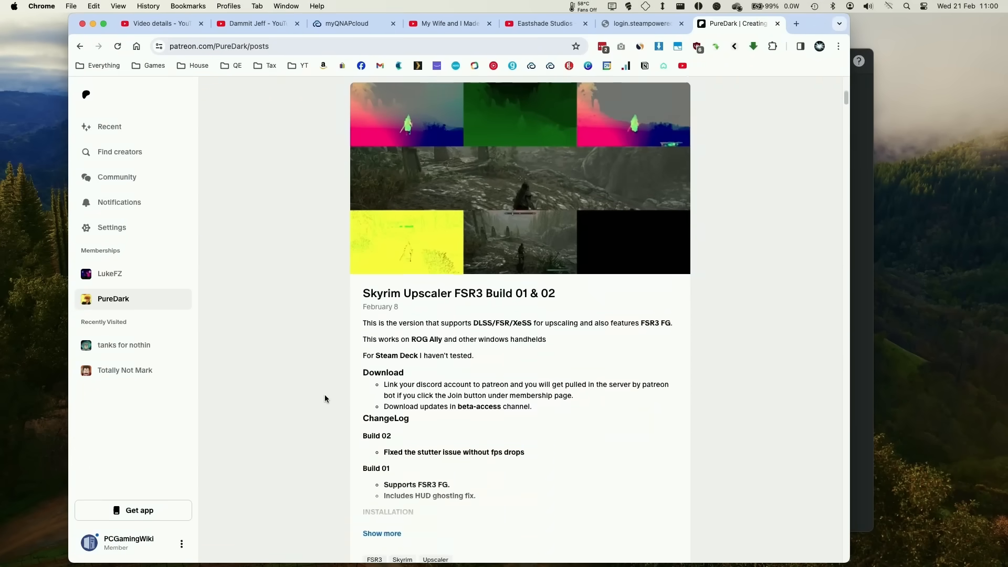
scroll("down", 3)
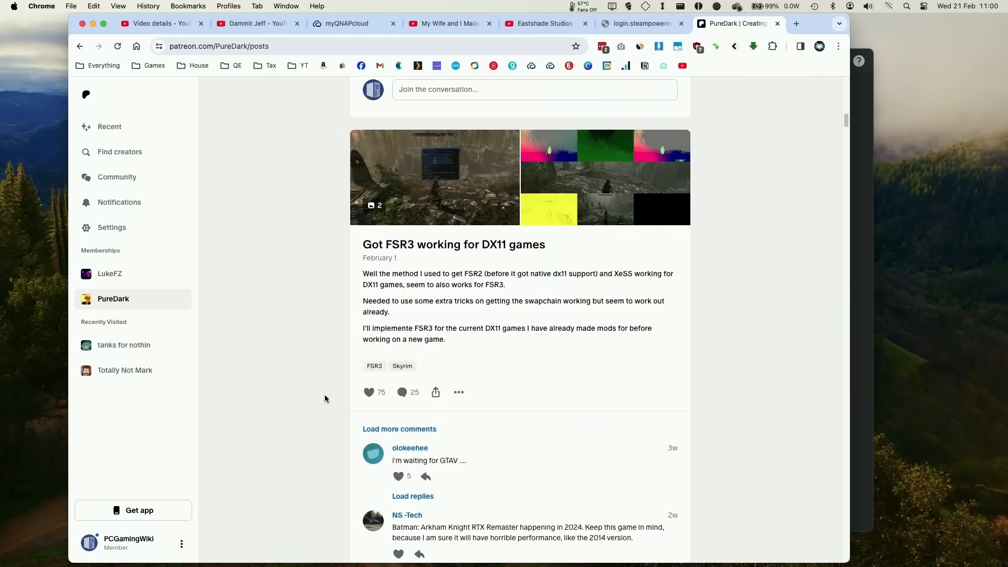
scroll("up", 3)
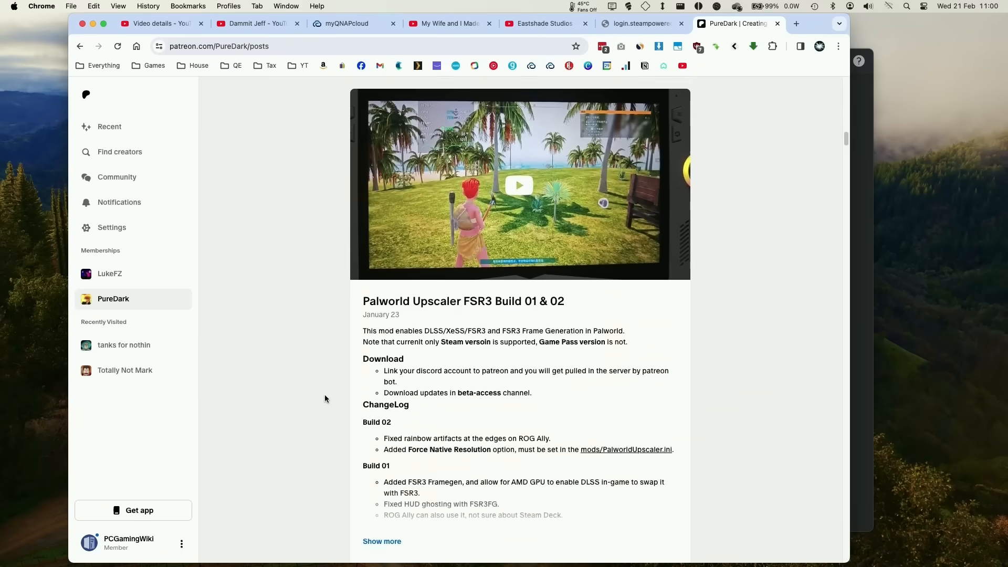